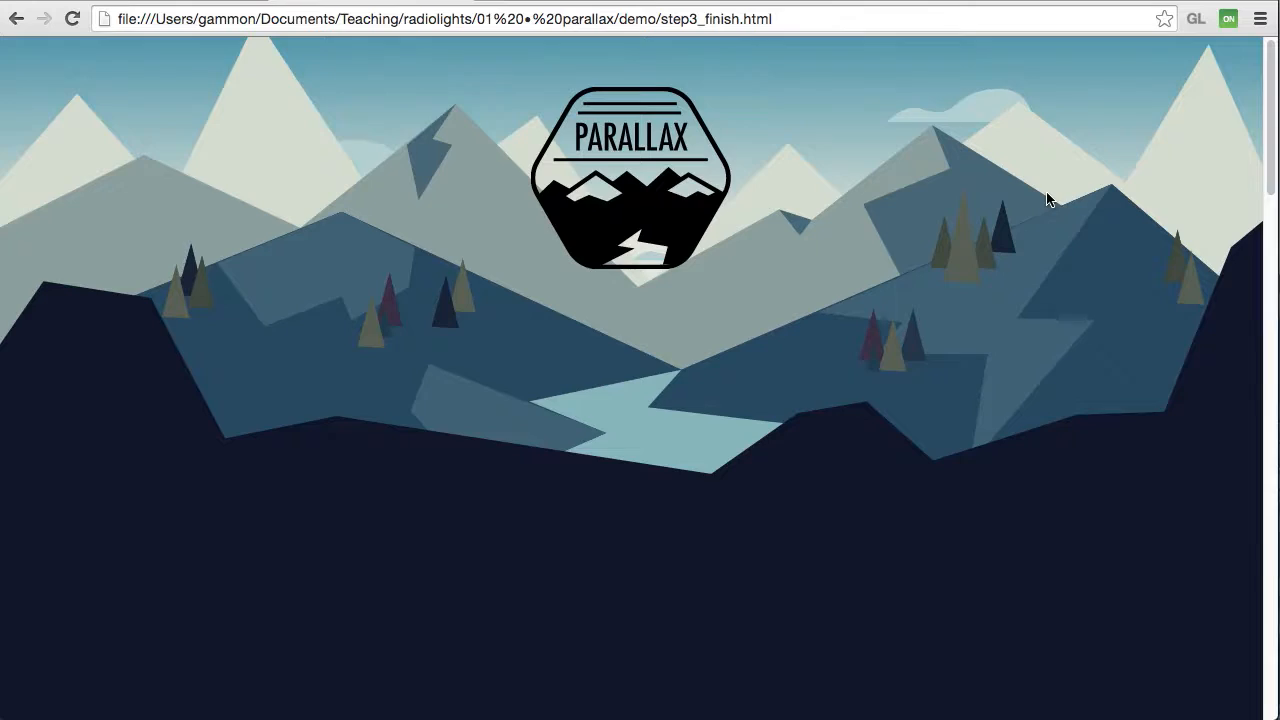
Scroll through the finished demo, then the step3_start page down to the light bulb section
{"action": "scroll", "scroll_direction": "down", "scroll_amount": 3}
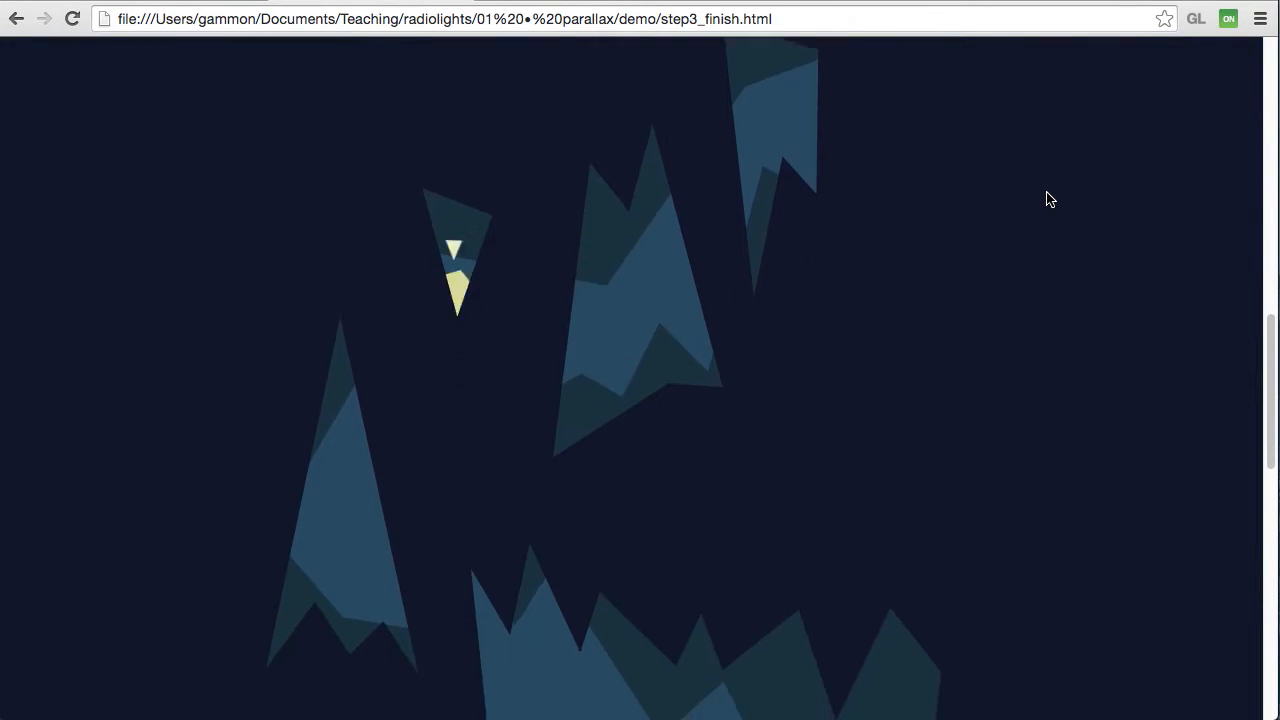
{"action": "scroll", "scroll_direction": "down", "scroll_amount": 3}
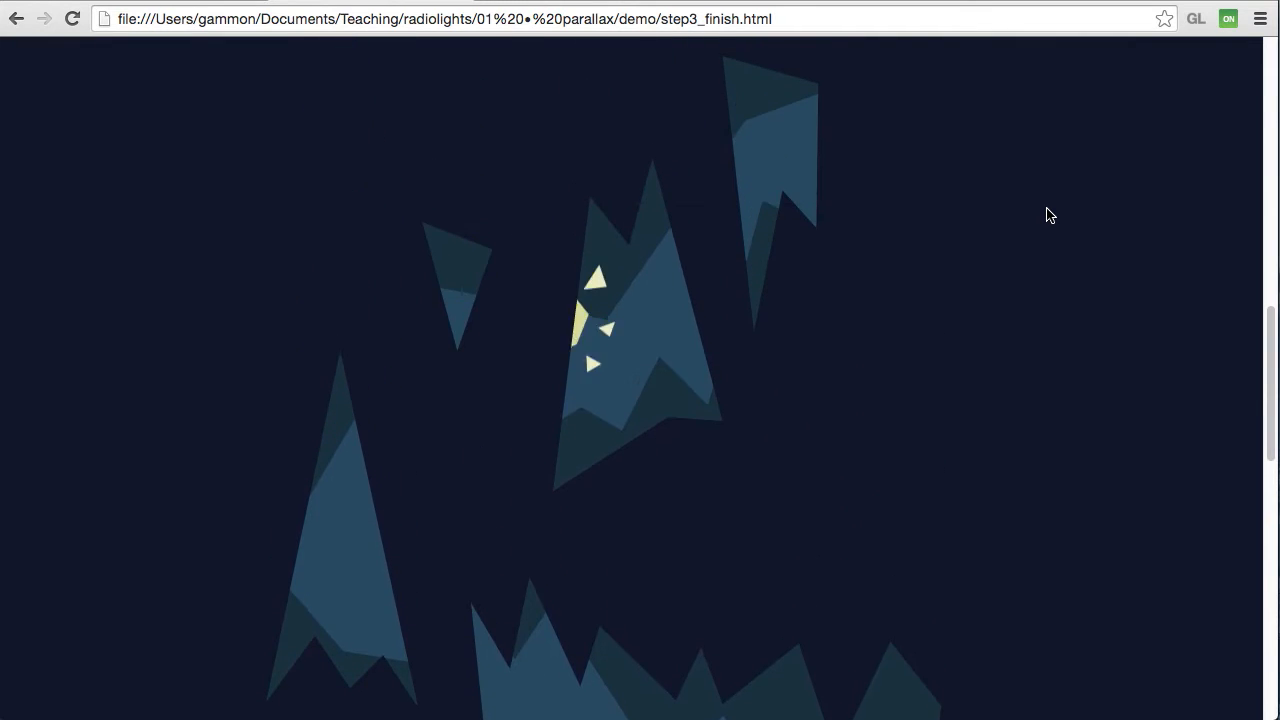
{"action": "scroll", "scroll_direction": "down", "scroll_amount": 3}
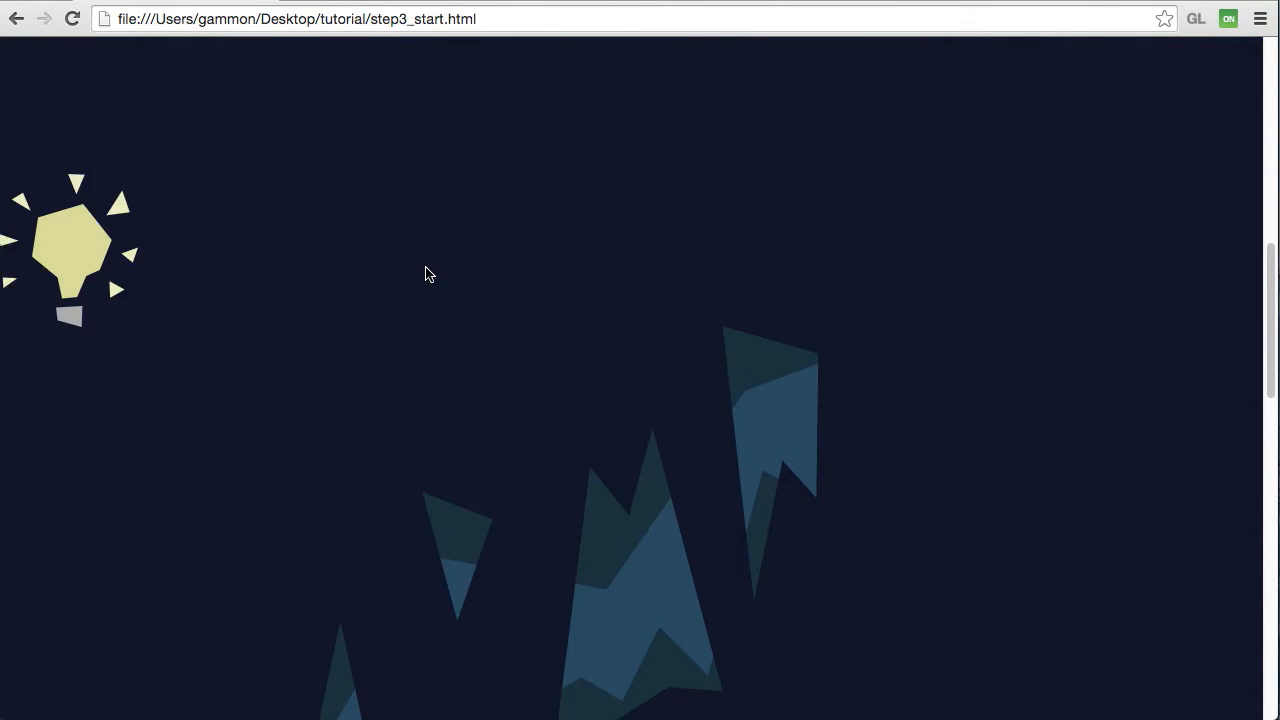
{"action": "scroll", "scroll_direction": "down", "scroll_amount": 3}
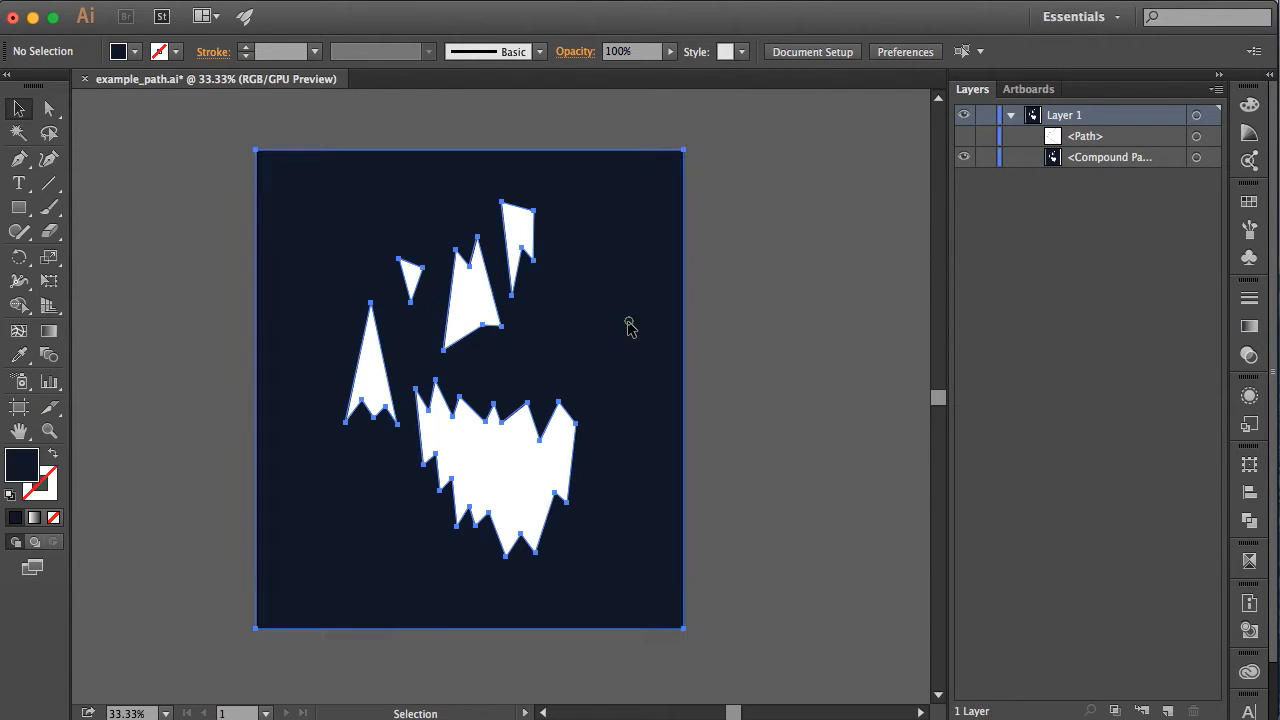
Deselect all and show the hidden <Path> polyline in the Layers panel, then place the cursor below the mask image
{"action": "left_click", "coordinate": [730, 205]}
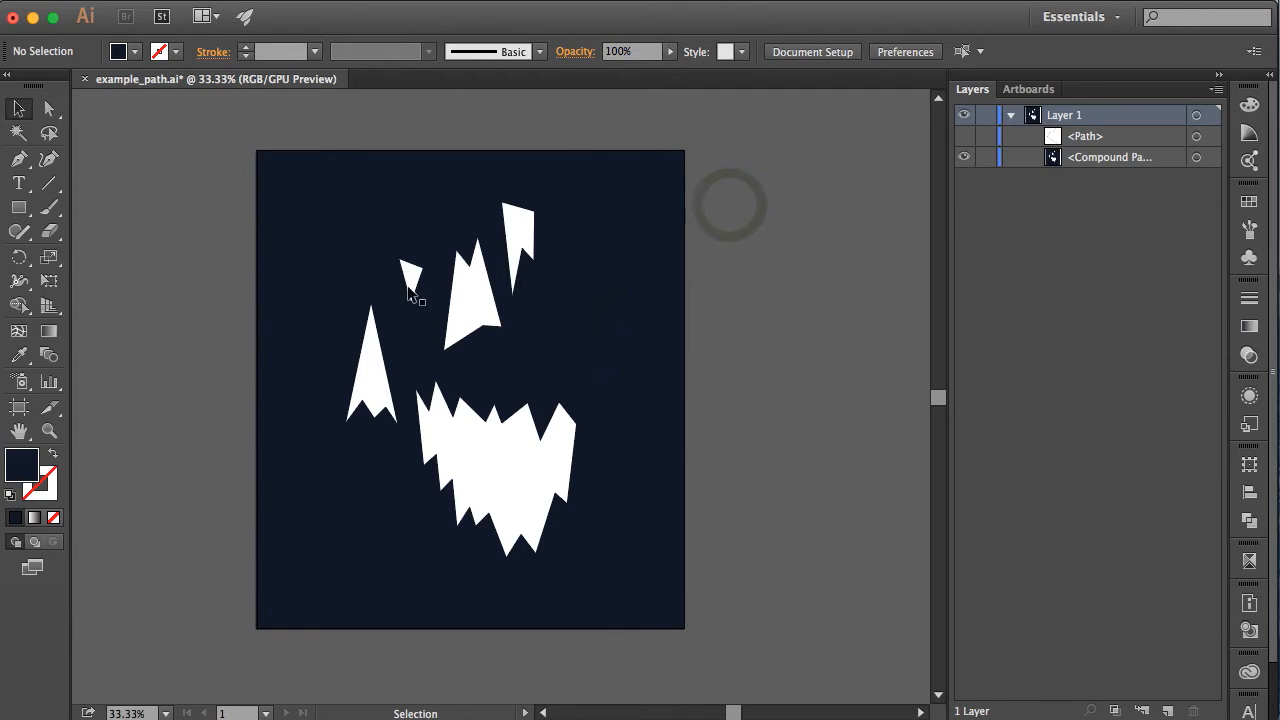
{"action": "mouse_move", "coordinate": [708, 468]}
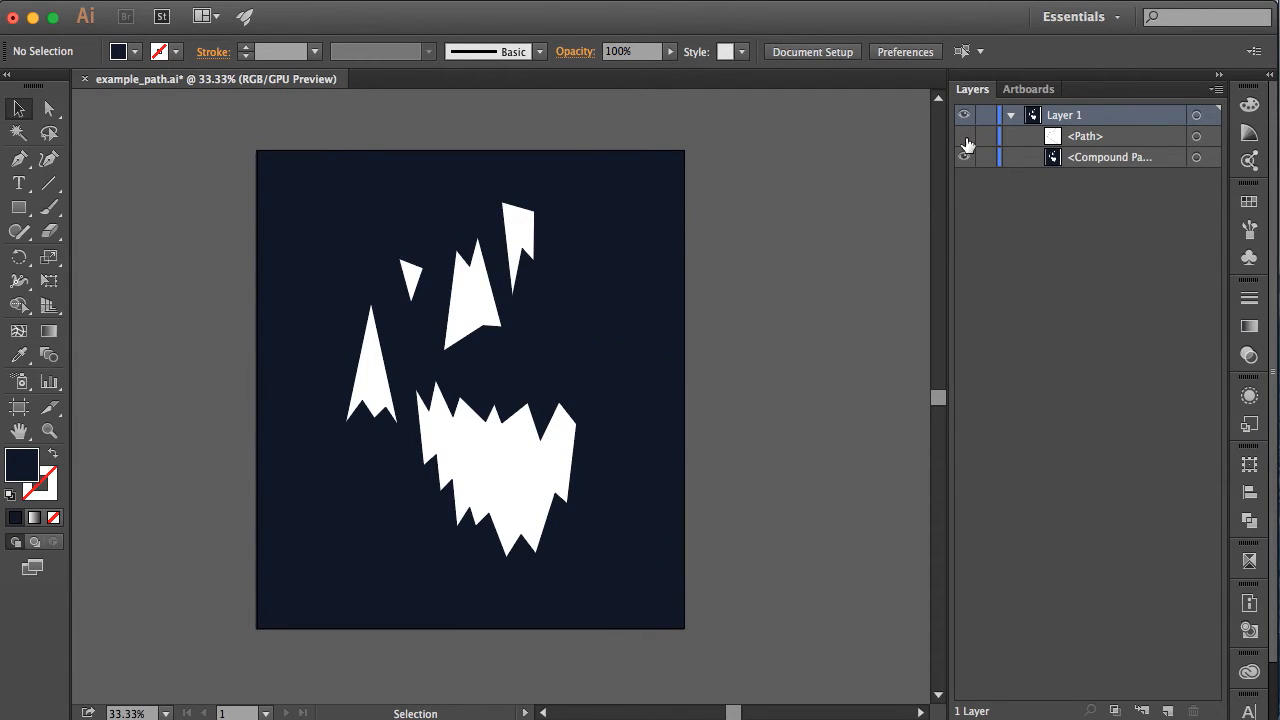
{"action": "left_click", "coordinate": [964, 136]}
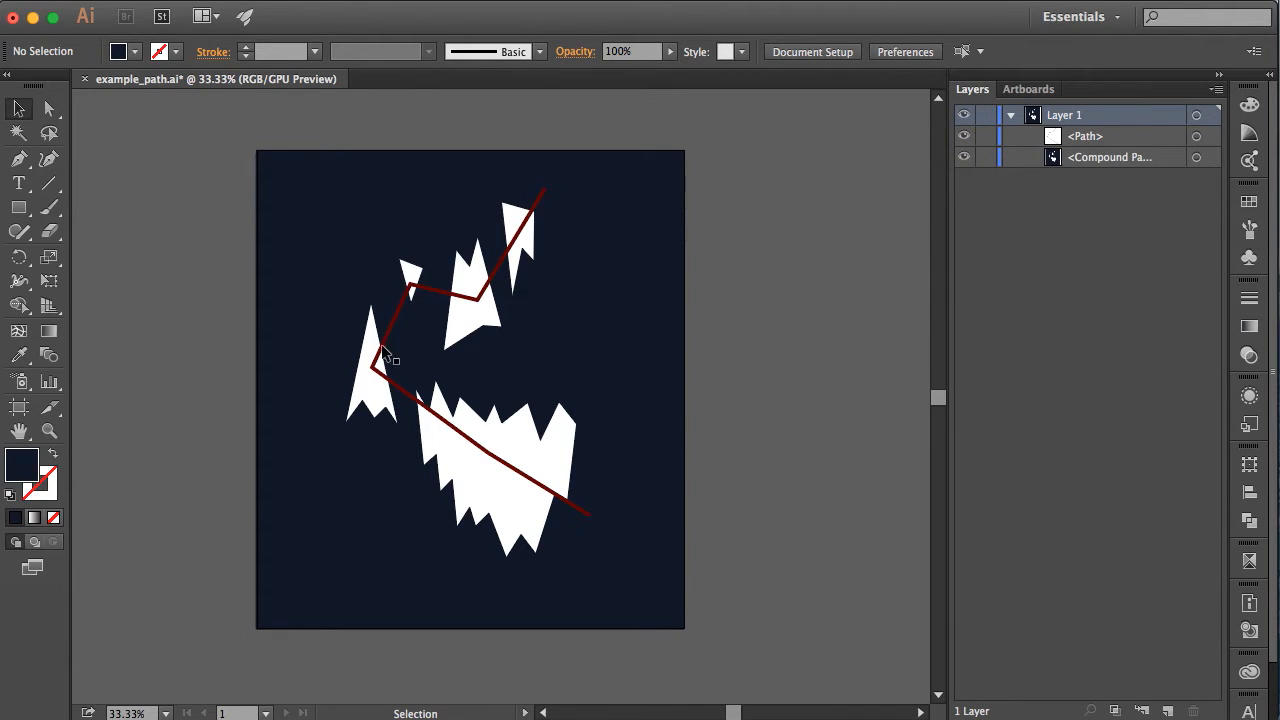
{"action": "left_click", "coordinate": [964, 157]}
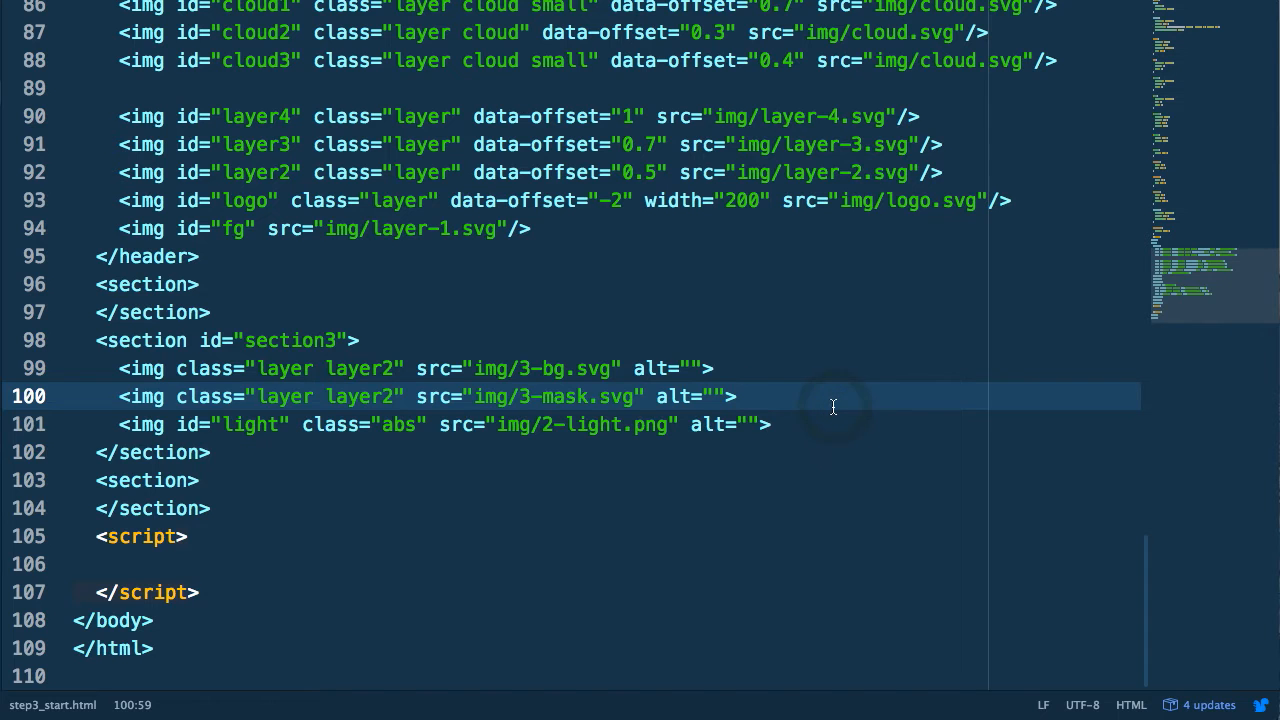
{"action": "left_click", "coordinate": [735, 396]}
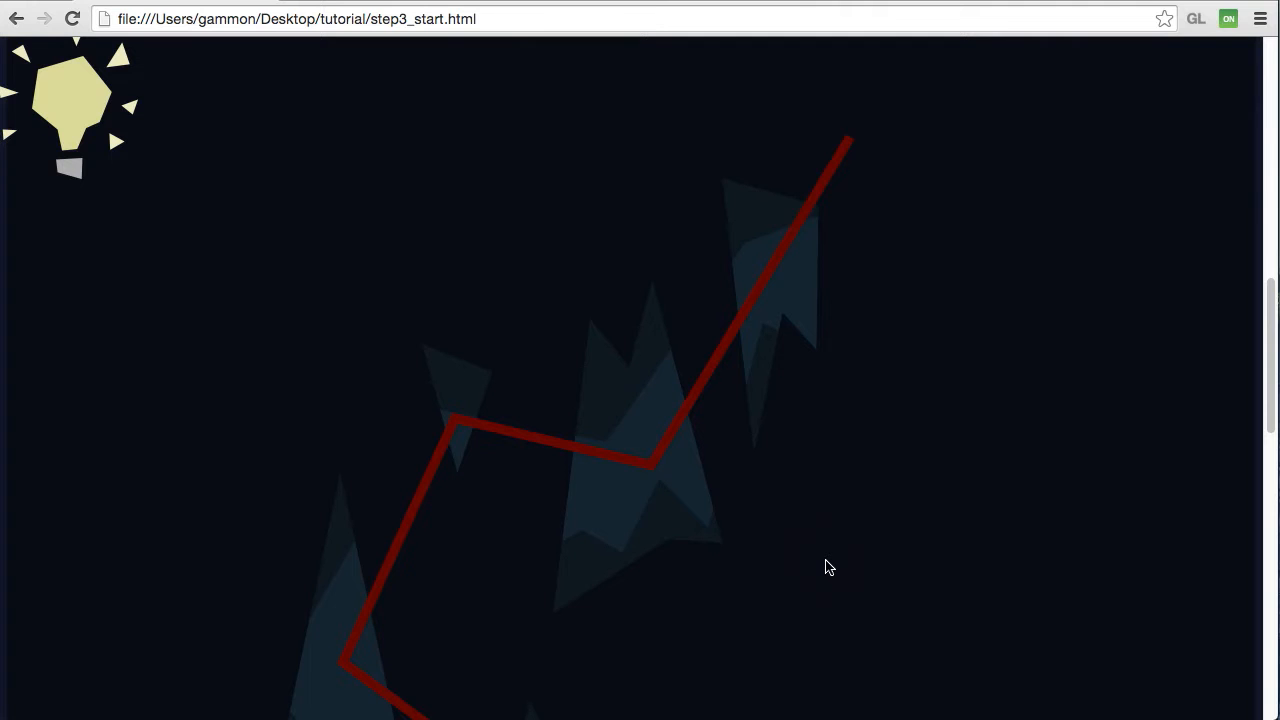
Scroll through section 3 of the reloaded page to check the inline SVG polyline
{"action": "scroll", "scroll_direction": "down", "scroll_amount": 3}
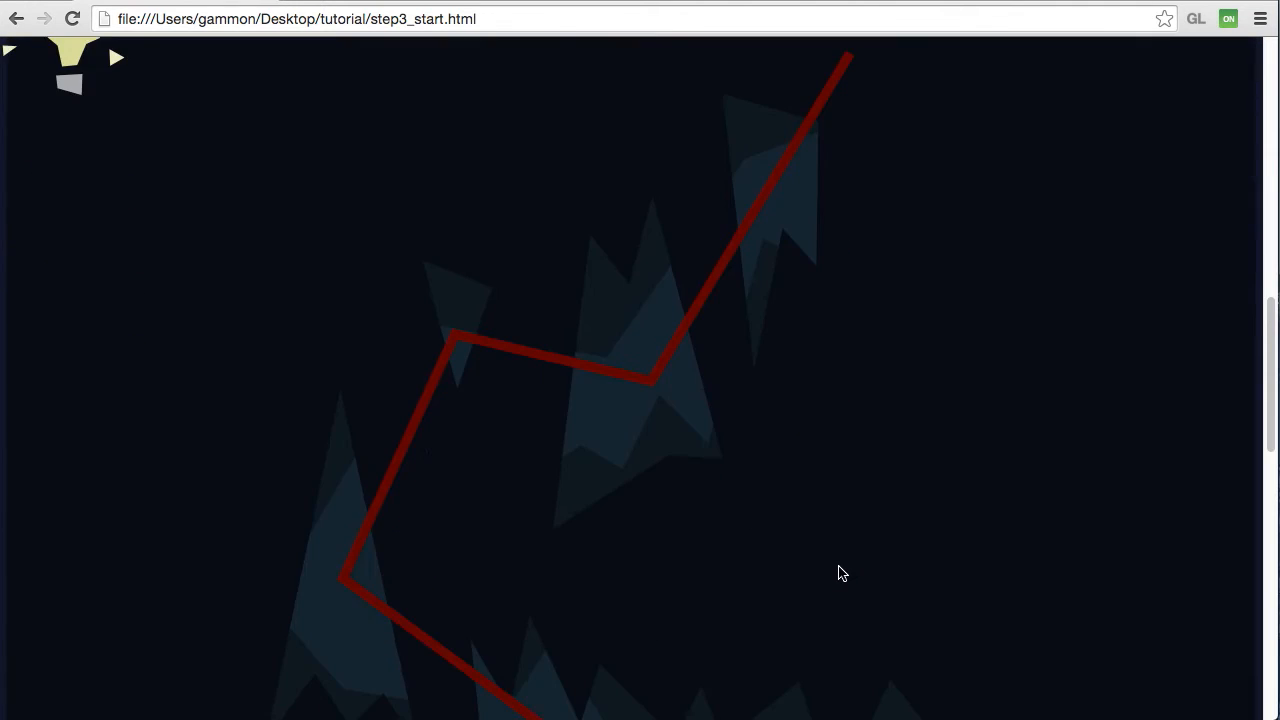
{"action": "scroll", "scroll_direction": "down", "scroll_amount": 3}
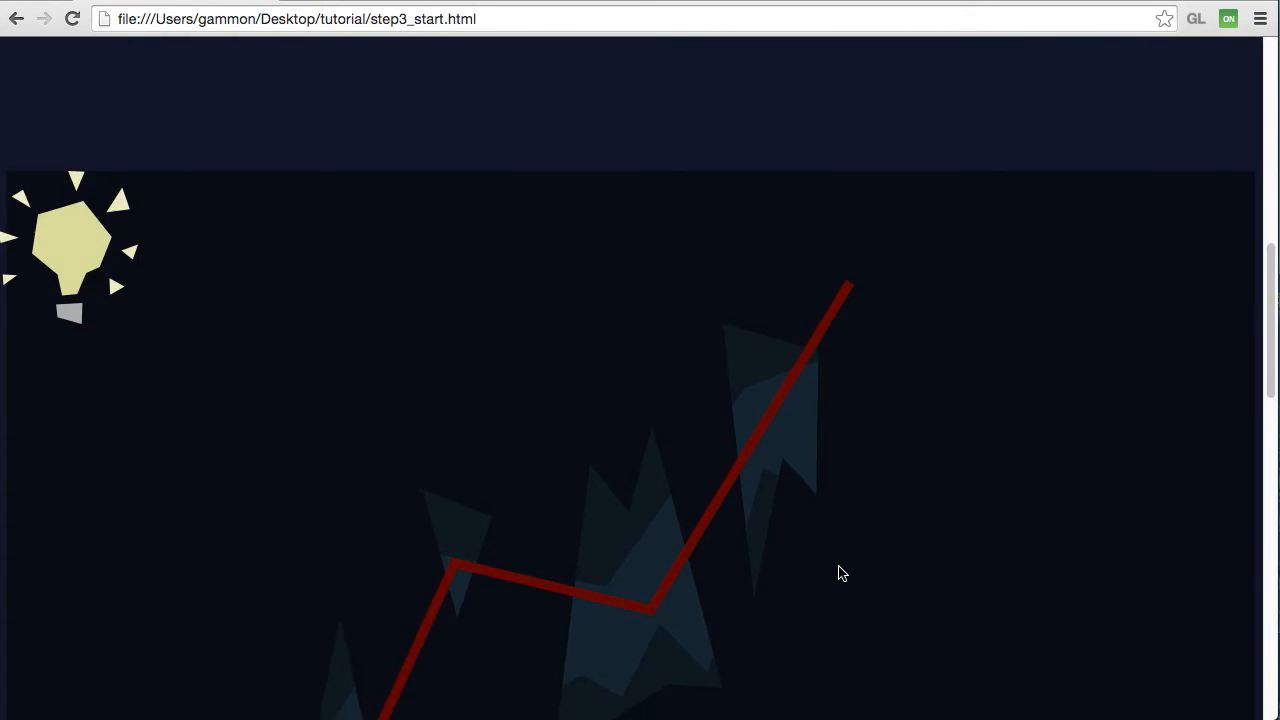
{"action": "scroll", "scroll_direction": "down", "scroll_amount": 3}
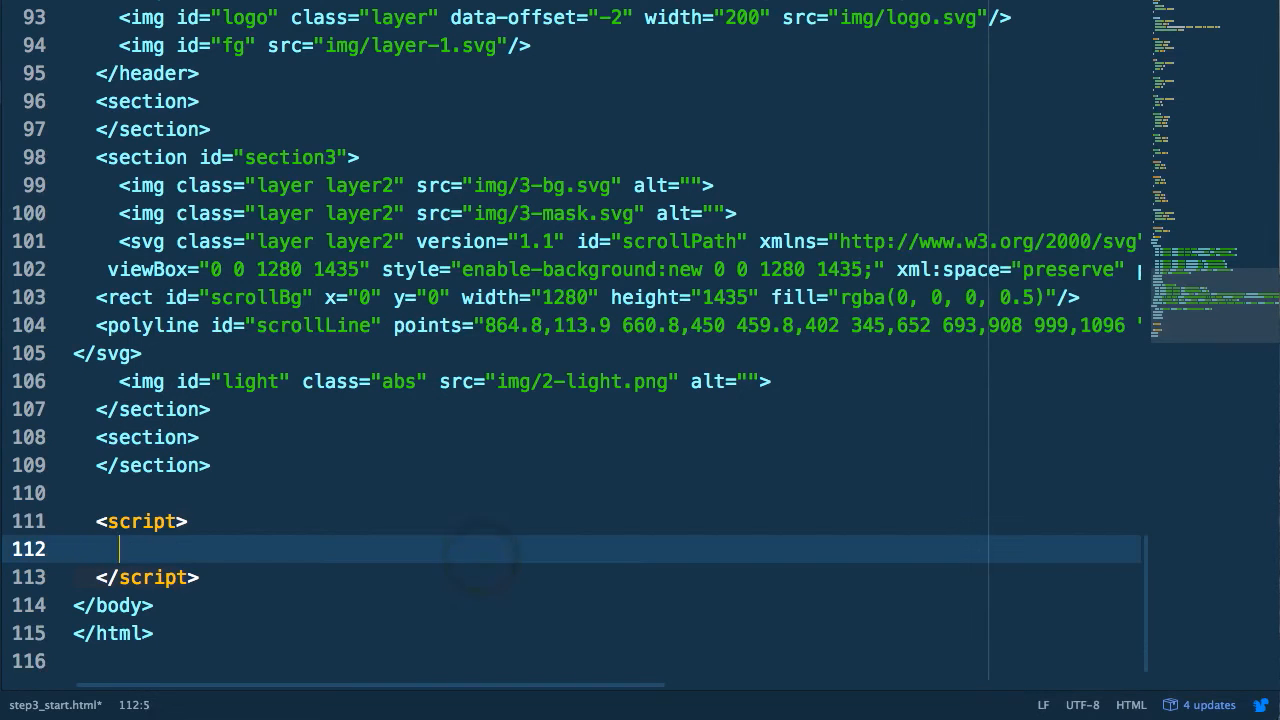
Declare svg and path variables via getElementById('scrollPath') and getElementById('scrollLine')
{"action": "type", "text": "var svg = document.getElementById('"}
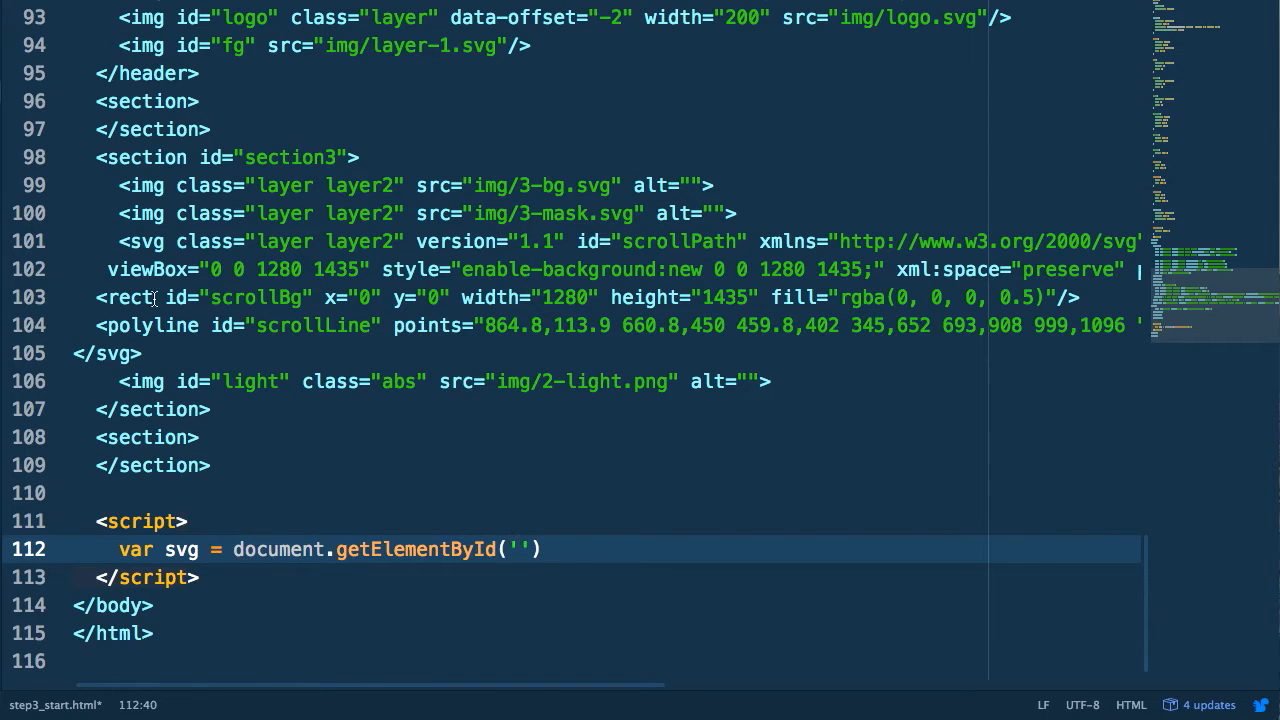
{"action": "type", "text": "scrollPath"}
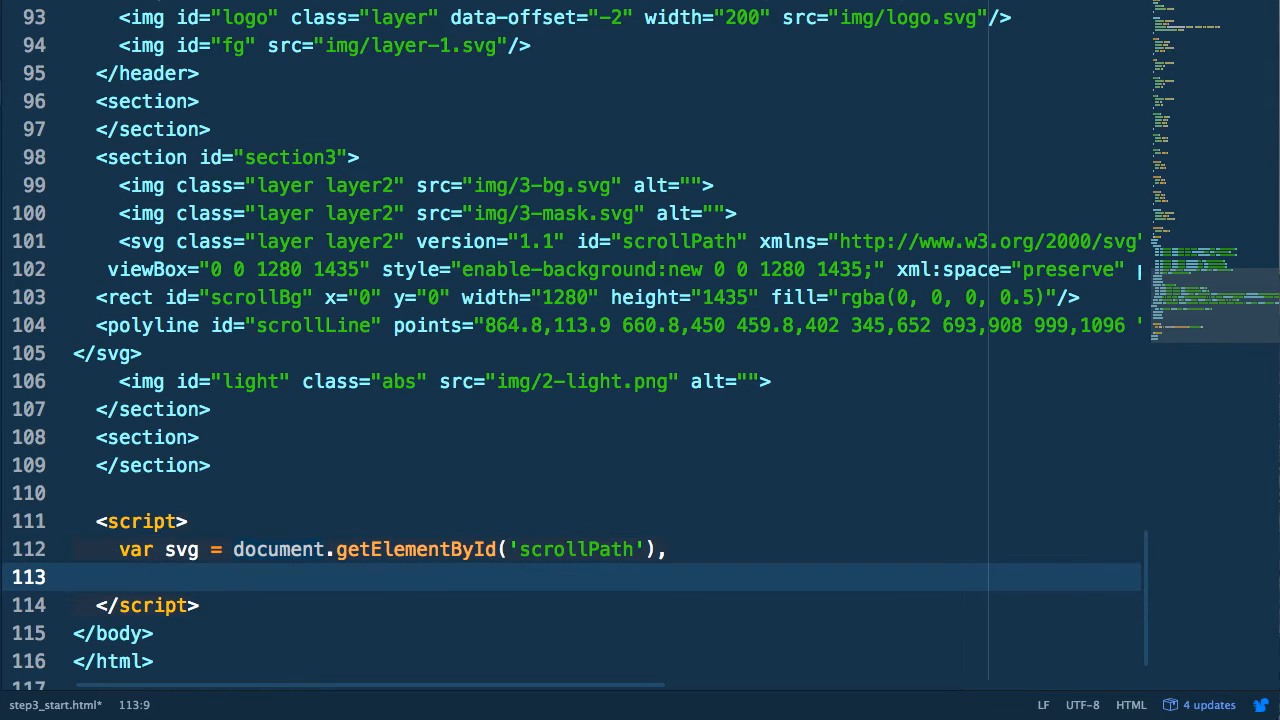
{"action": "type", "text": "path = document.getElementById("}
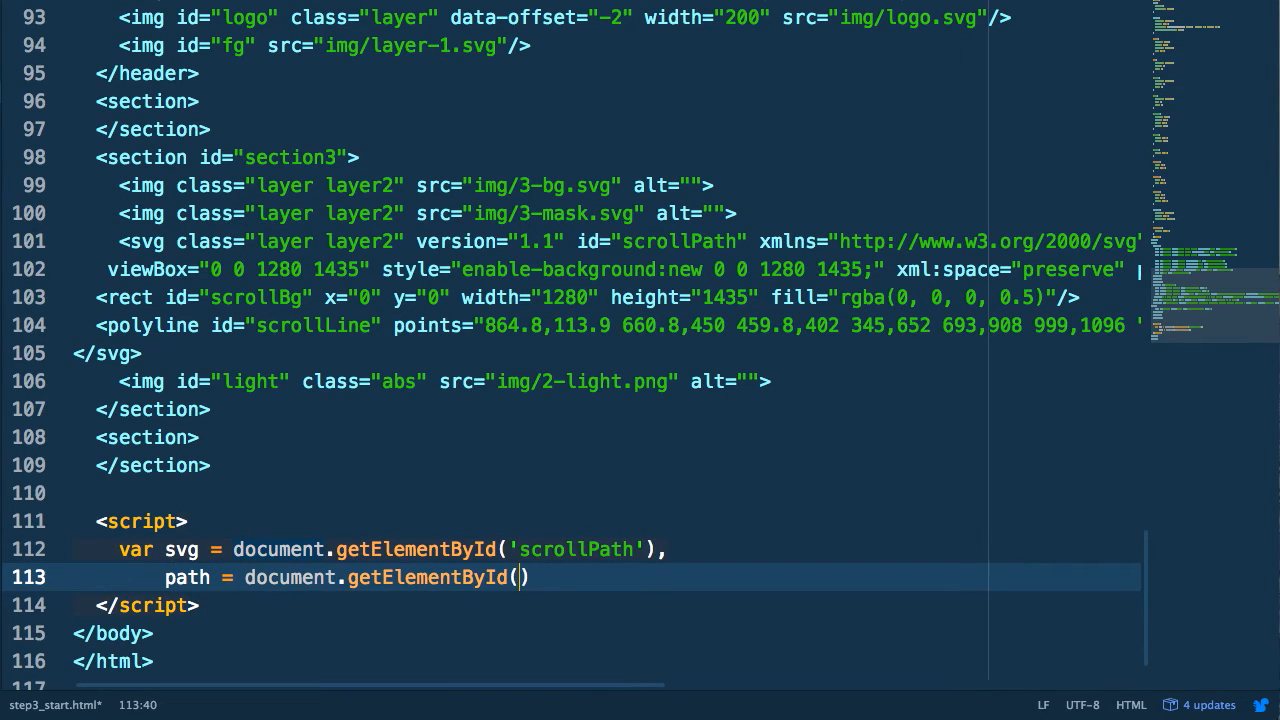
{"action": "double_click", "coordinate": [312, 325]}
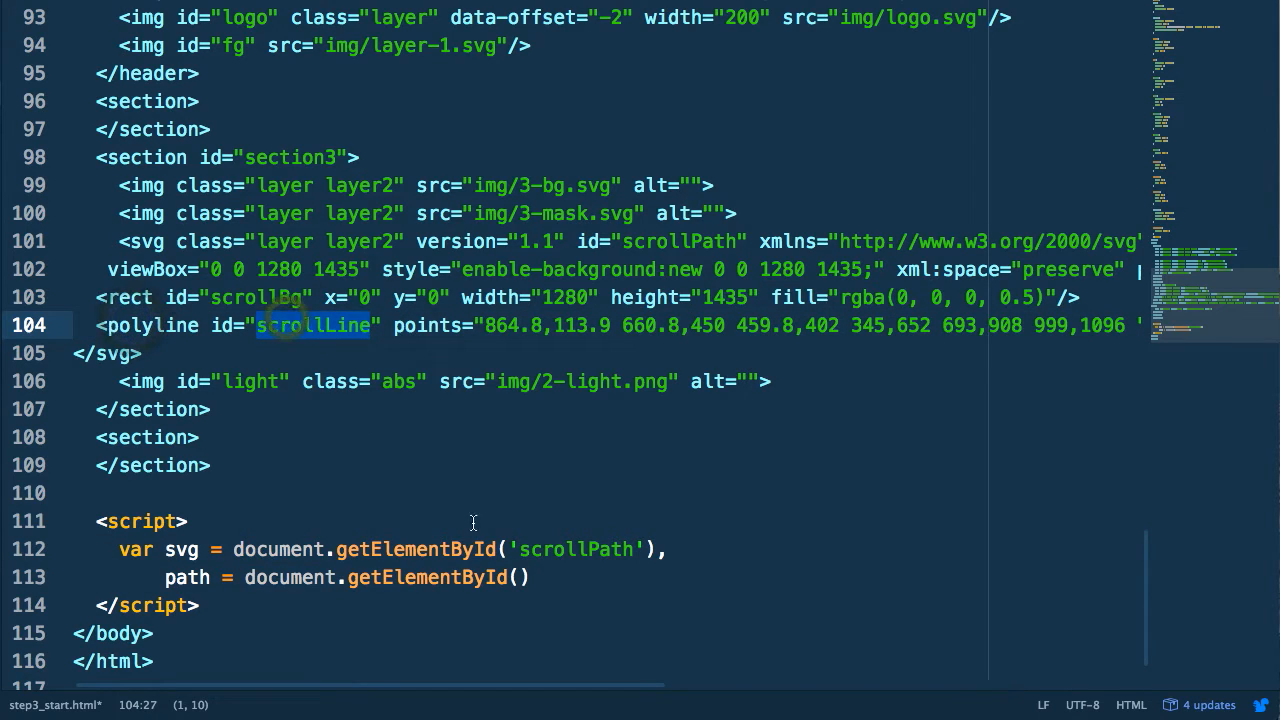
{"action": "type", "text": "'scrollLine'"}
{"action": "type", "text": "light = document.getElementById('light')"}
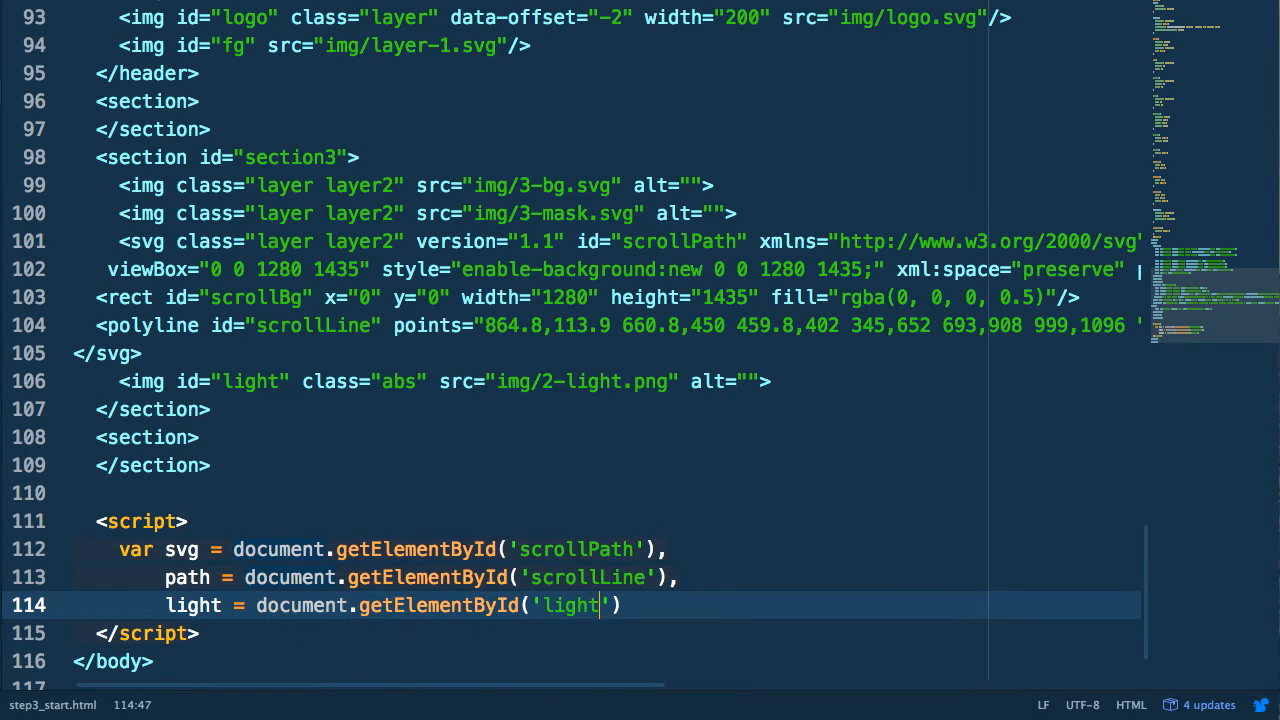
Add light and bg variables via getElementById('light') and getElementById('scrollBg')
{"action": "left_click", "coordinate": [500, 381]}
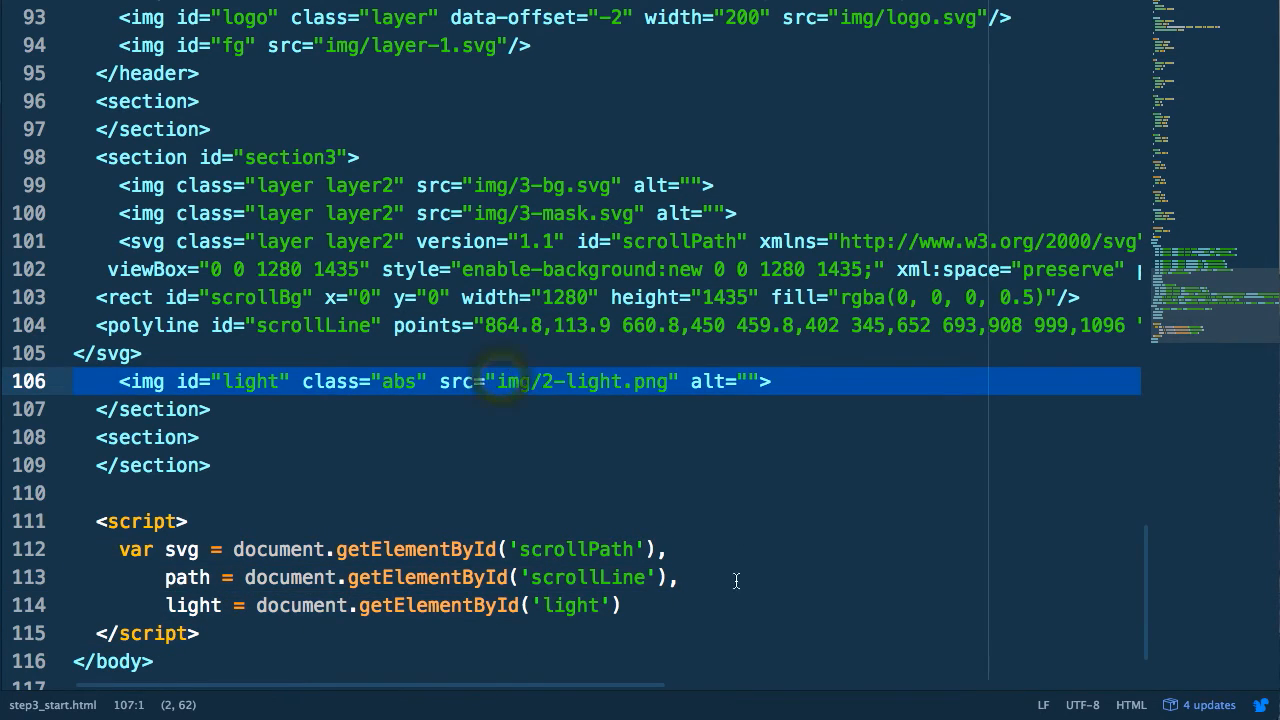
{"action": "key", "text": "Enter"}
{"action": "type", "text": "bg = document.getElementById('')"}
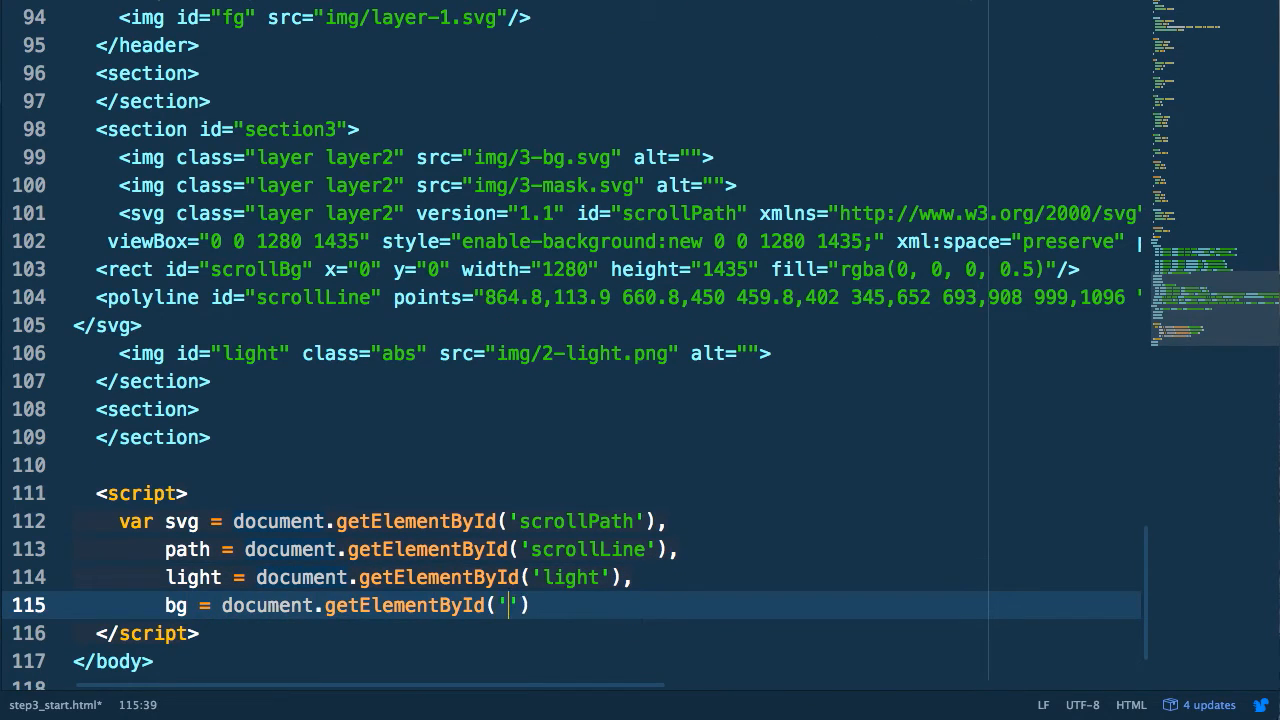
{"action": "left_click", "coordinate": [260, 269]}
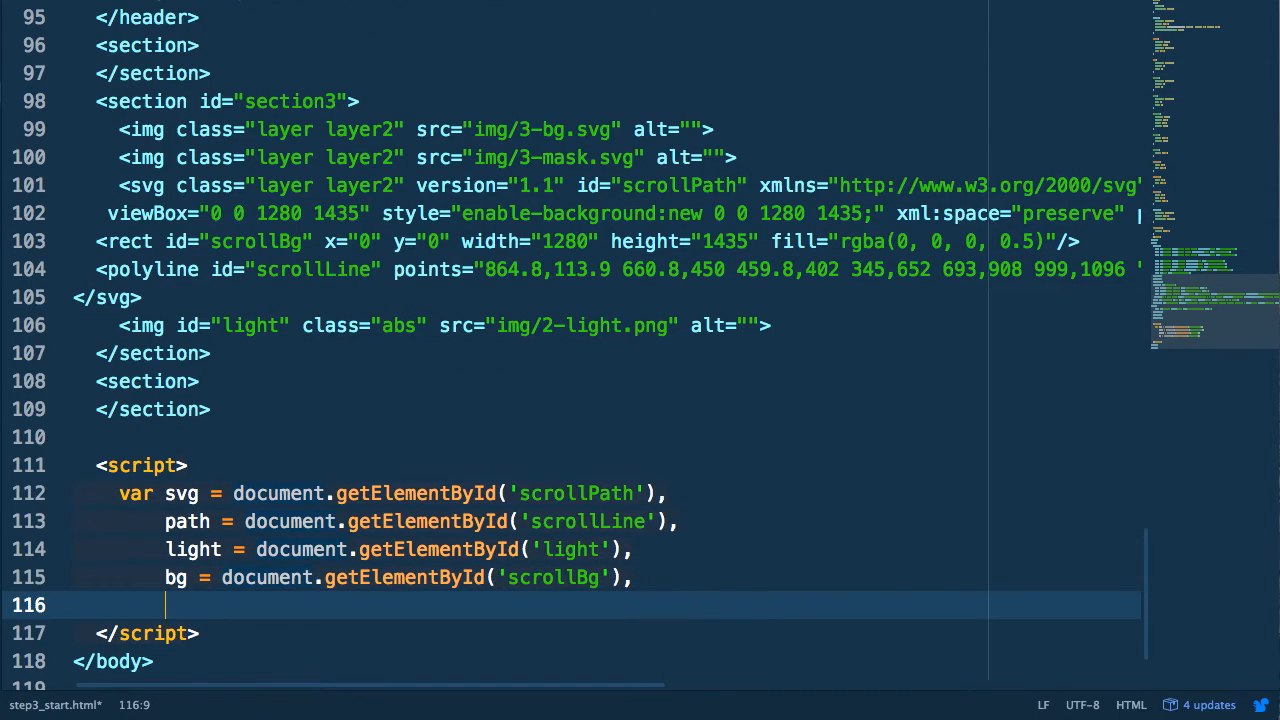
Declare rect = bg.getBoundingClientRect() in the var list
{"action": "type", "text": "rect = bg"}
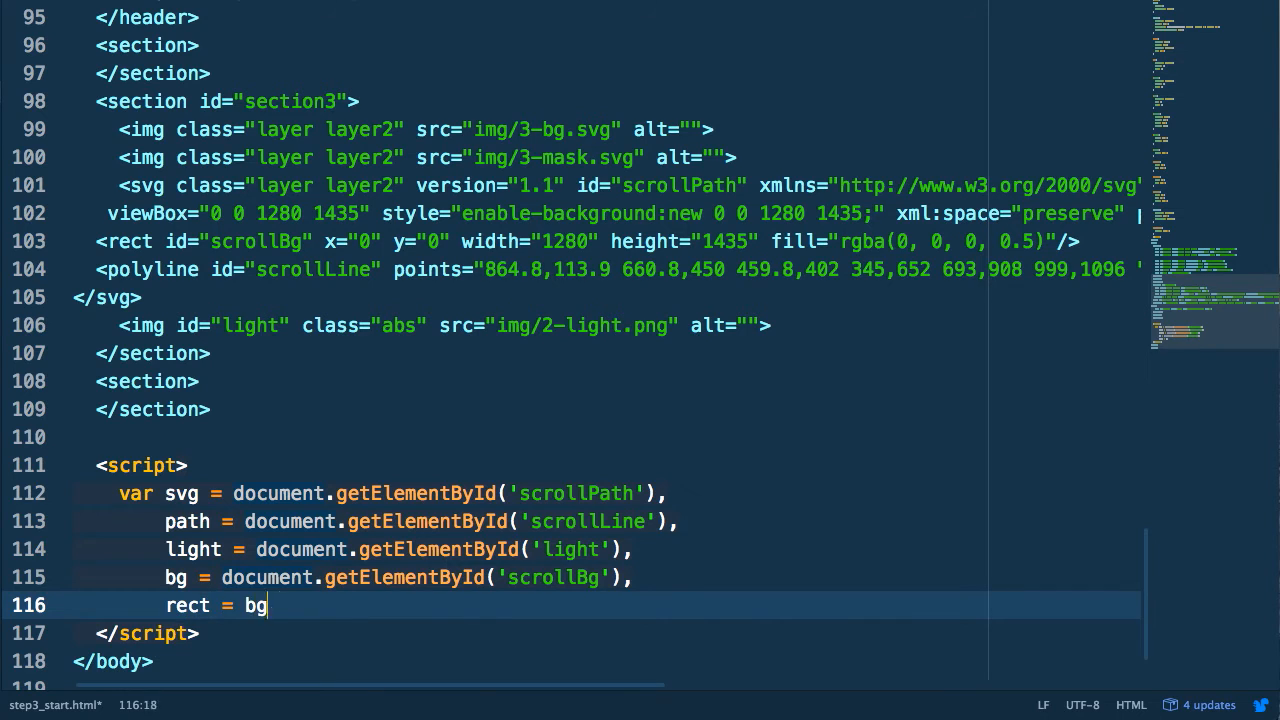
{"action": "type", "text": ".getBoundingClientRect(),"}
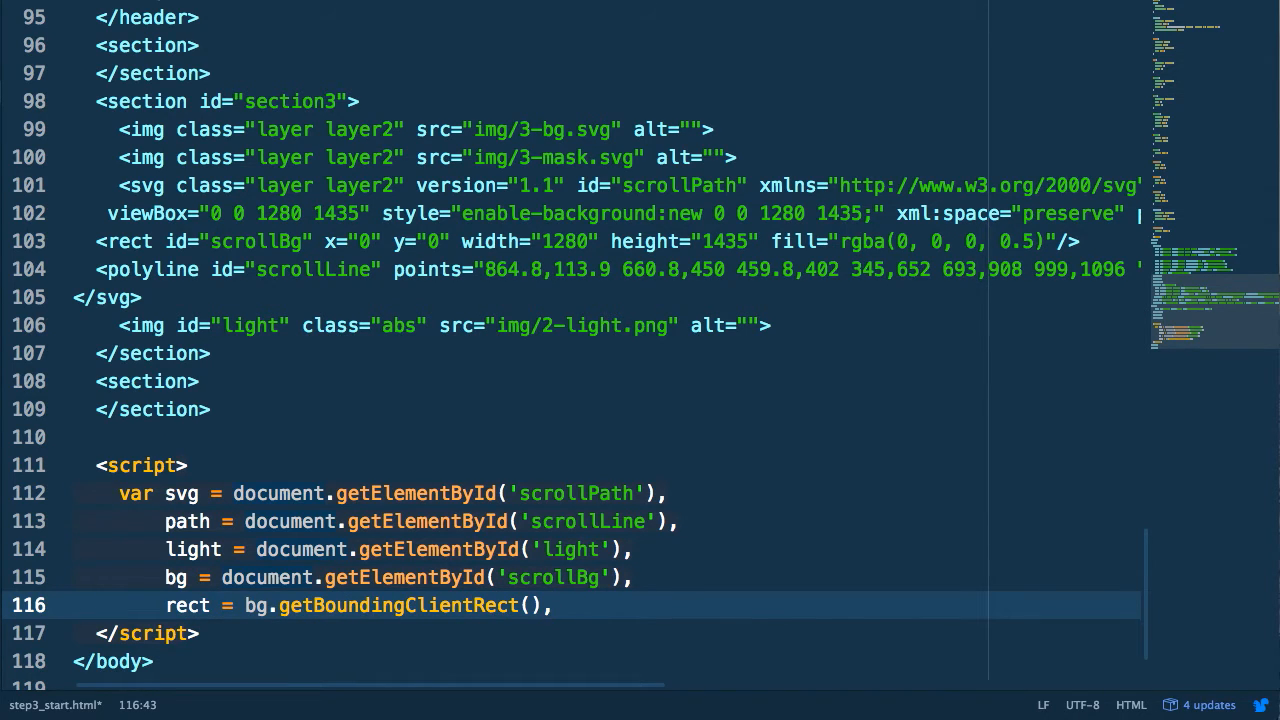
{"action": "key", "text": "enter"}
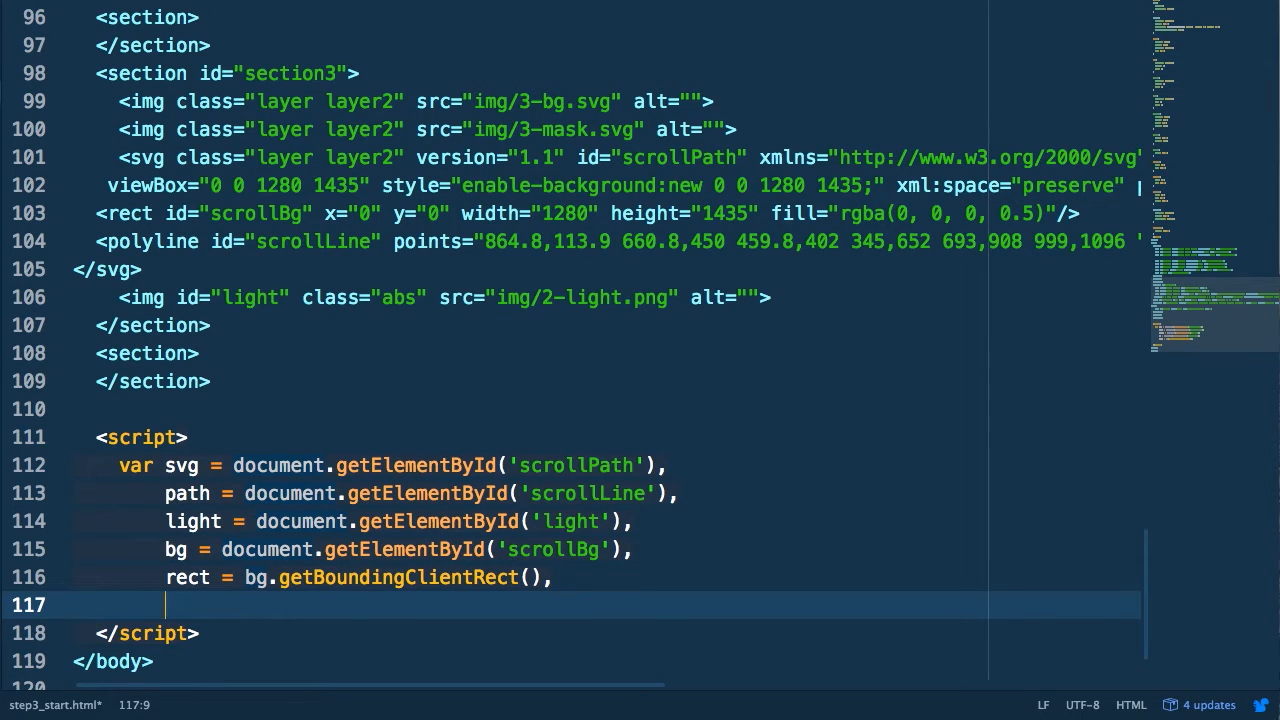
Declare points = path.getAttribute('points') on the next line
{"action": "type", "text": "points ="}
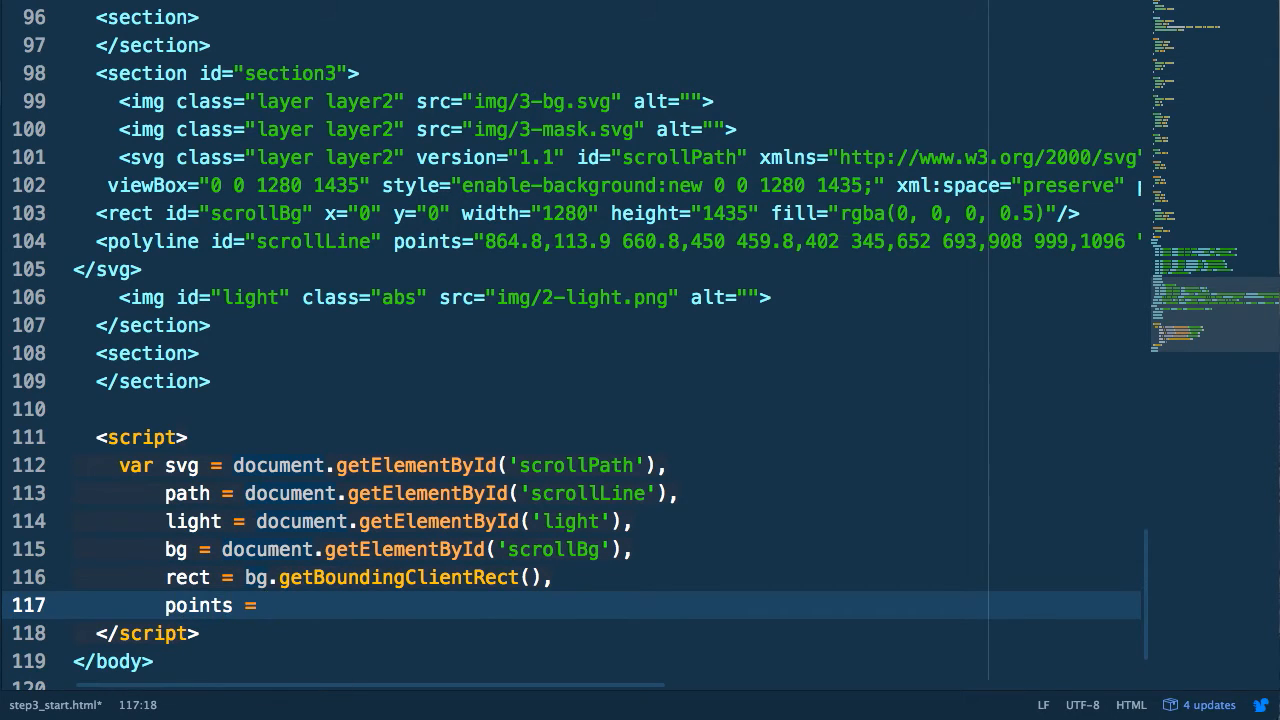
{"action": "type", "text": "path"}
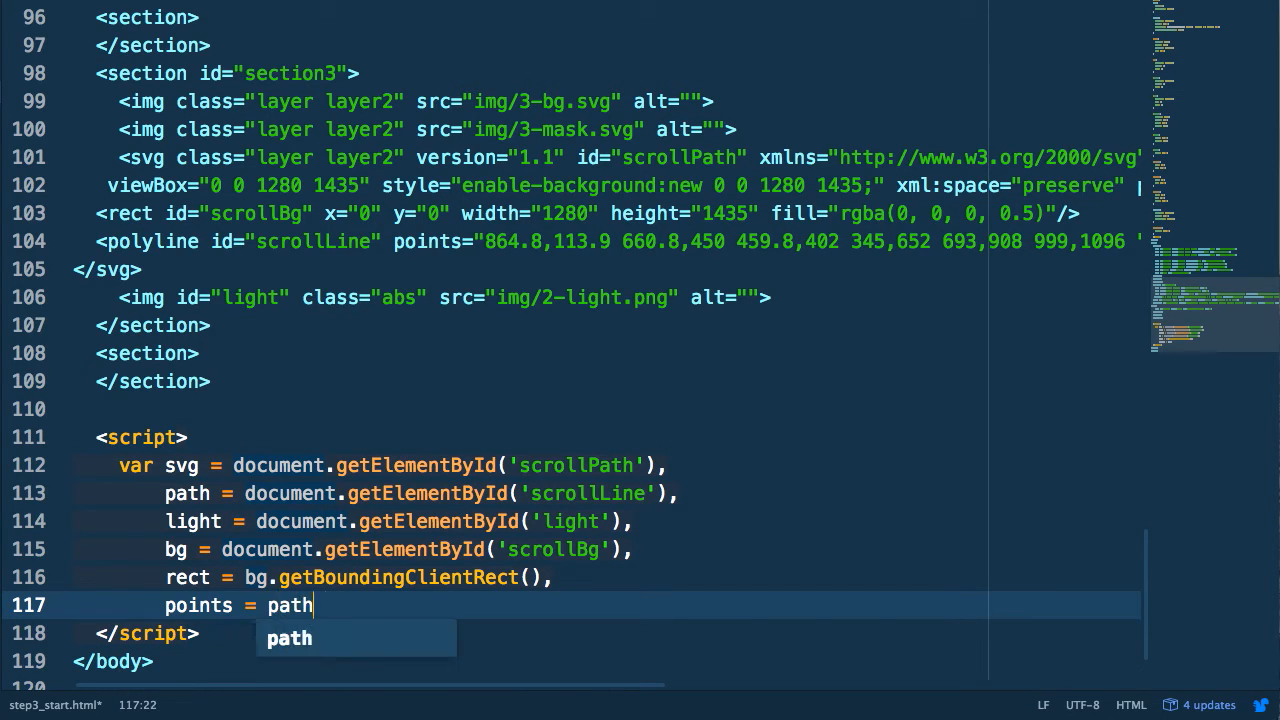
{"action": "type", "text": ".getAttribute"}
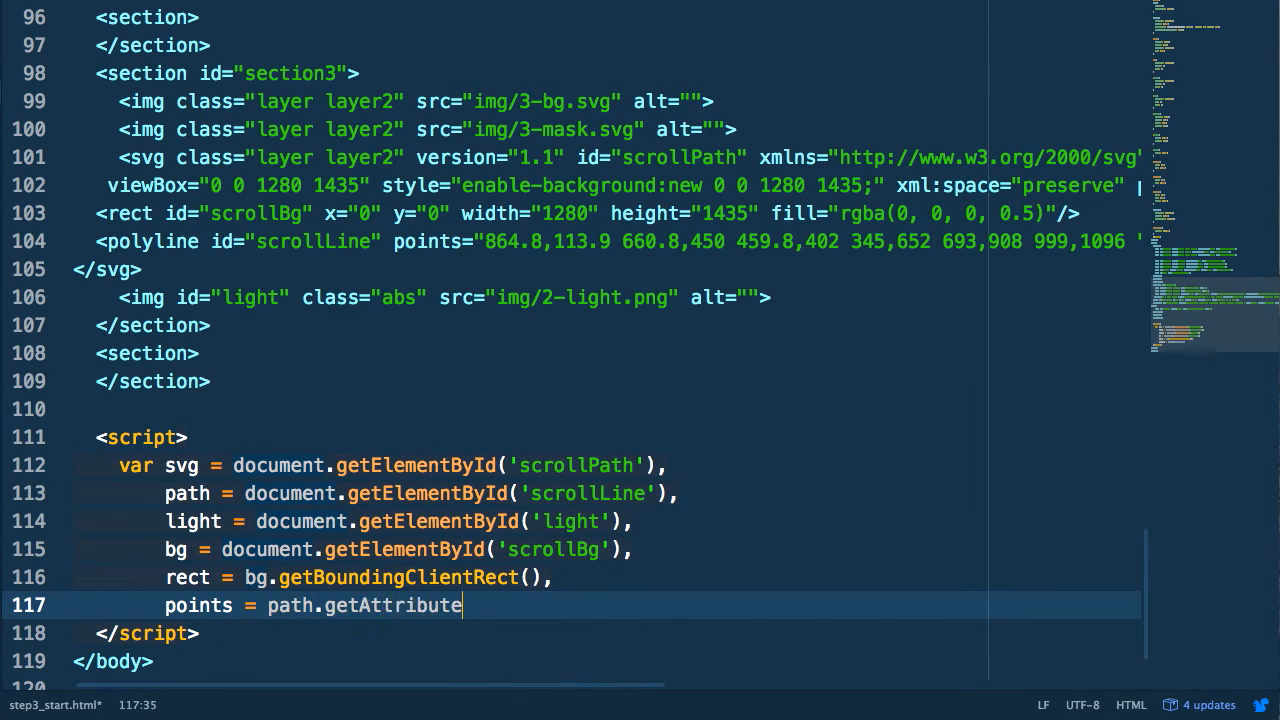
{"action": "type", "text": "()"}
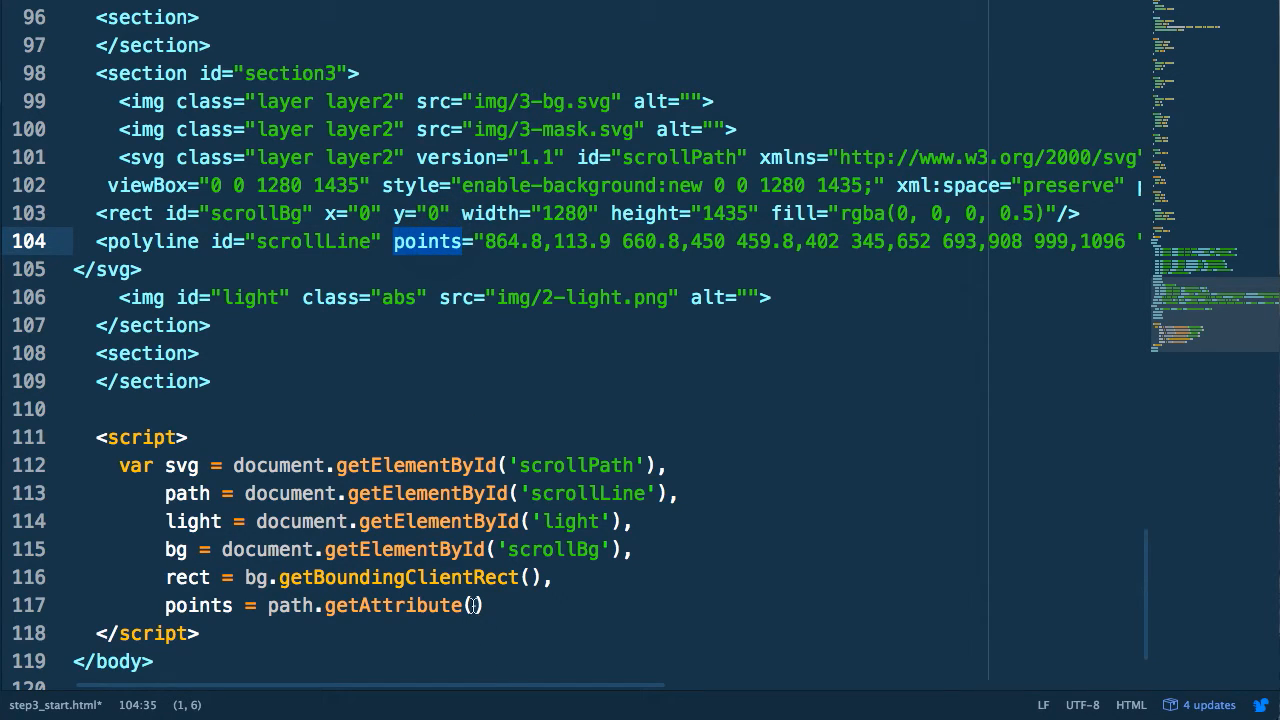
{"action": "left_click", "coordinate": [478, 605]}
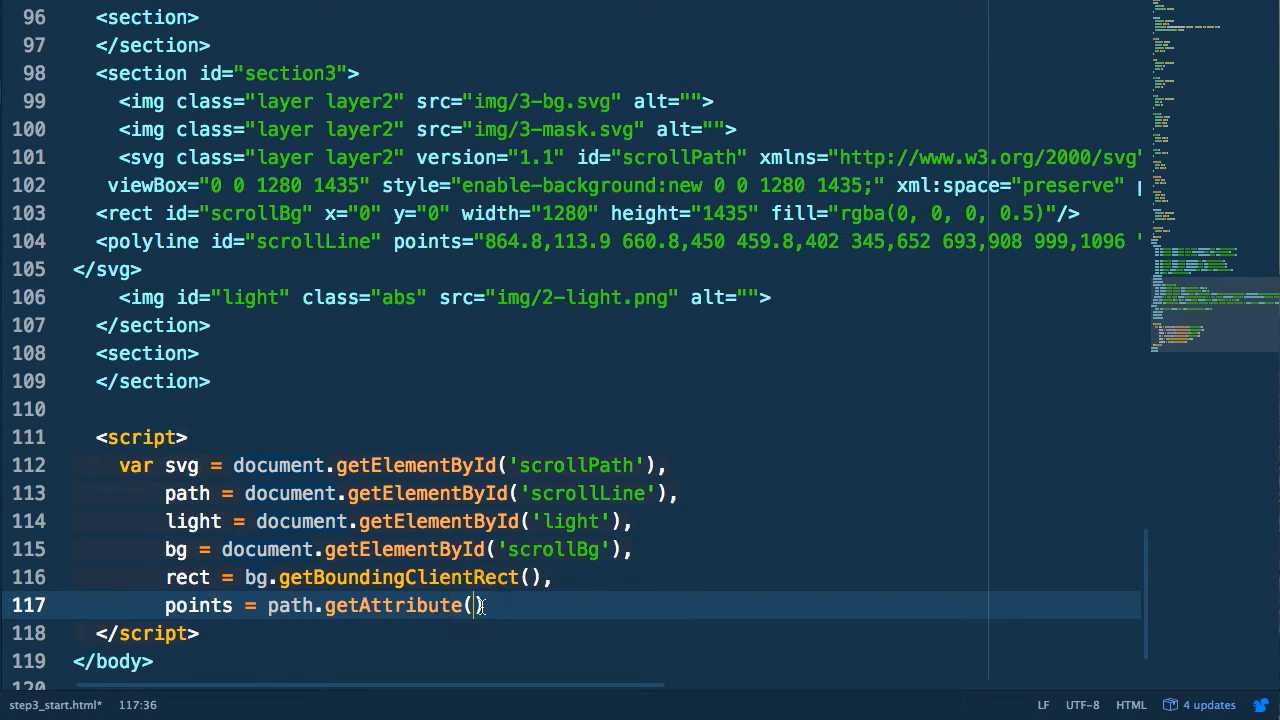
{"action": "type", "text": "'points'"}
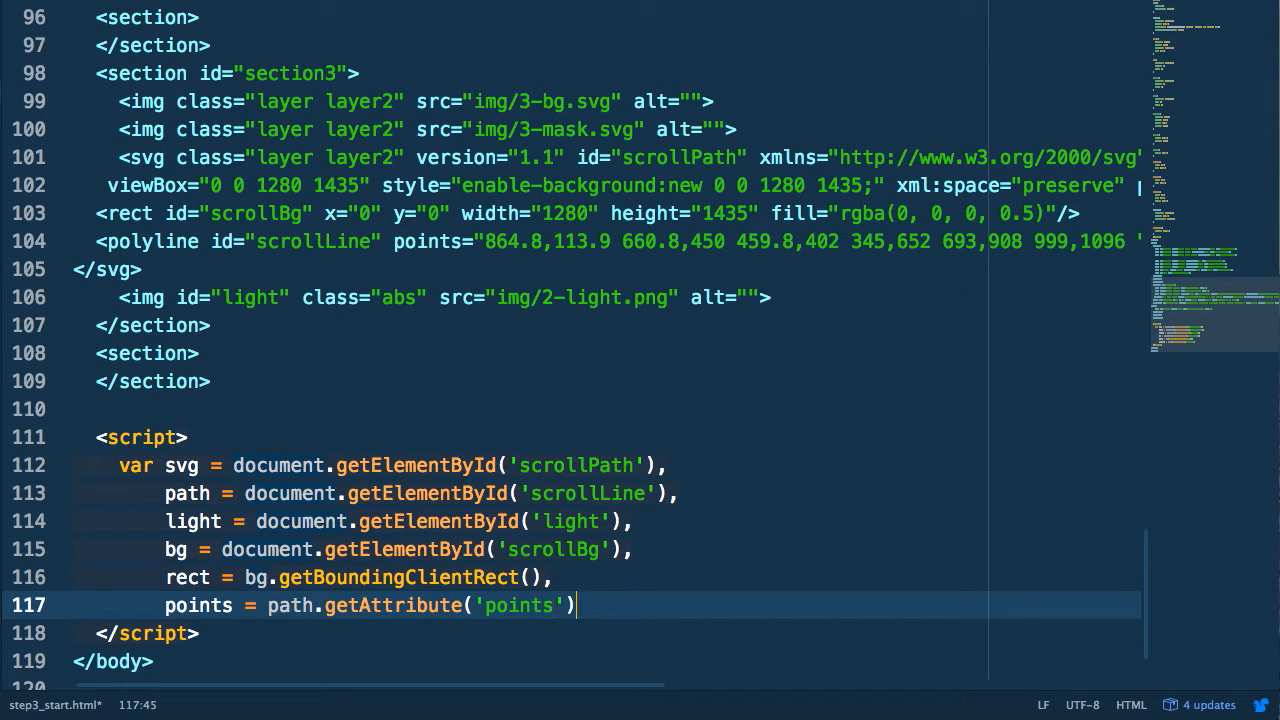
Declare pointArray = points.split(/[ ,]+/) to break the points into numbers
{"action": "type", "text": ","}
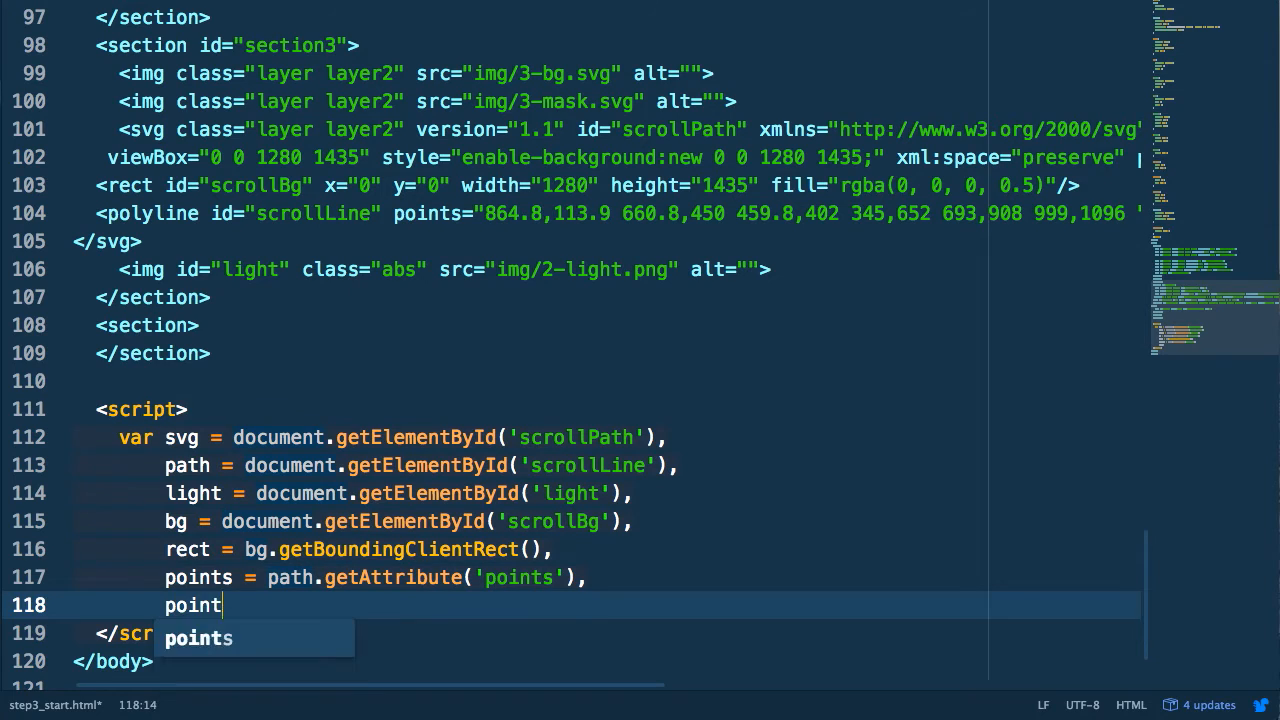
{"action": "type", "text": "Array ="}
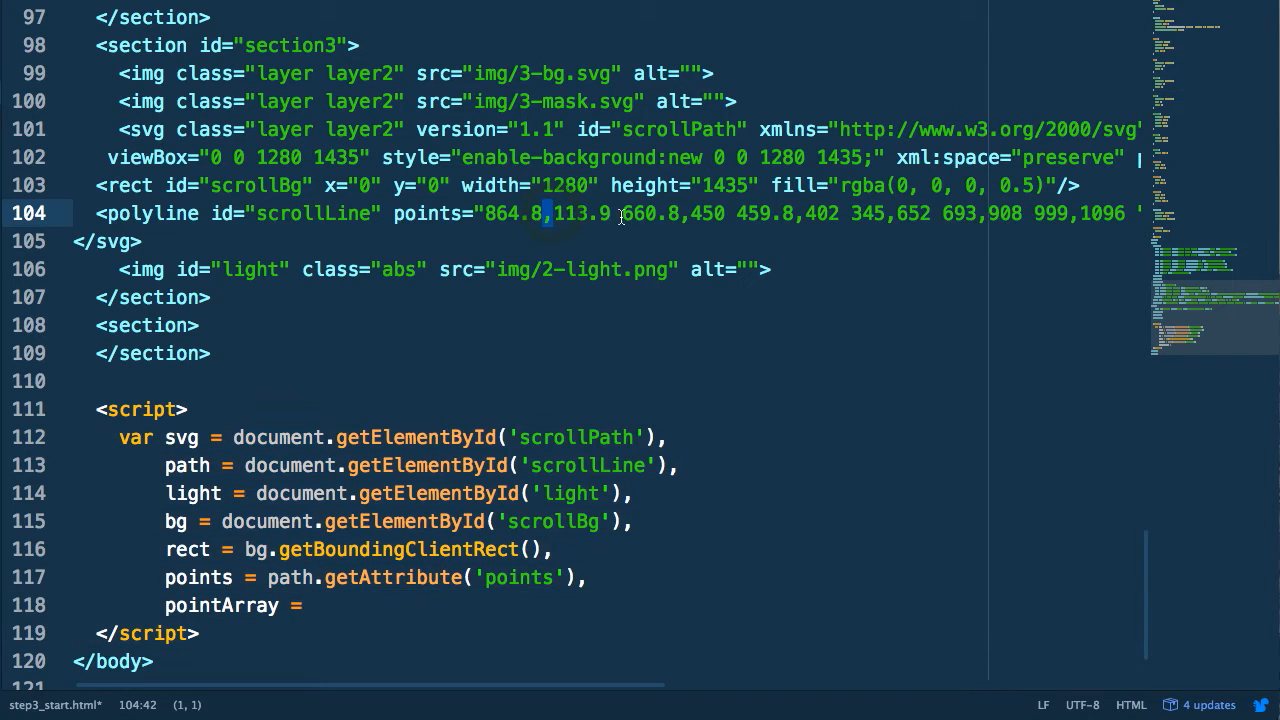
{"action": "type", "text": "points.split(/["}
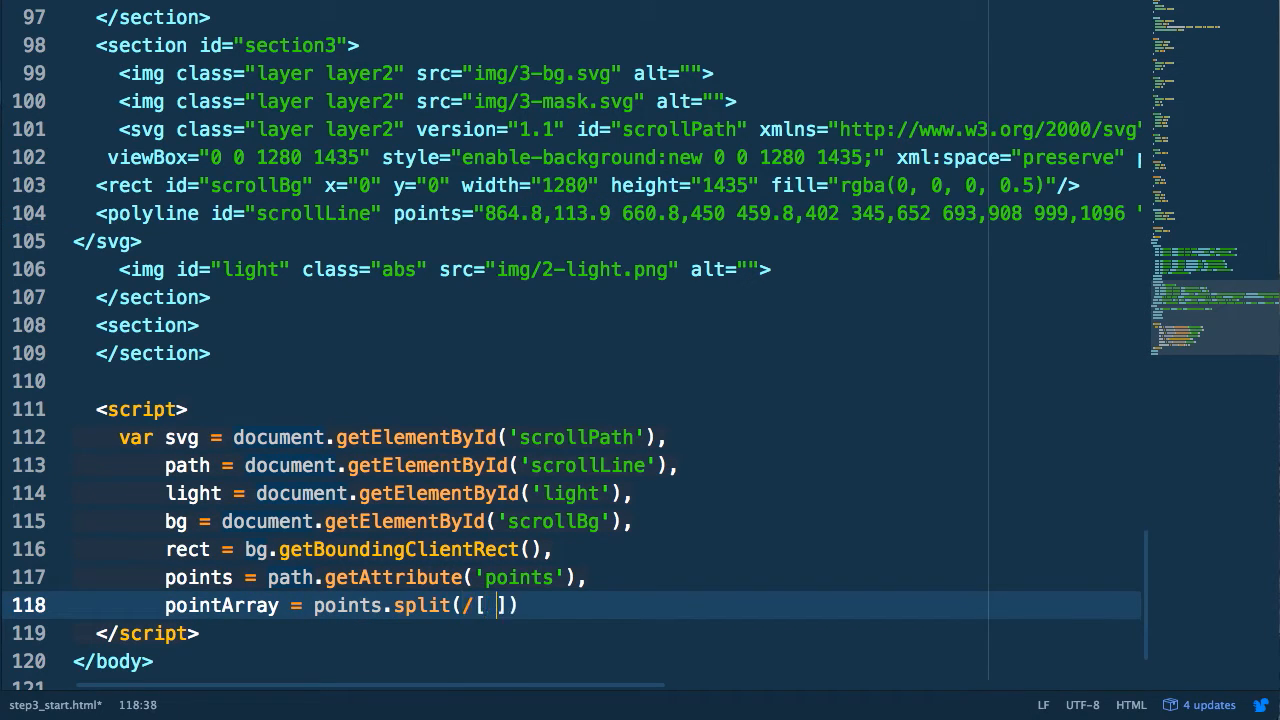
{"action": "type", "text": ",]/"}
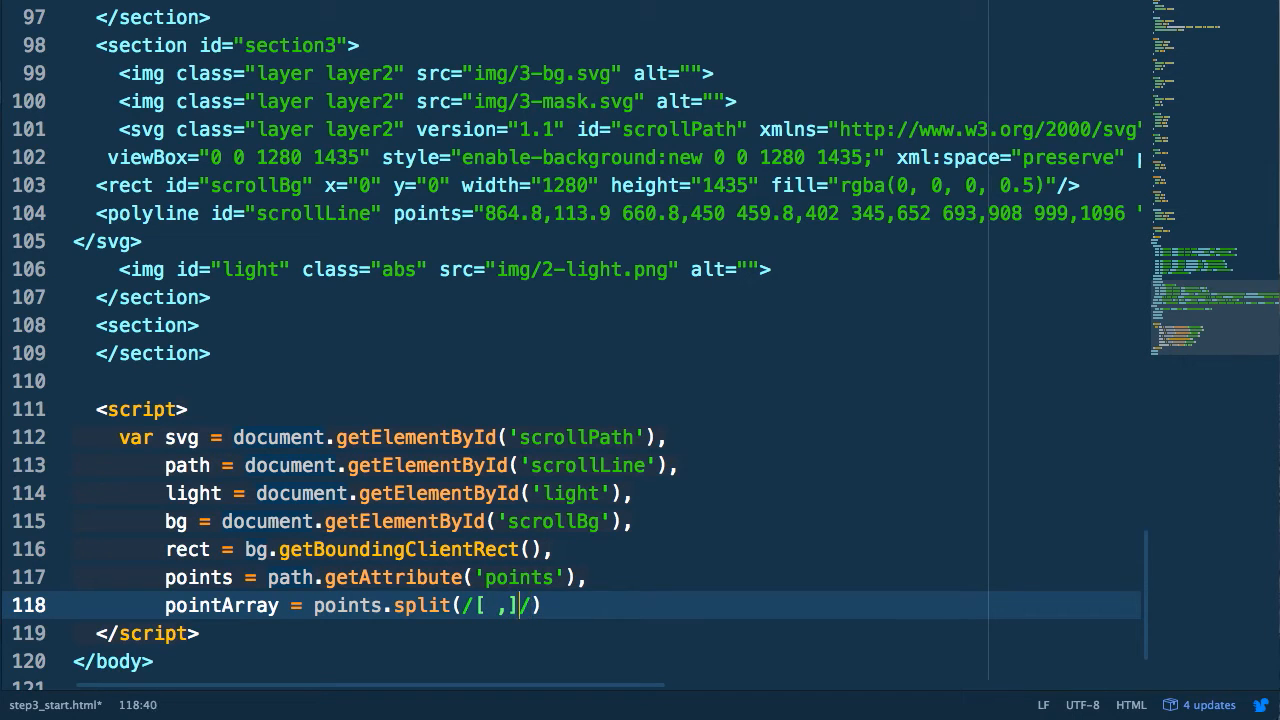
{"action": "type", "text": "+"}
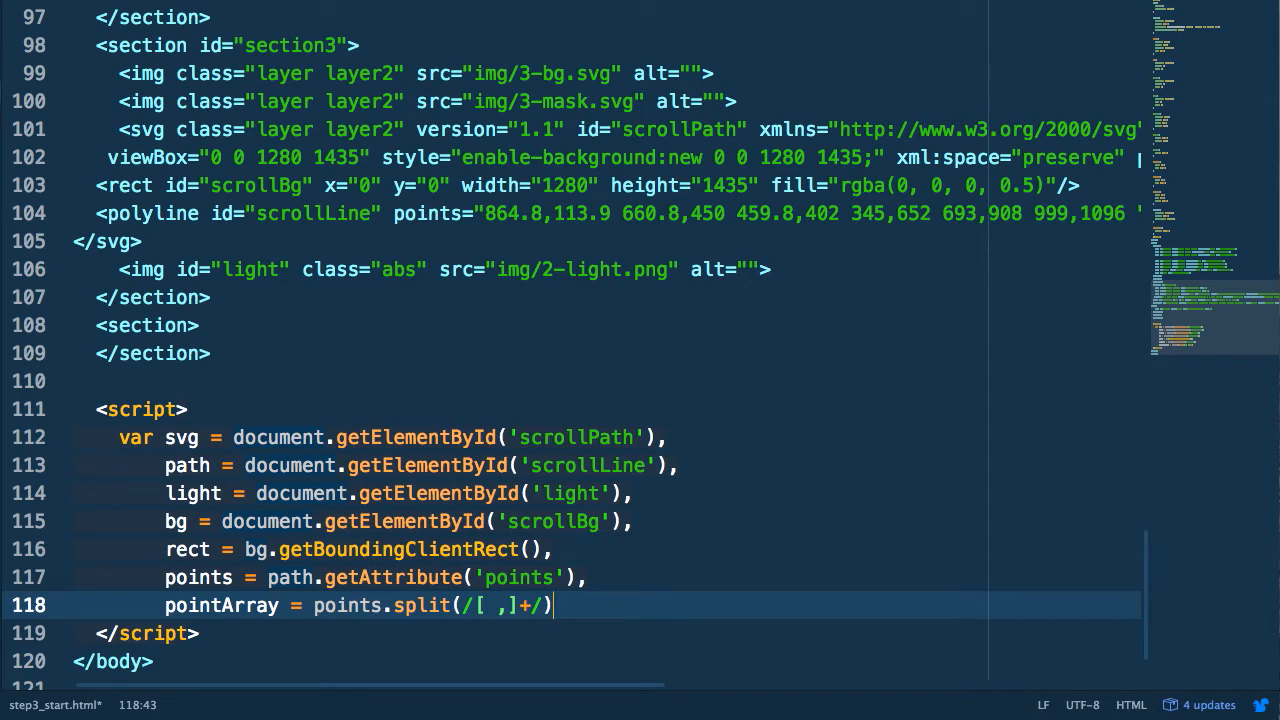
{"action": "type", "text": ","}
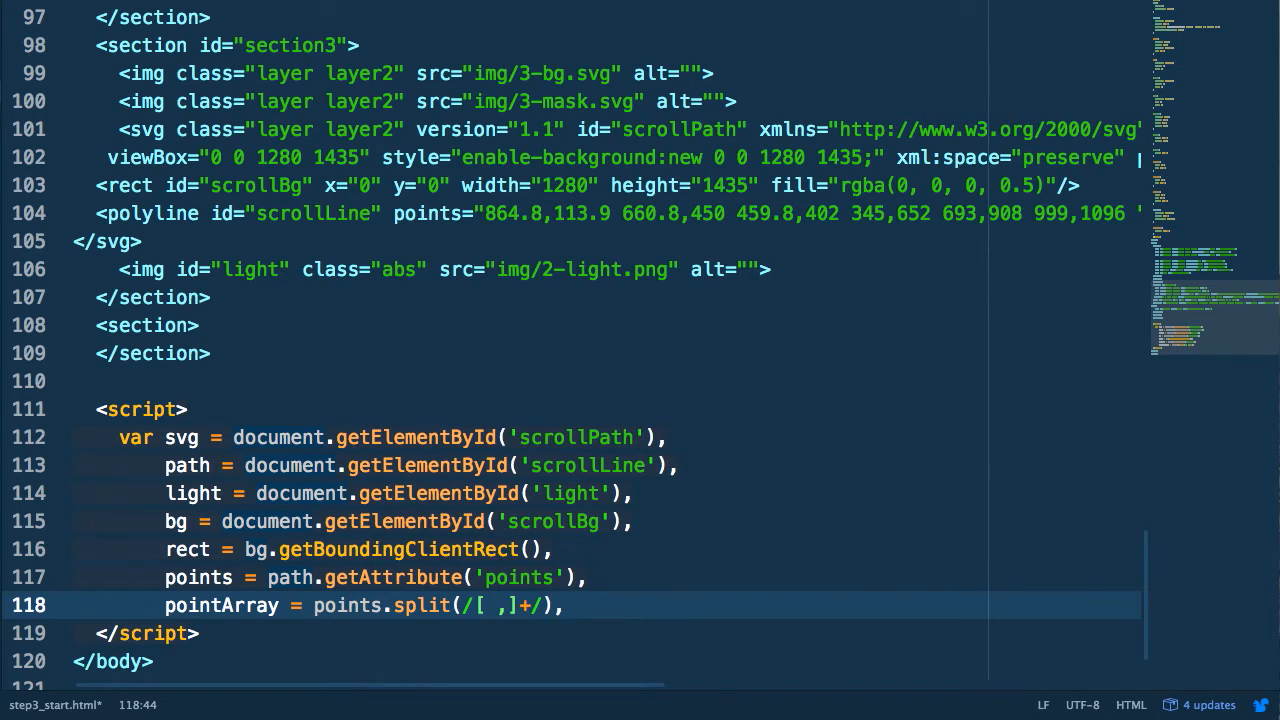
{"action": "key", "text": "enter"}
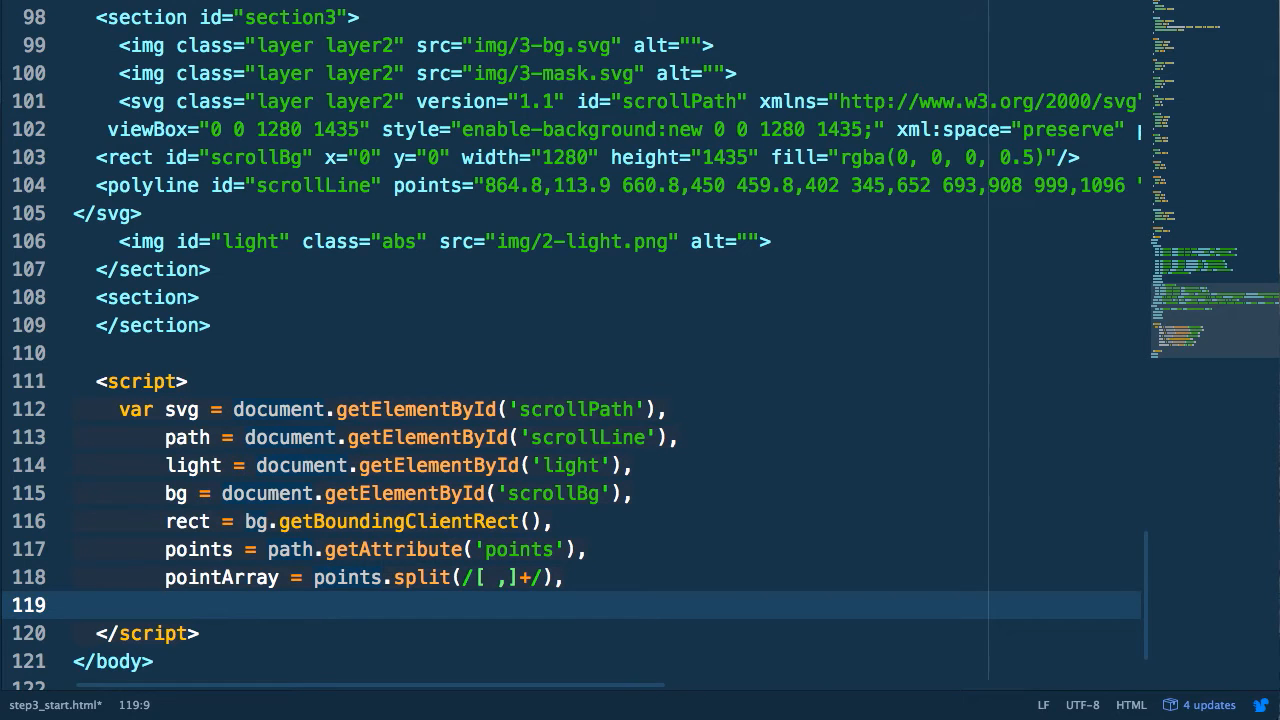
Declare winCenter = window.innerHeight / 2, rectH = svg.clientHeight, values = [], then begin a for loop
{"action": "type", "text": "winCenter = window."}
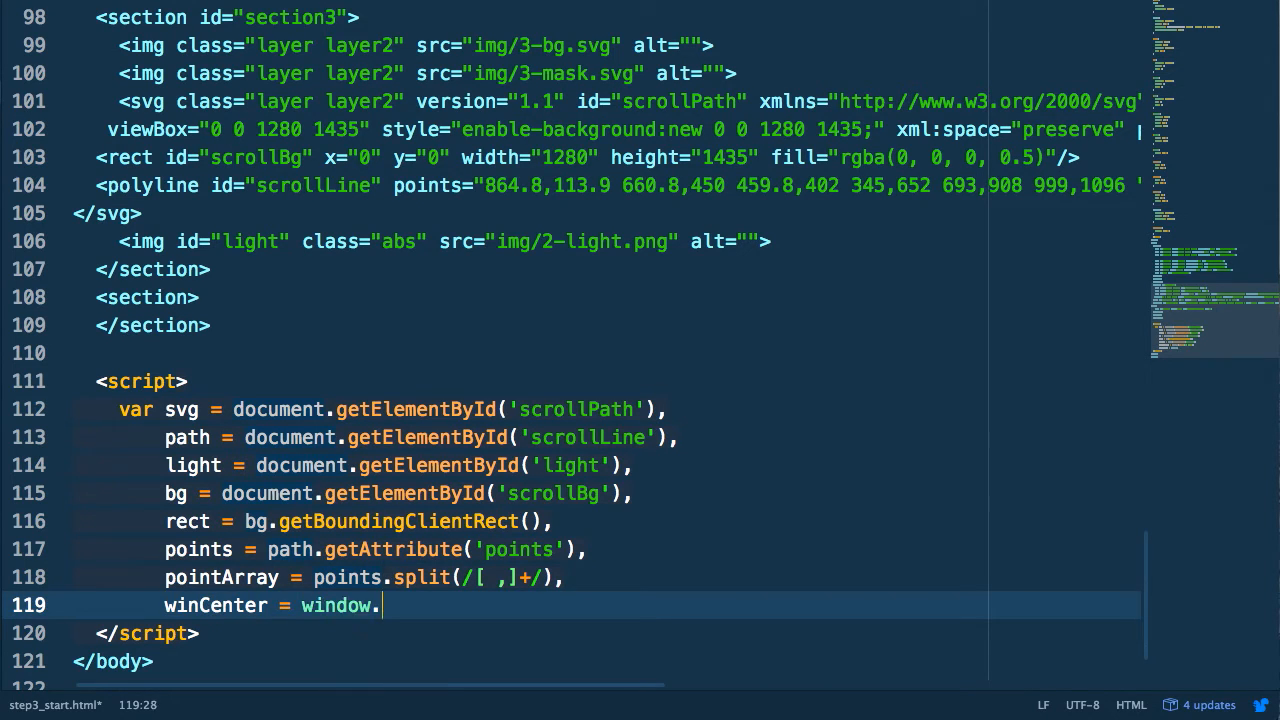
{"action": "type", "text": "innerHeight / 2,"}
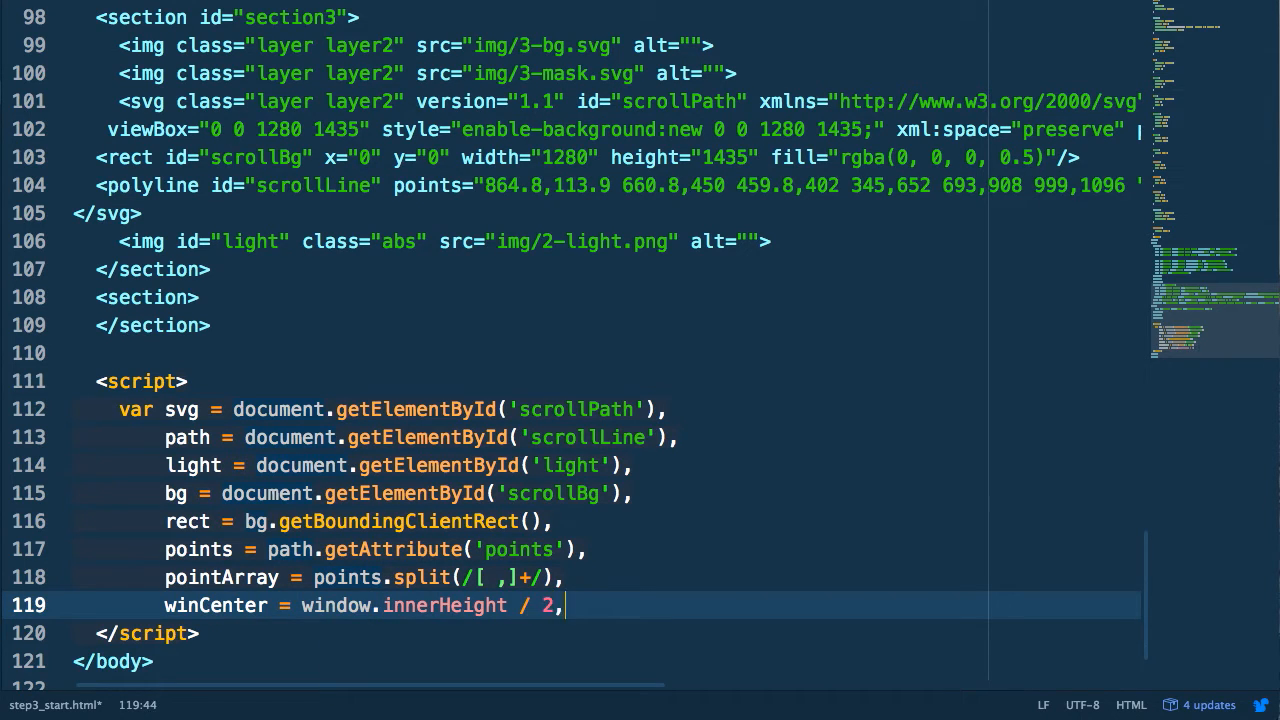
{"action": "type", "text": "rectH ="}
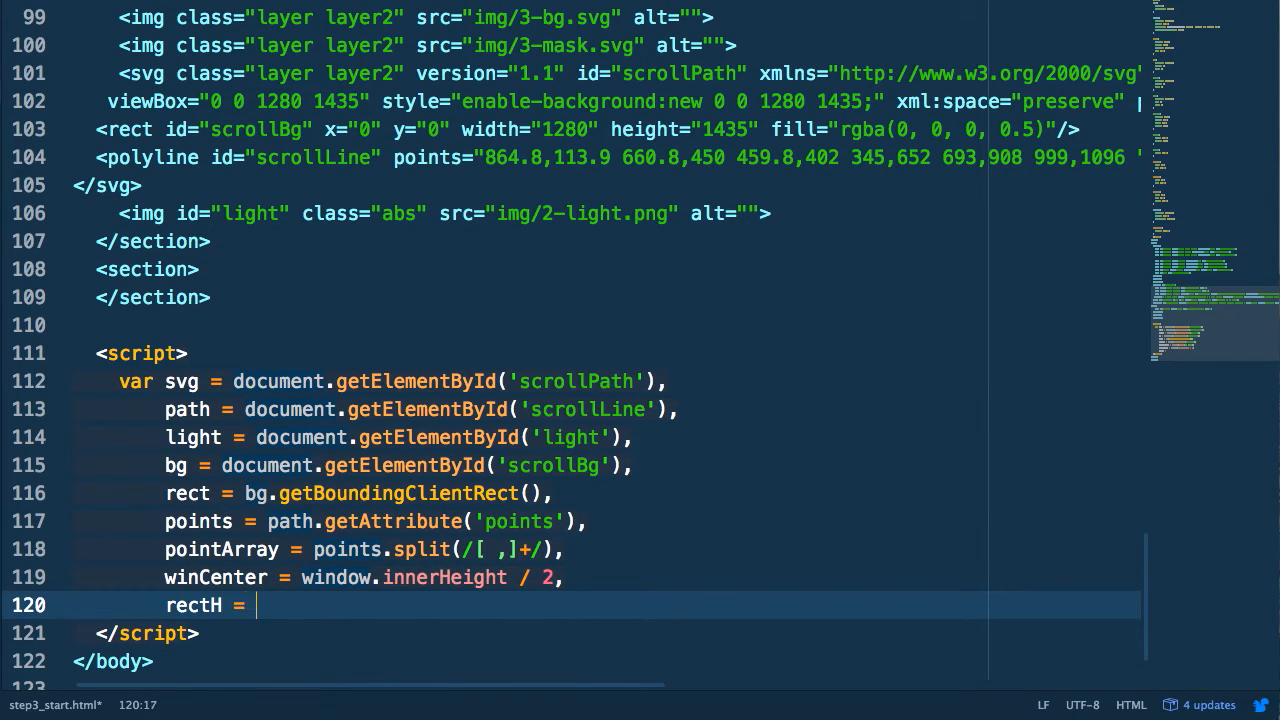
{"action": "type", "text": "svg.clientHeight,"}
{"action": "type", "text": ";"}
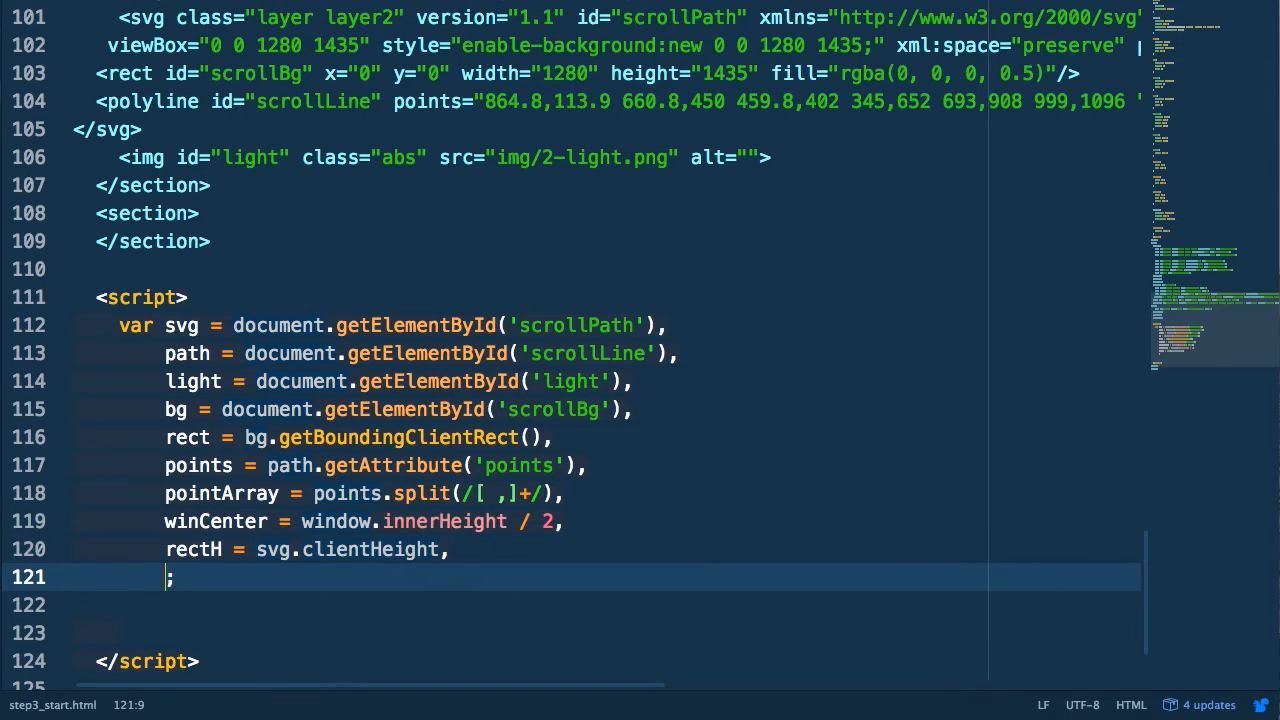
{"action": "type", "text": "values = []"}
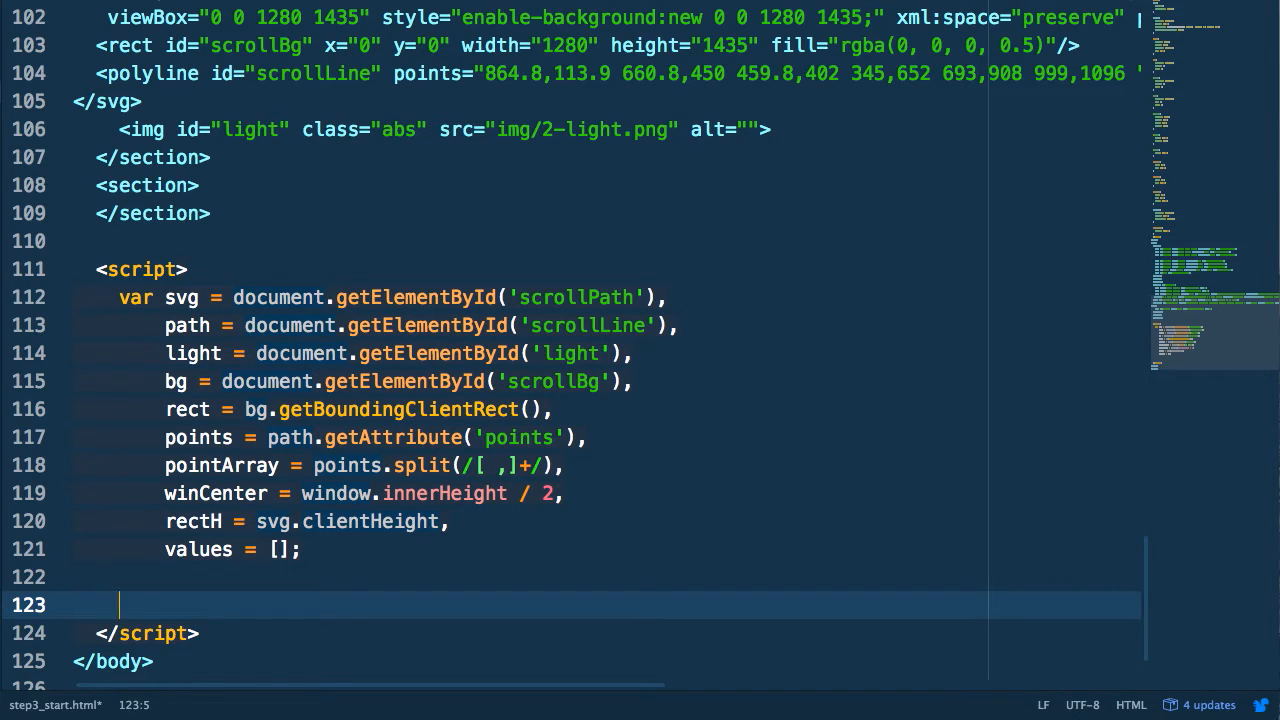
{"action": "type", "text": "for"}
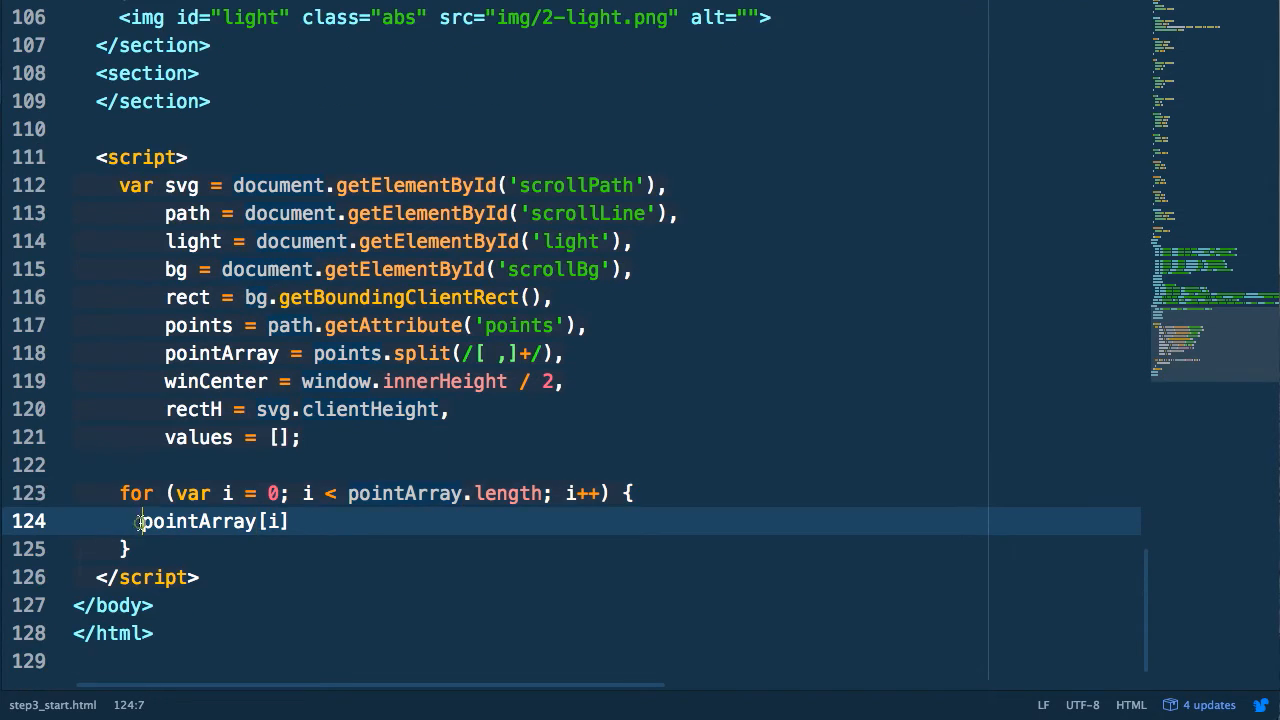
In the loop, parseFloat x plus rect.left and y from pointArray[i + 1]
{"action": "type", "text": "var x = parseFloat("}
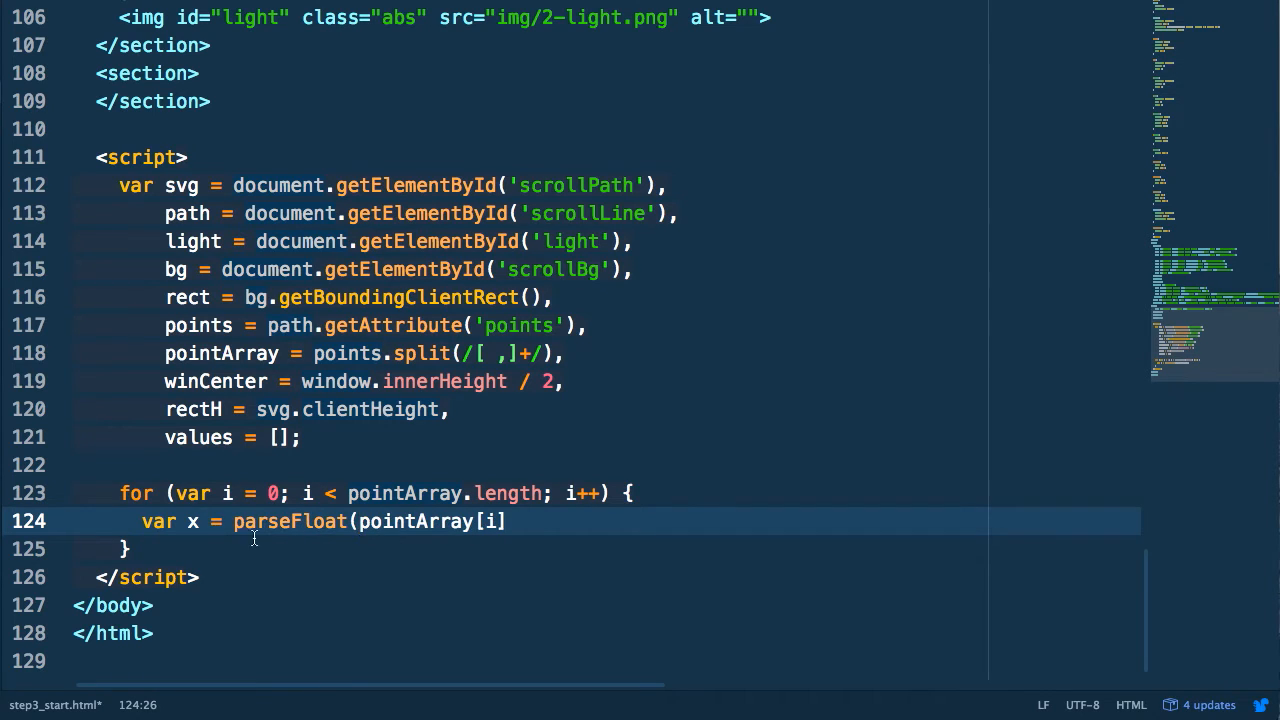
{"action": "type", "text": "+"}
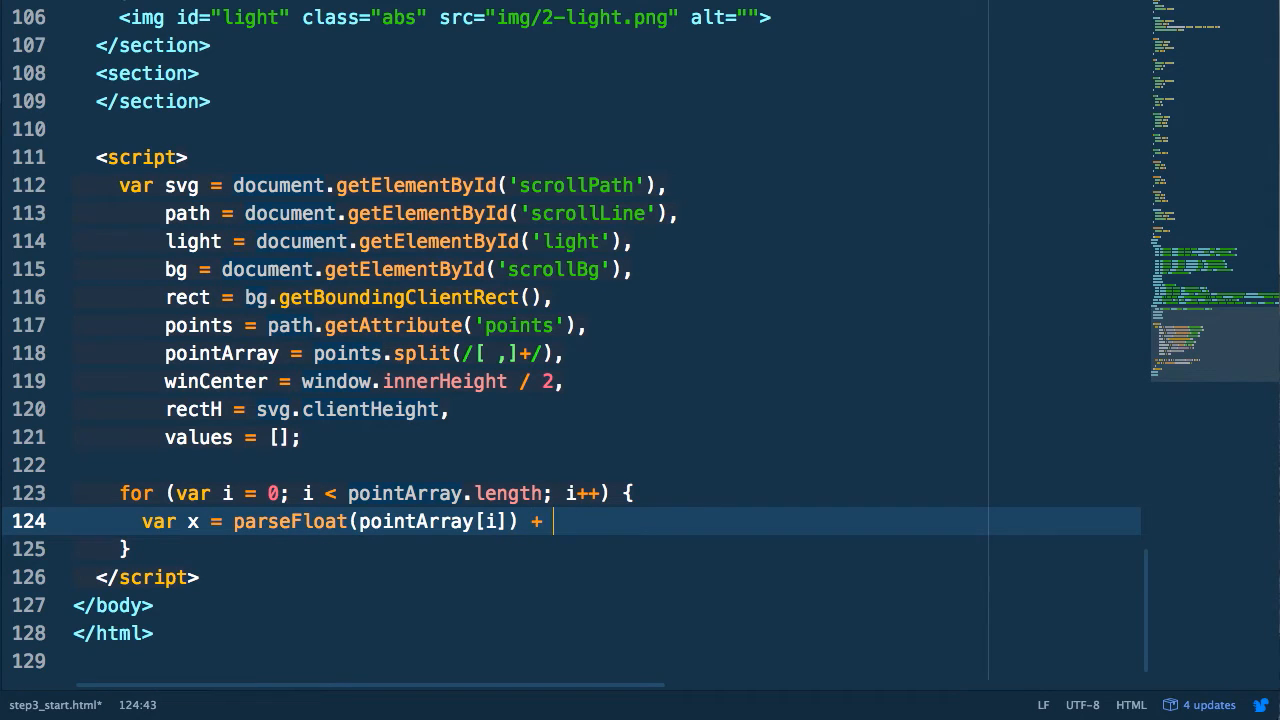
{"action": "type", "text": "rect."}
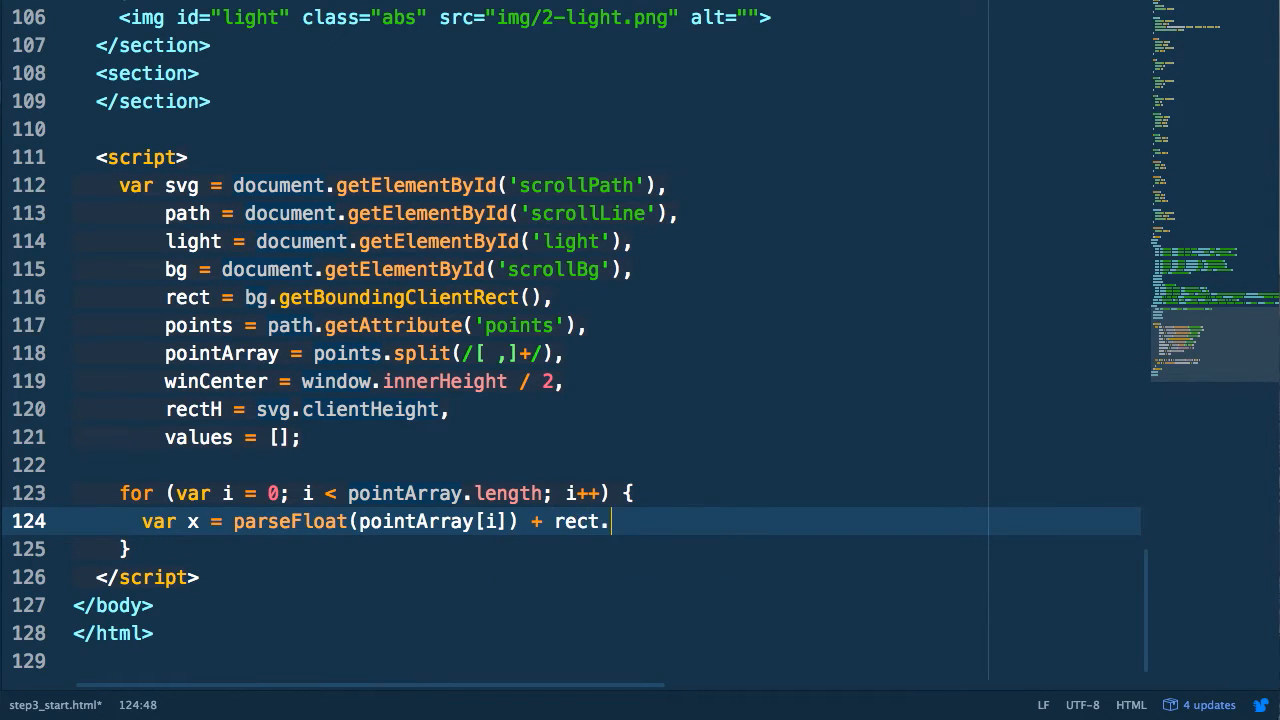
{"action": "type", "text": "left"}
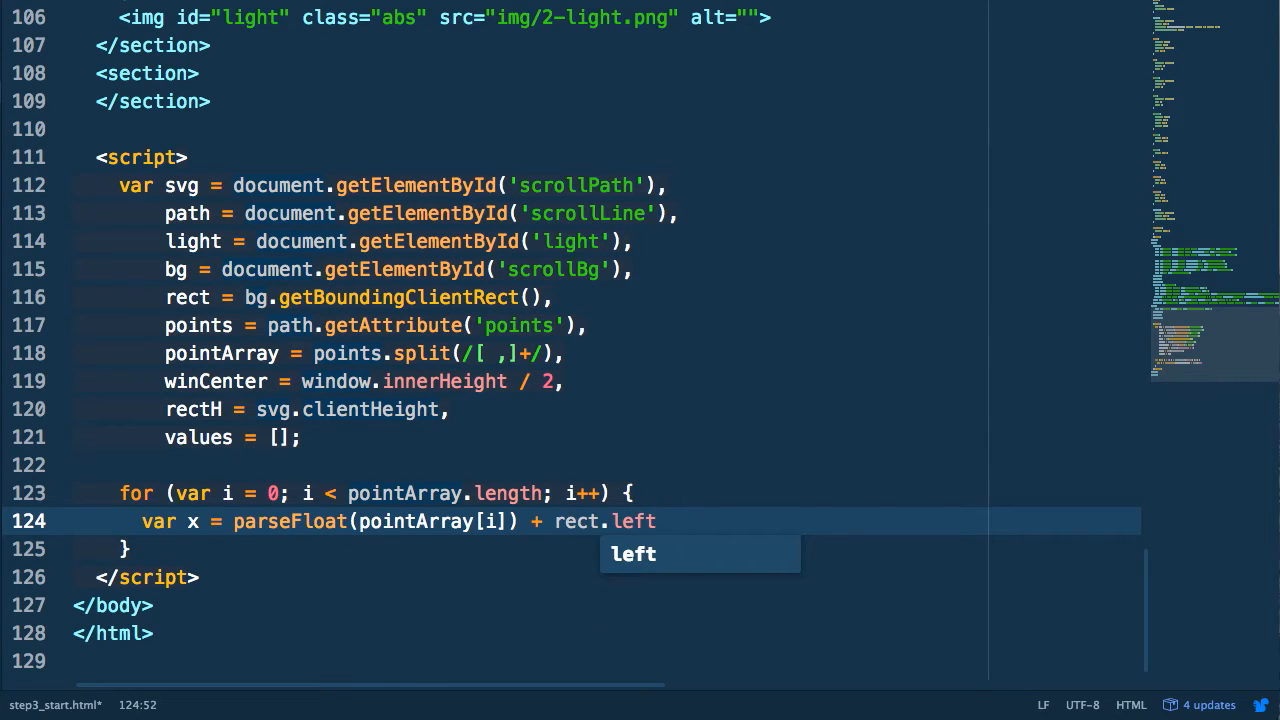
{"action": "type", "text": ","}
{"action": "type", "text": "y ="}
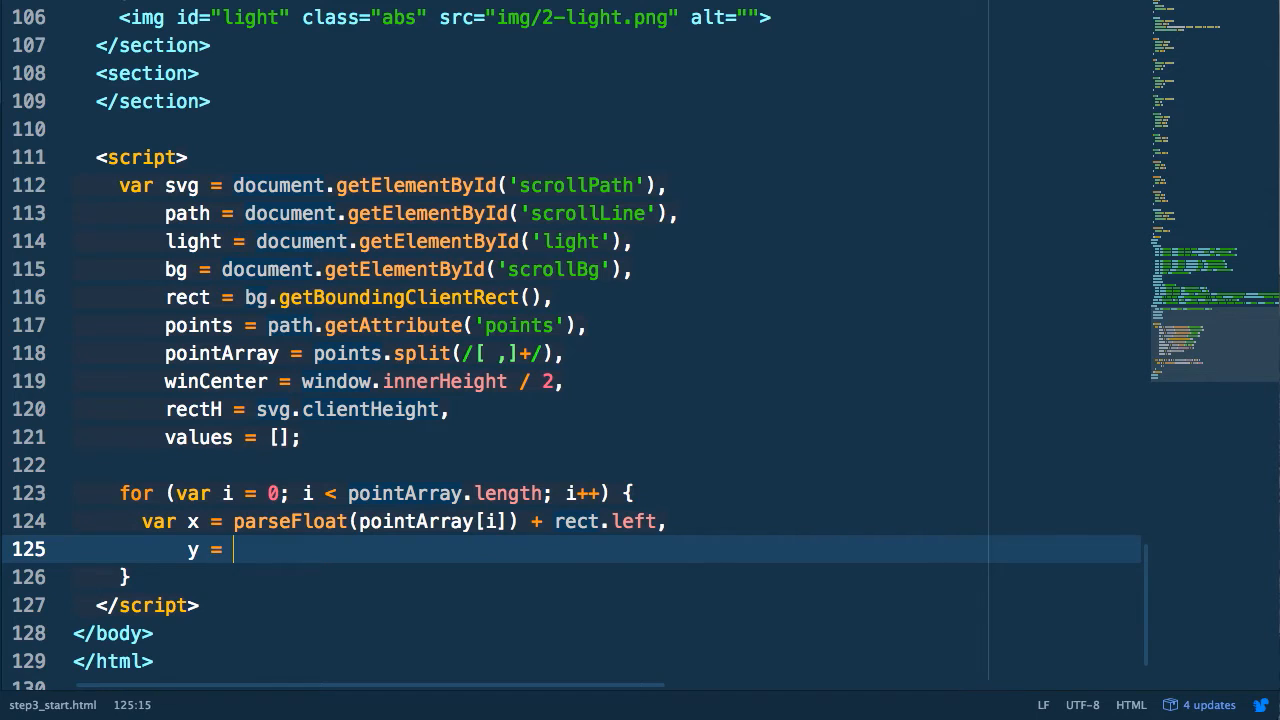
{"action": "type", "text": "parseFloat(pointArray)"}
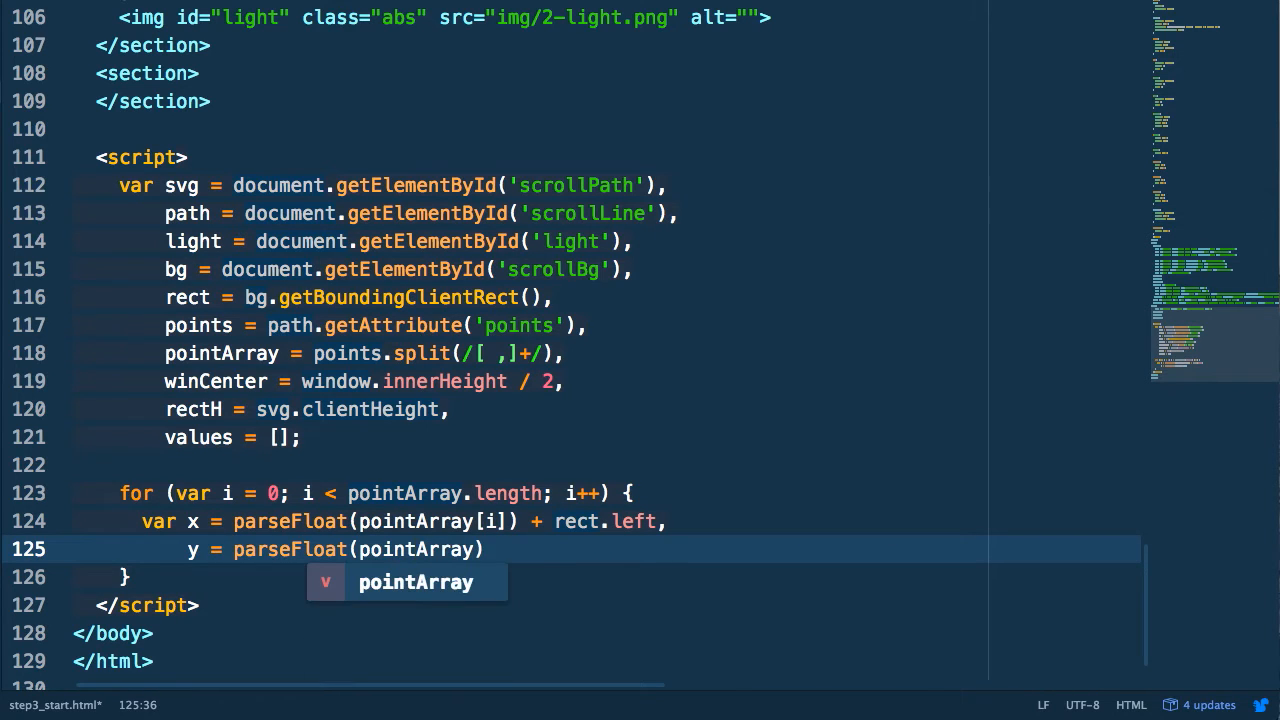
{"action": "type", "text": "[i +"}
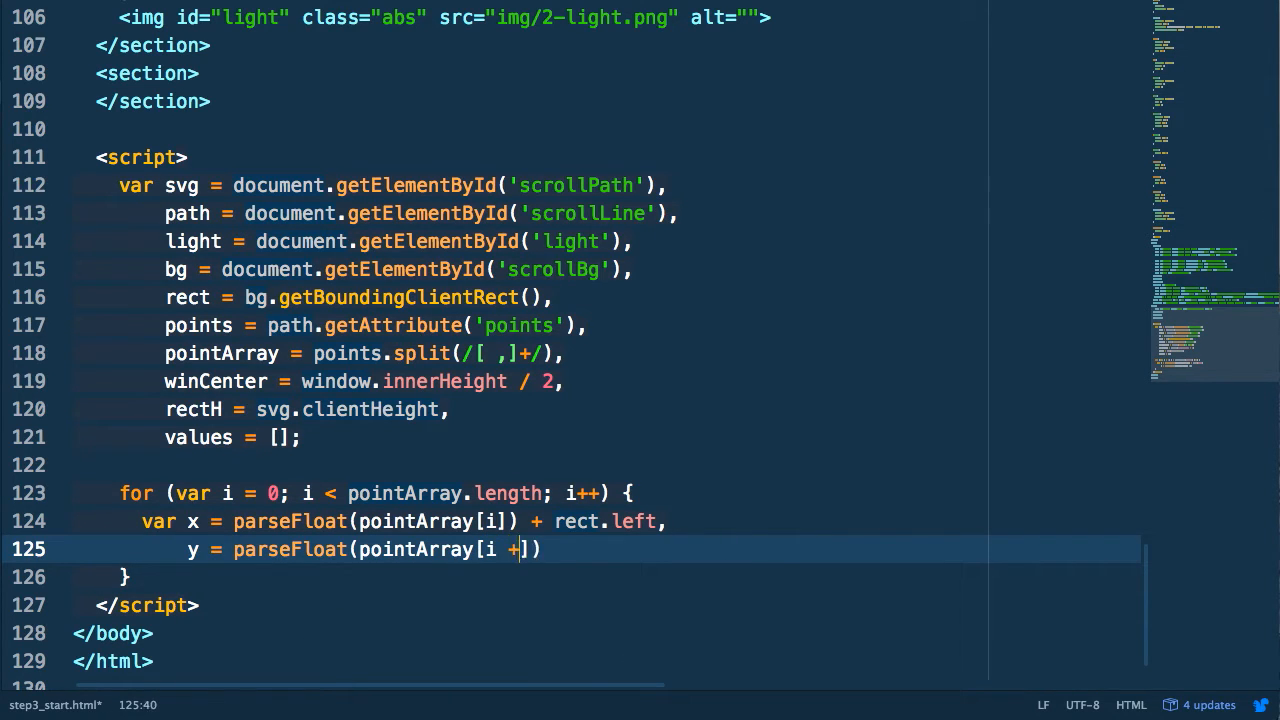
{"action": "type", "text": "1"}
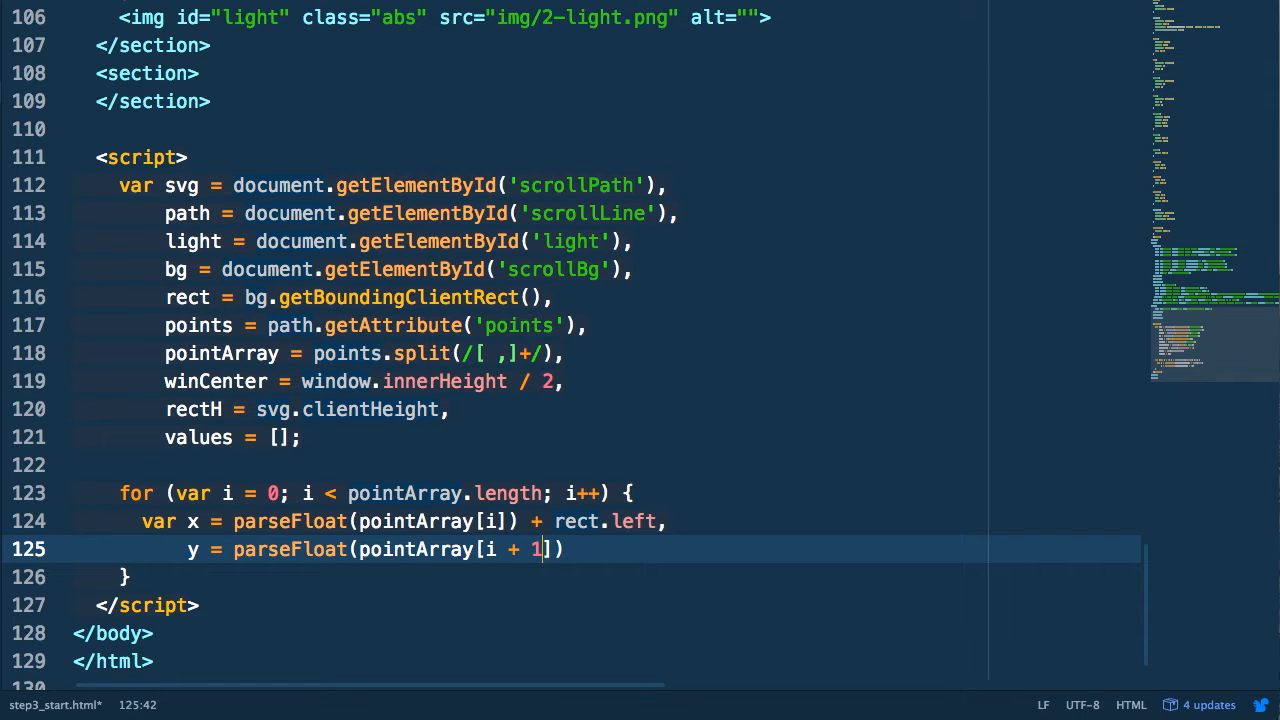
Limit the loop to length - 2 and push {x, y} objects offset by light.width / 2 into values
{"action": "left_click", "coordinate": [595, 493]}
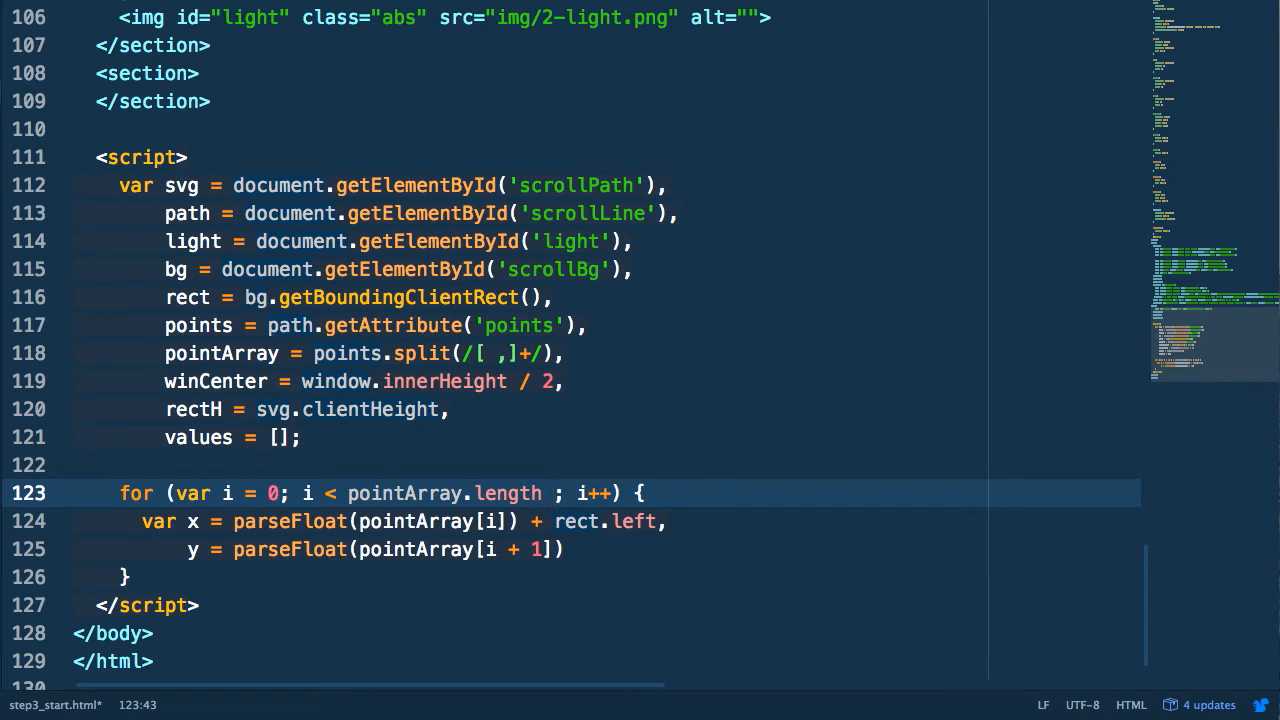
{"action": "type", "text": "- 2"}
{"action": "type", "text": "values.push("}
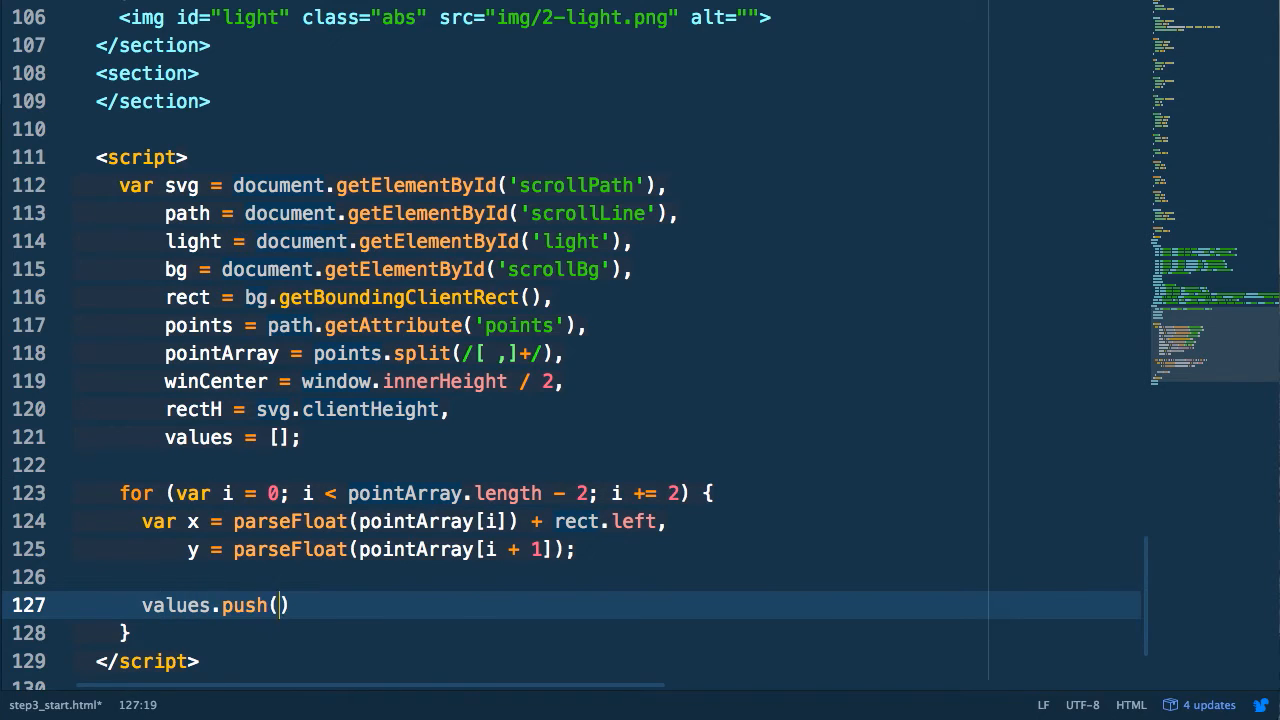
{"action": "type", "text": "{"}
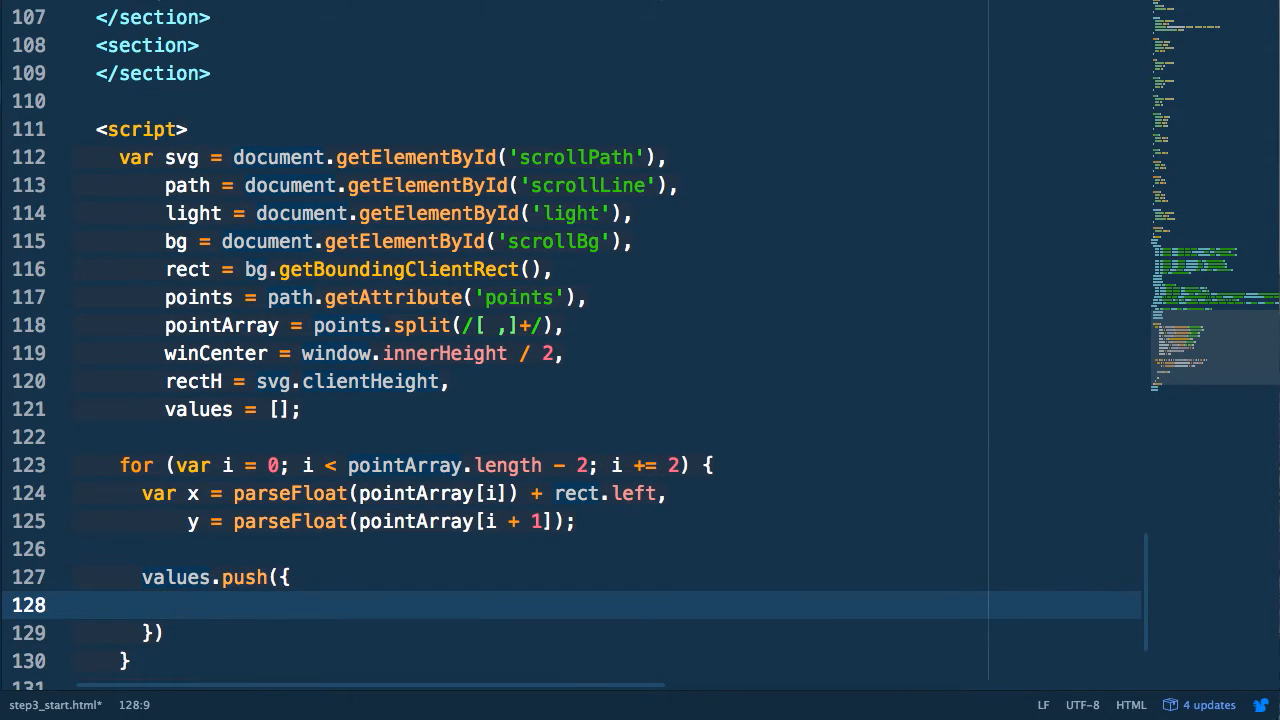
{"action": "type", "text": "x: x -"}
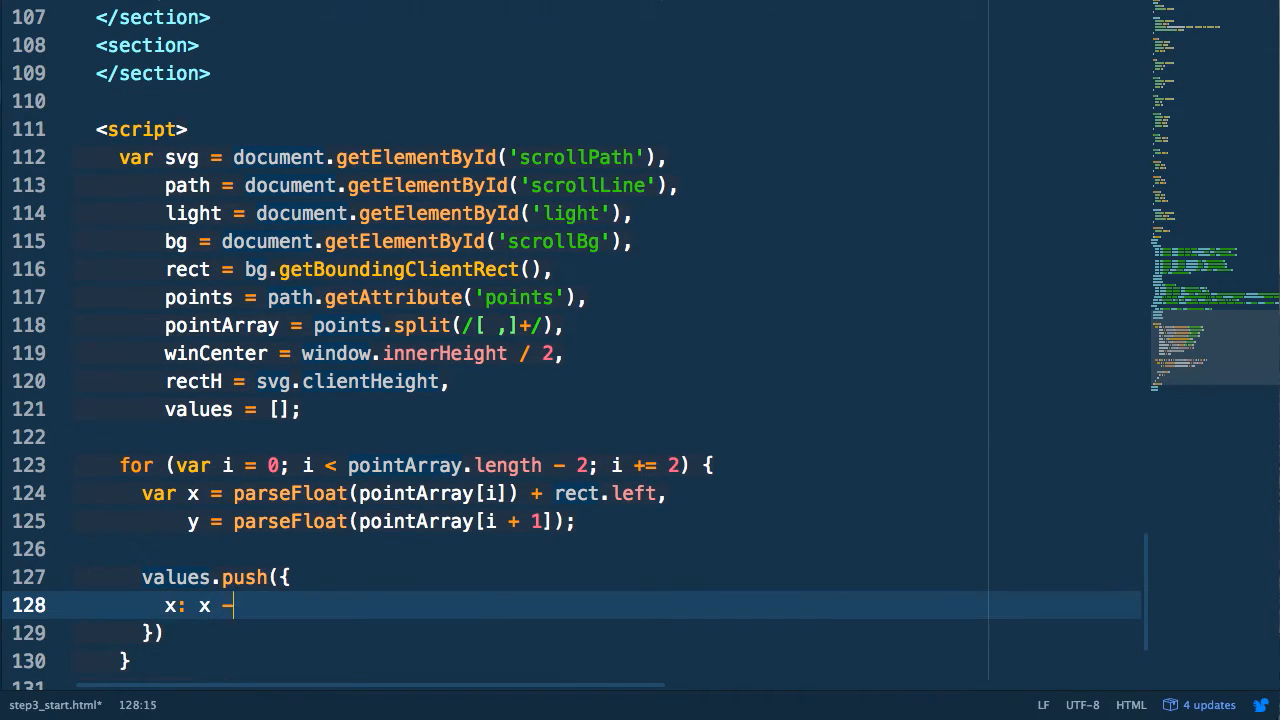
{"action": "type", "text": "(light.width / 2),"}
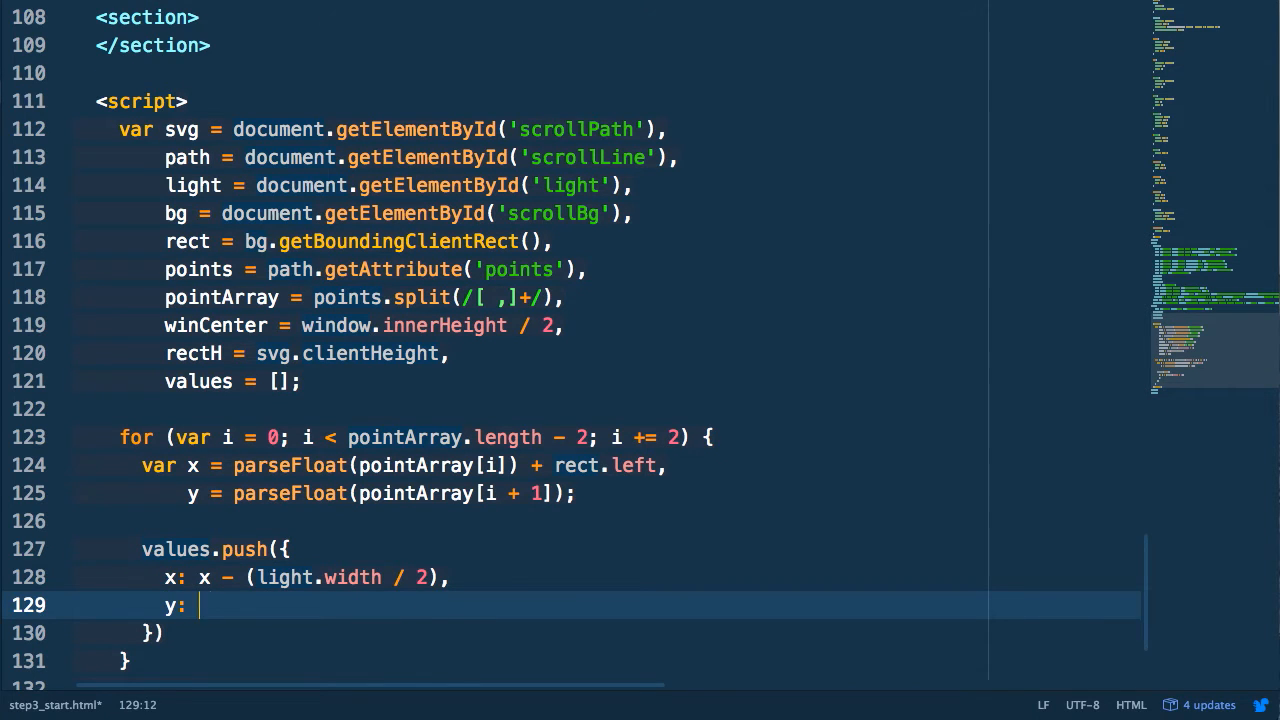
{"action": "type", "text": "y - (light.width / 2)"}
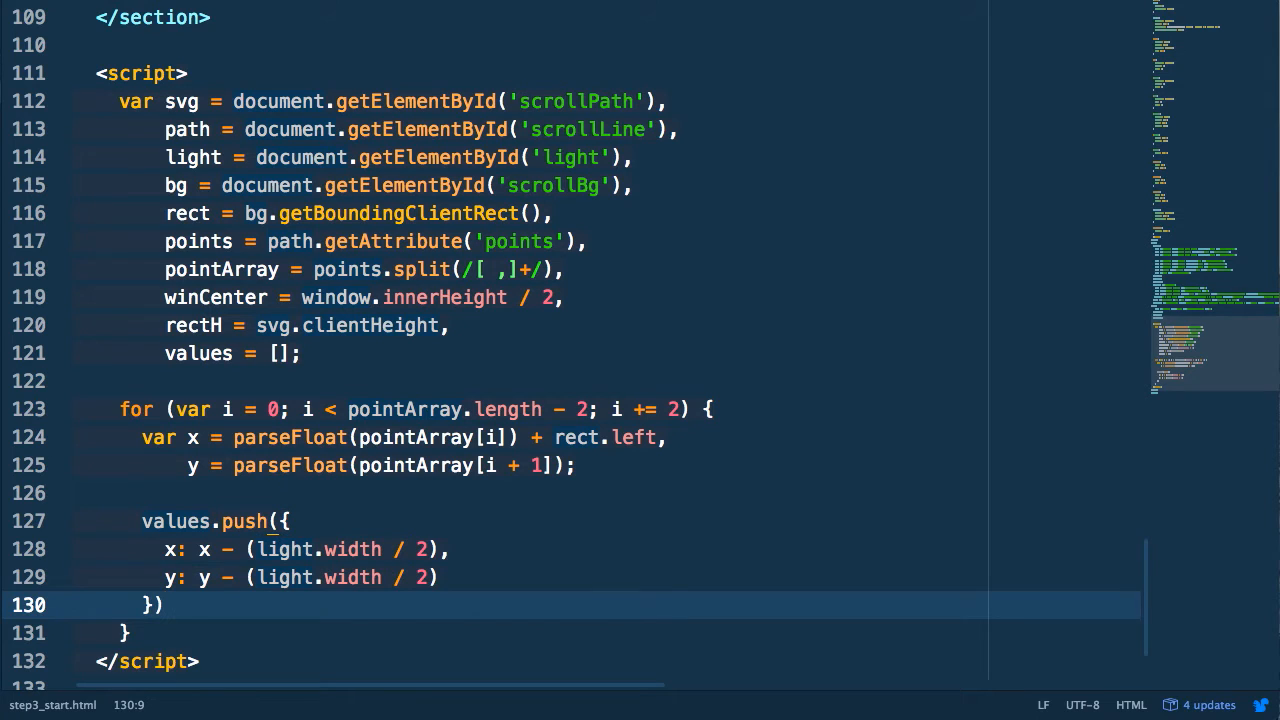
{"action": "type", "text": ";"}
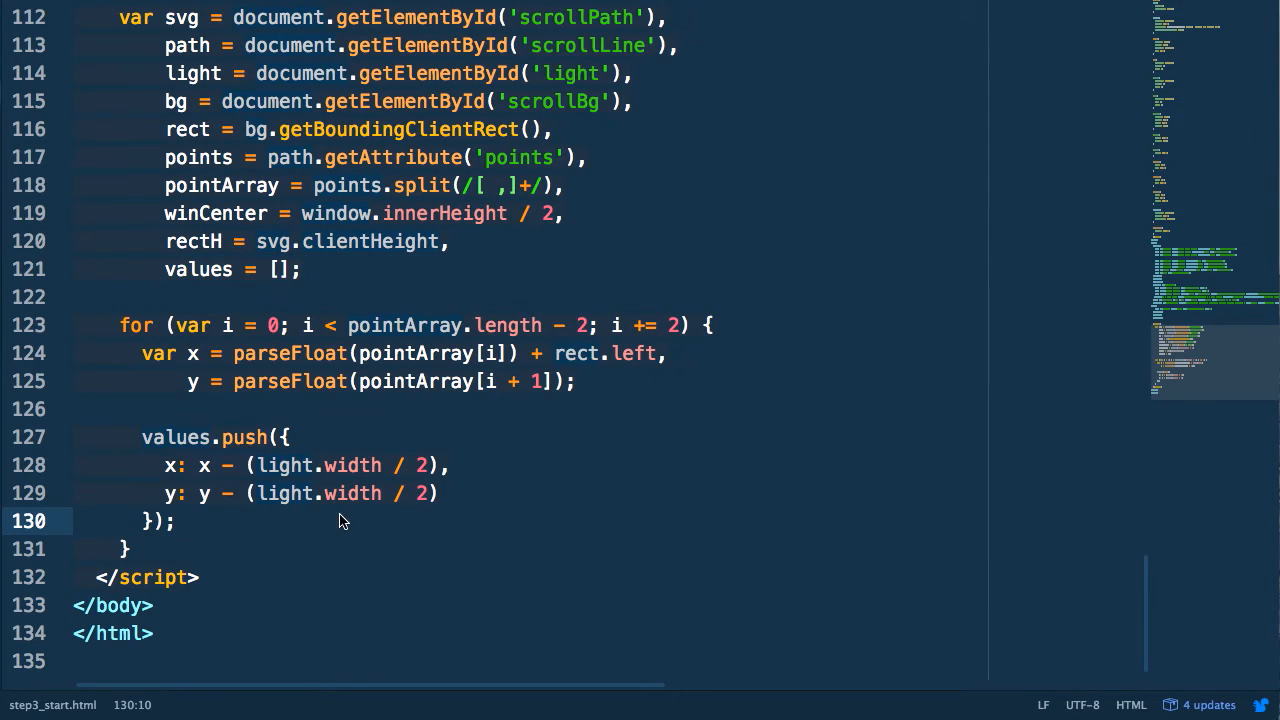
Create tween = new TweenMax(light, dur, {bezier: {values: values}}) below the loop
{"action": "scroll", "scroll_direction": "up", "scroll_amount": 3}
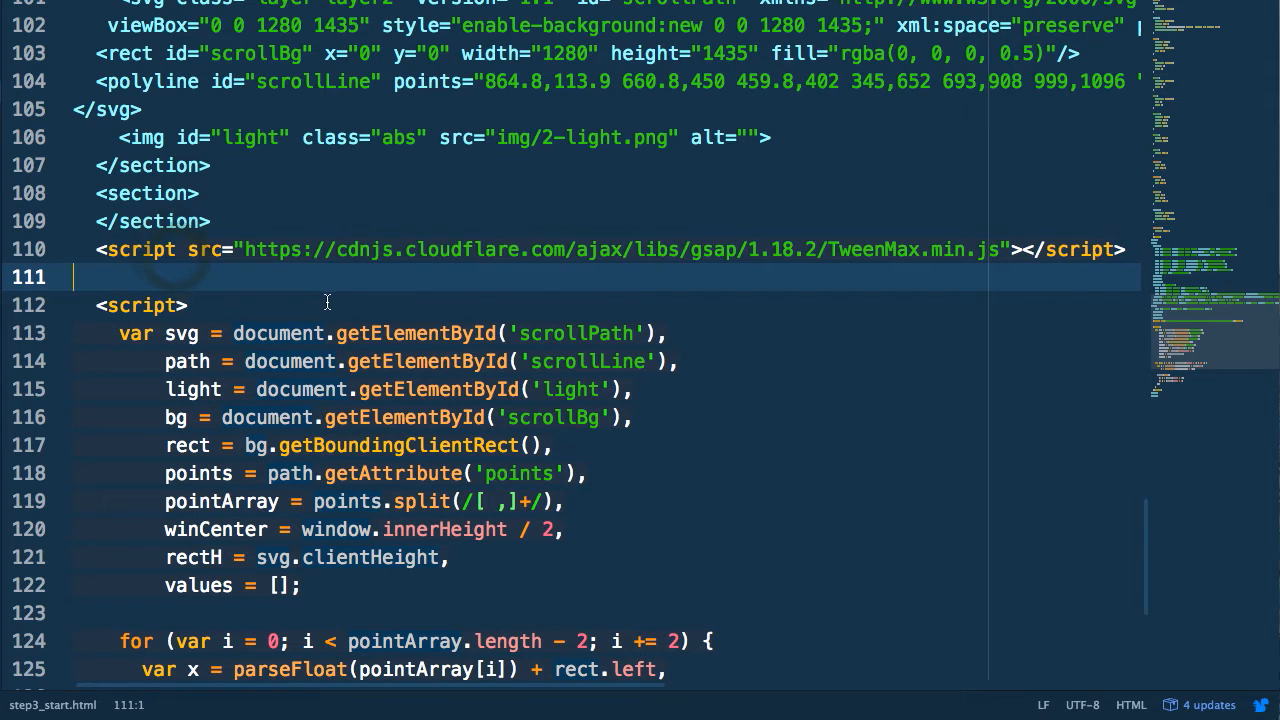
{"action": "mouse_move", "coordinate": [336, 300]}
{"action": "type", "text": "t"}
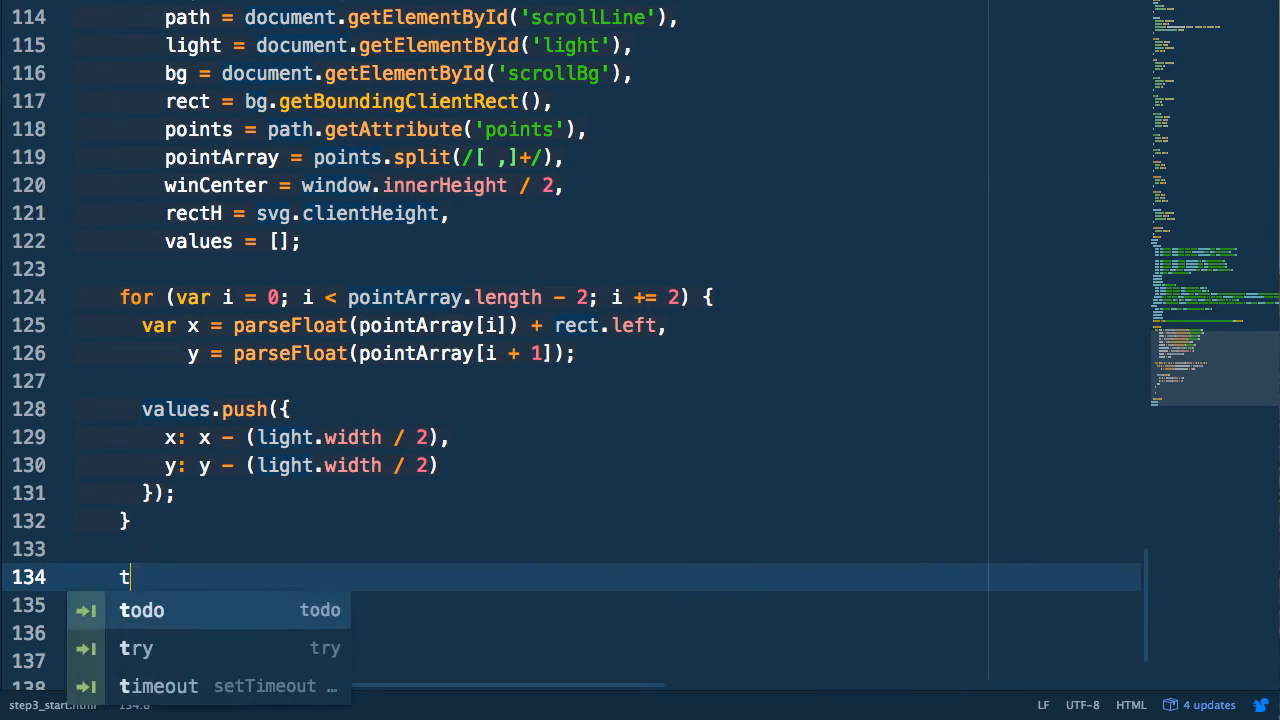
{"action": "type", "text": "ween = new TweenMax(light)"}
{"action": "type", "text": "dur = 1;"}
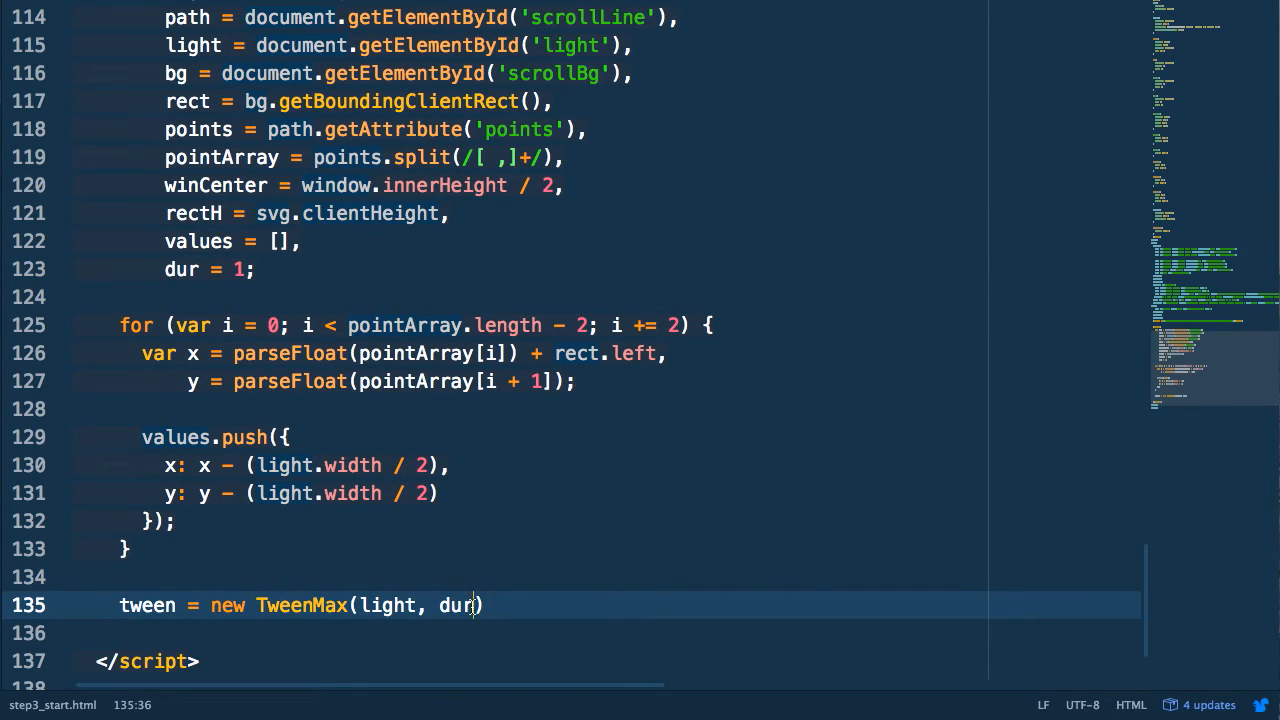
{"action": "type", "text": ", {"}
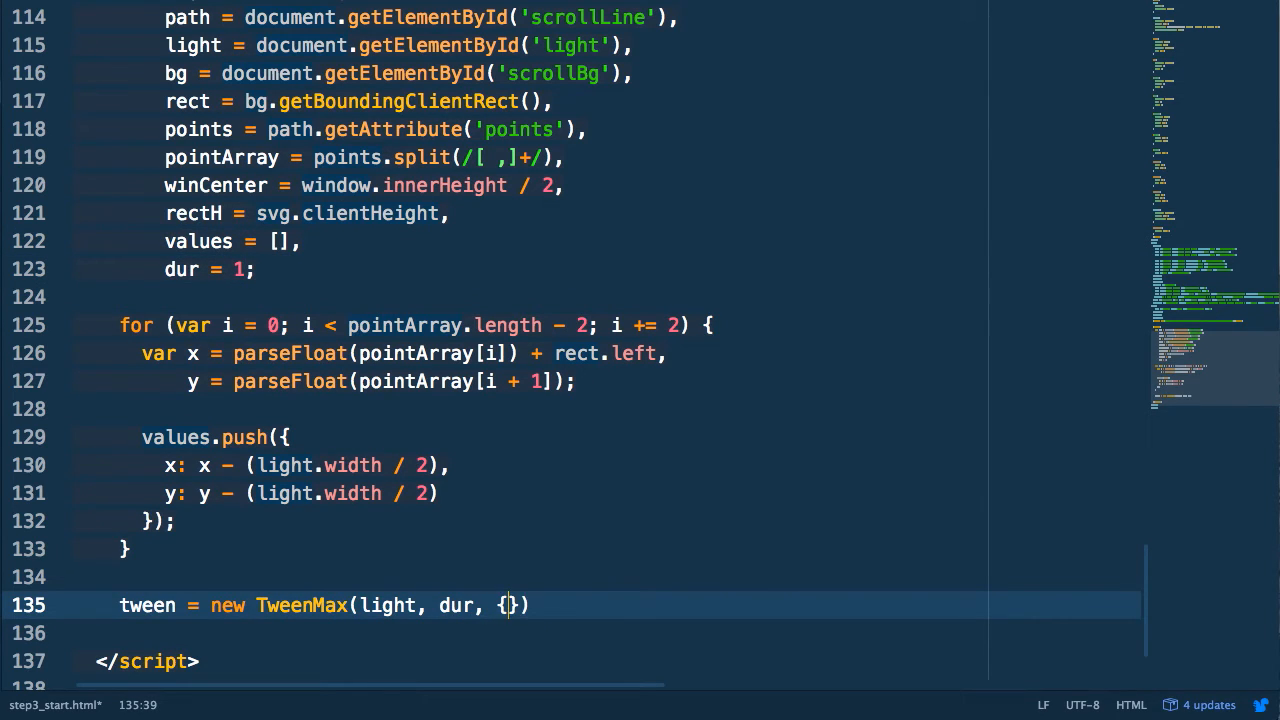
{"action": "type", "text": "bezier: {"}
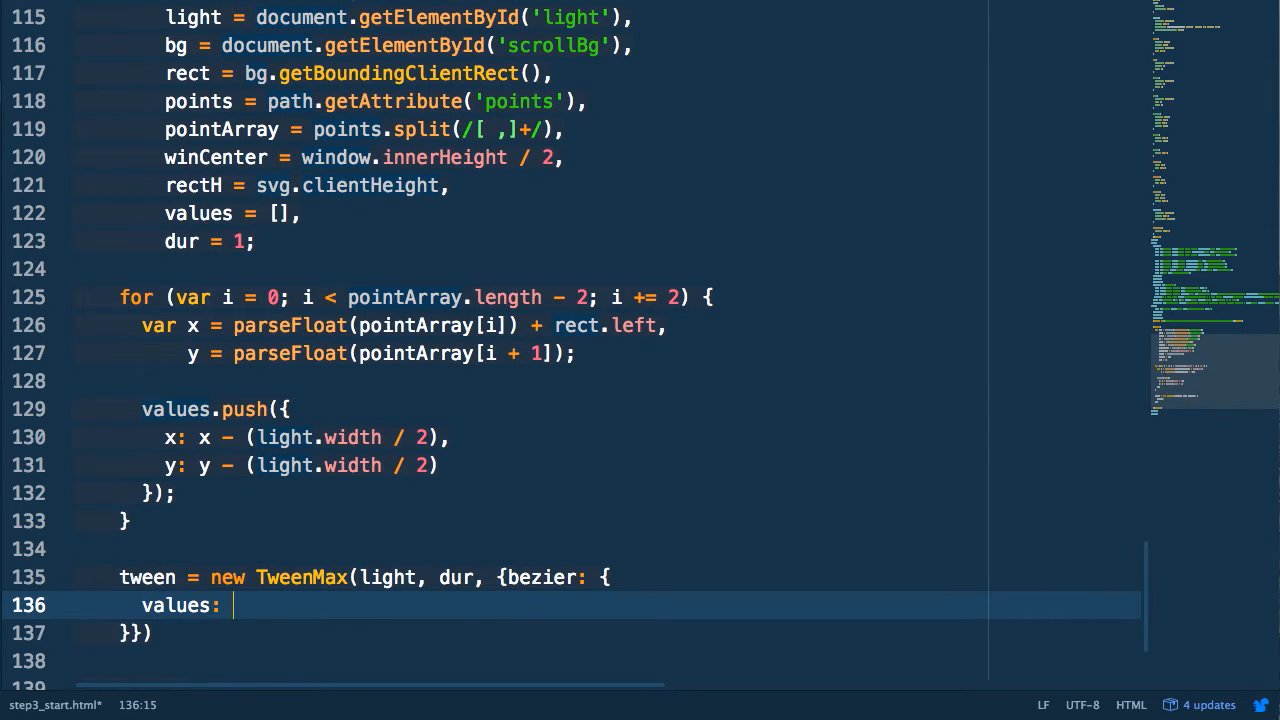
{"action": "type", "text": "values"}
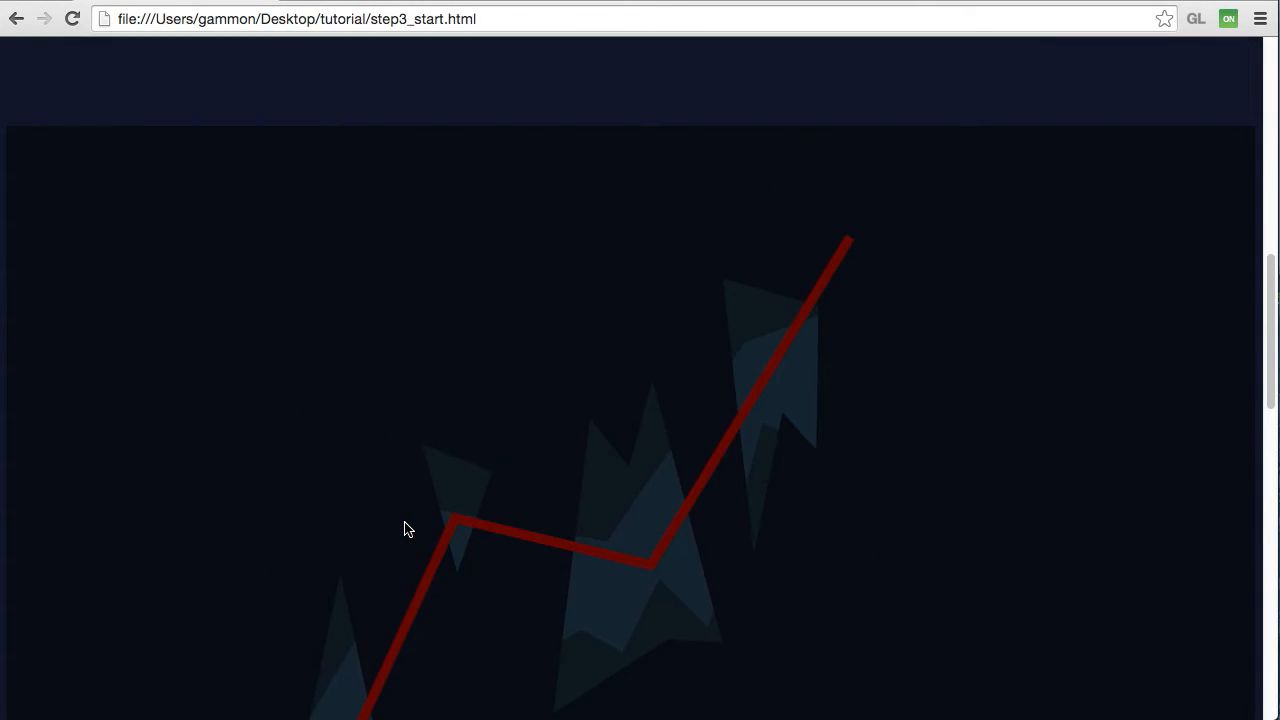
{"action": "scroll", "scroll_direction": "down", "scroll_amount": 3}
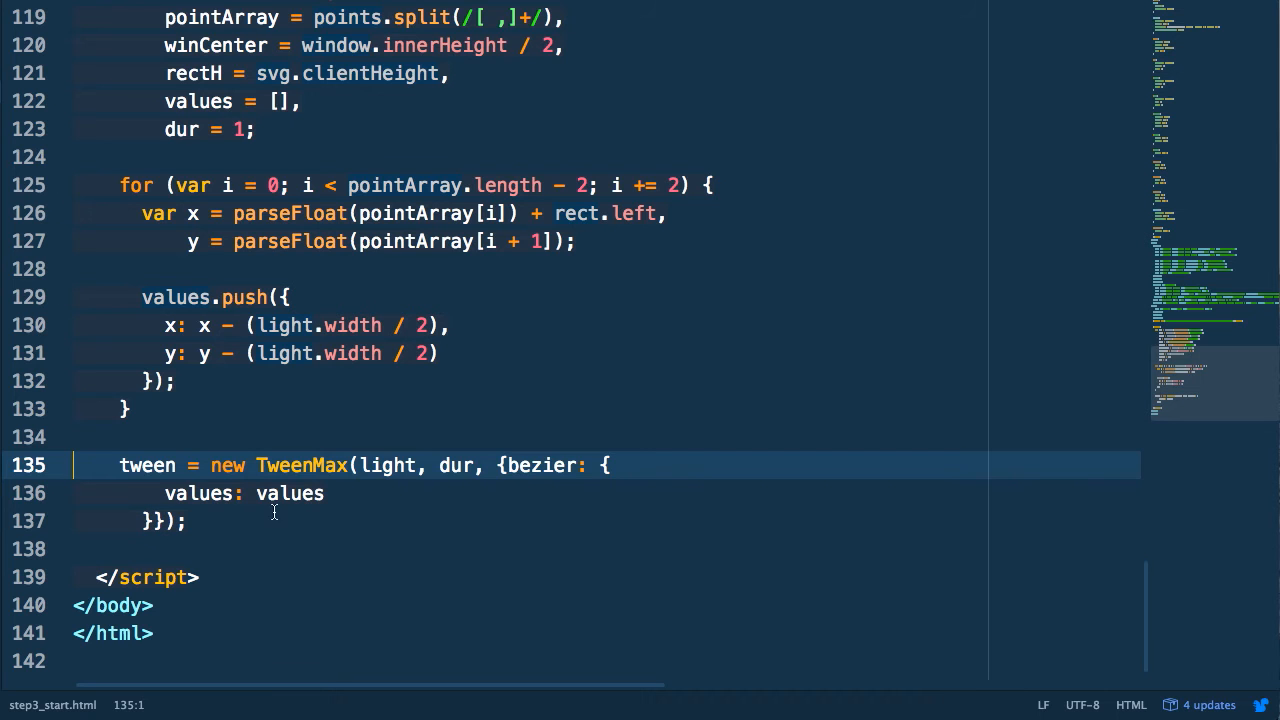
Add paused: true to the TweenMax options so the tween starts paused
{"action": "type", "text": "paused: true"}
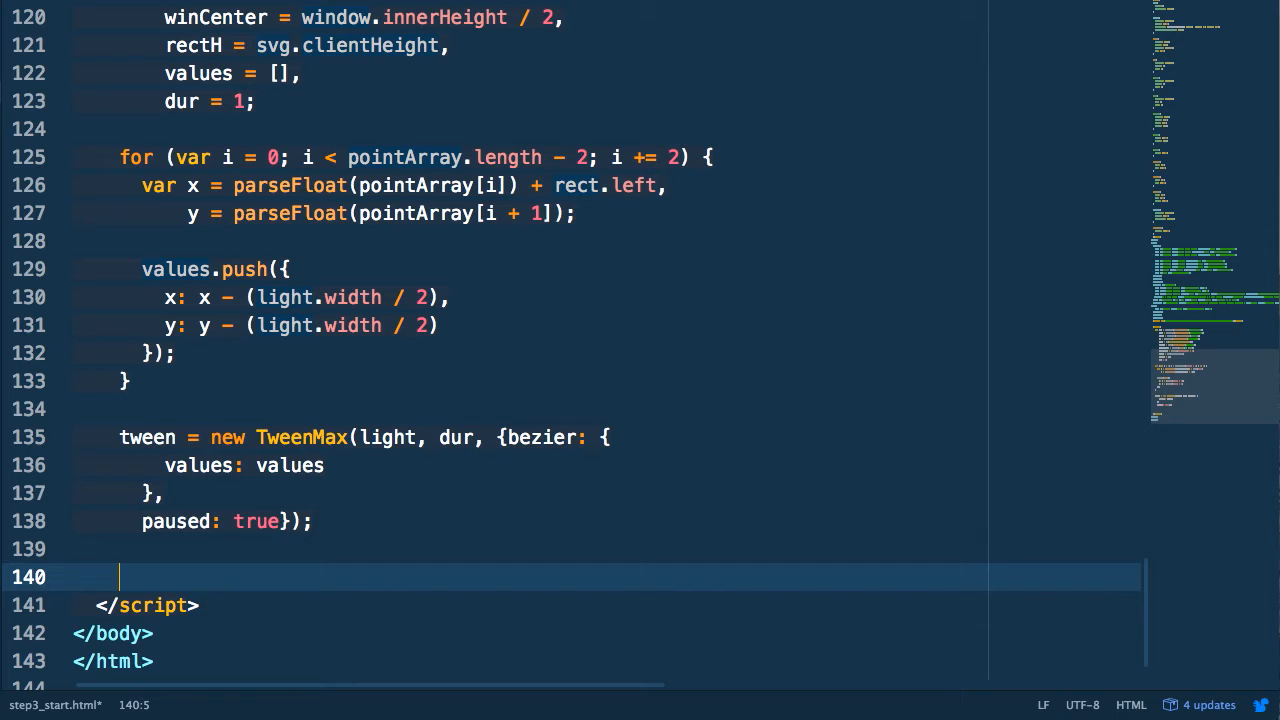
Register window.addEventListener('scroll', handle_scroll) and save the file
{"action": "type", "text": "window.addEventListene"}
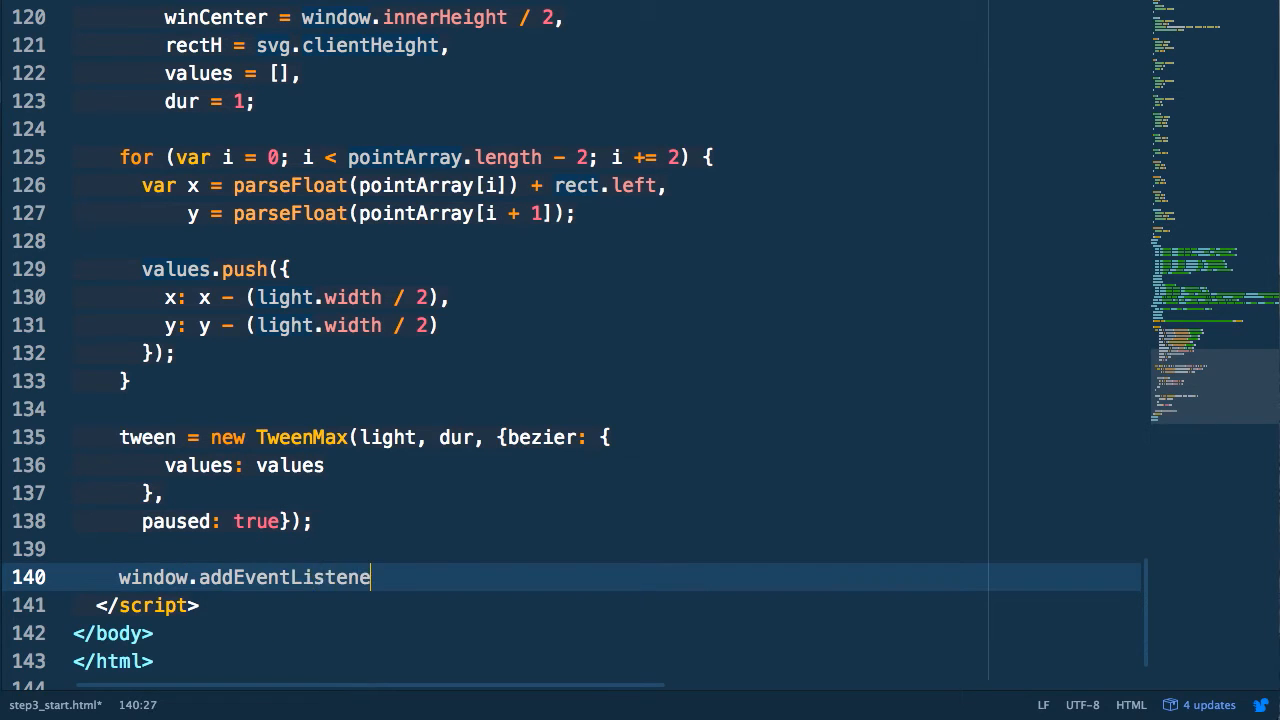
{"action": "type", "text": "r('scroll', handle_scroll);"}
{"action": "type", "text": "rect = bg.getBoundingClientRect();"}
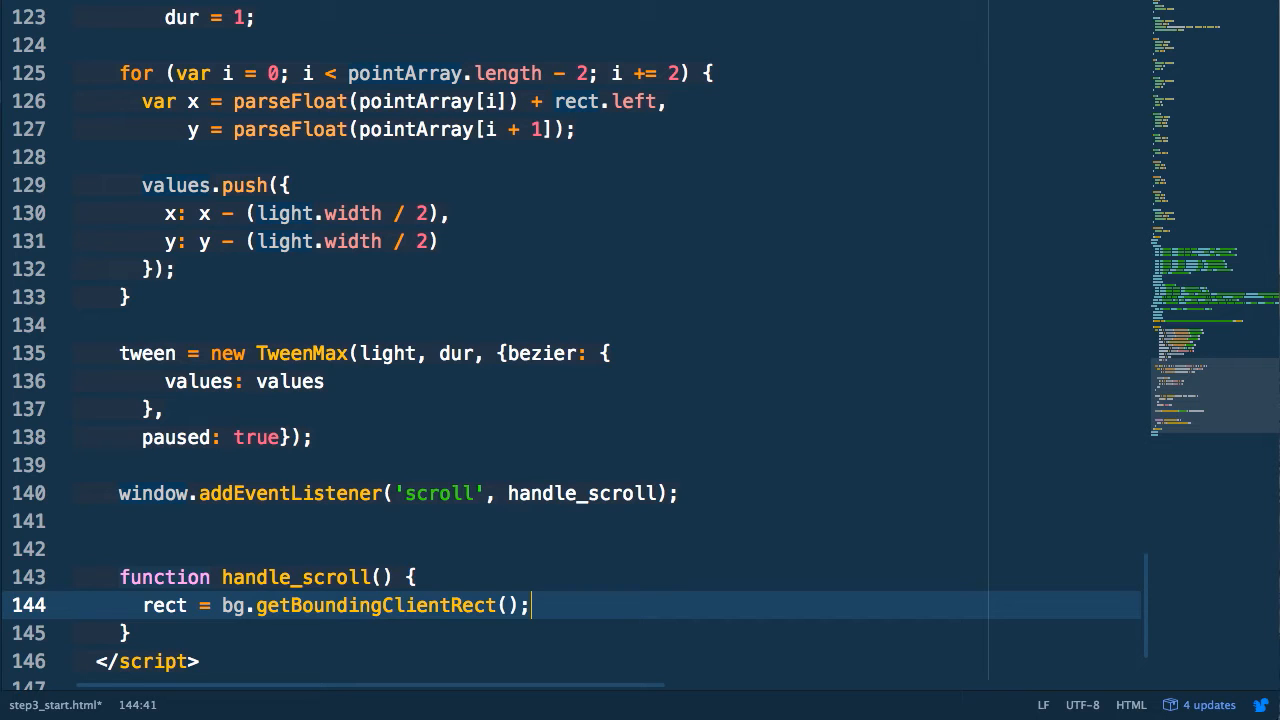
{"action": "key", "text": "ctrl+s"}
{"action": "type", "text": "function animate() {"}
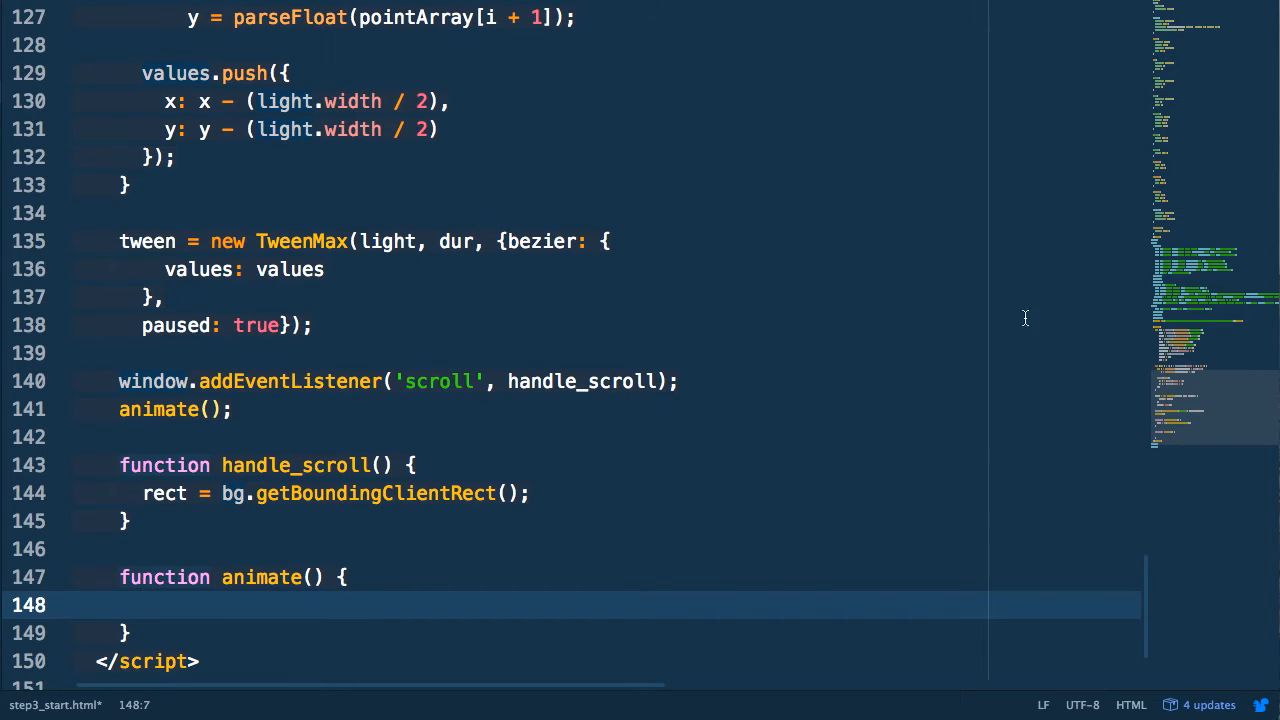
Declare elCenter as rect.top + rectH/2, distFromCenter from elCenter, and time from the distance
{"action": "type", "text": "var"}
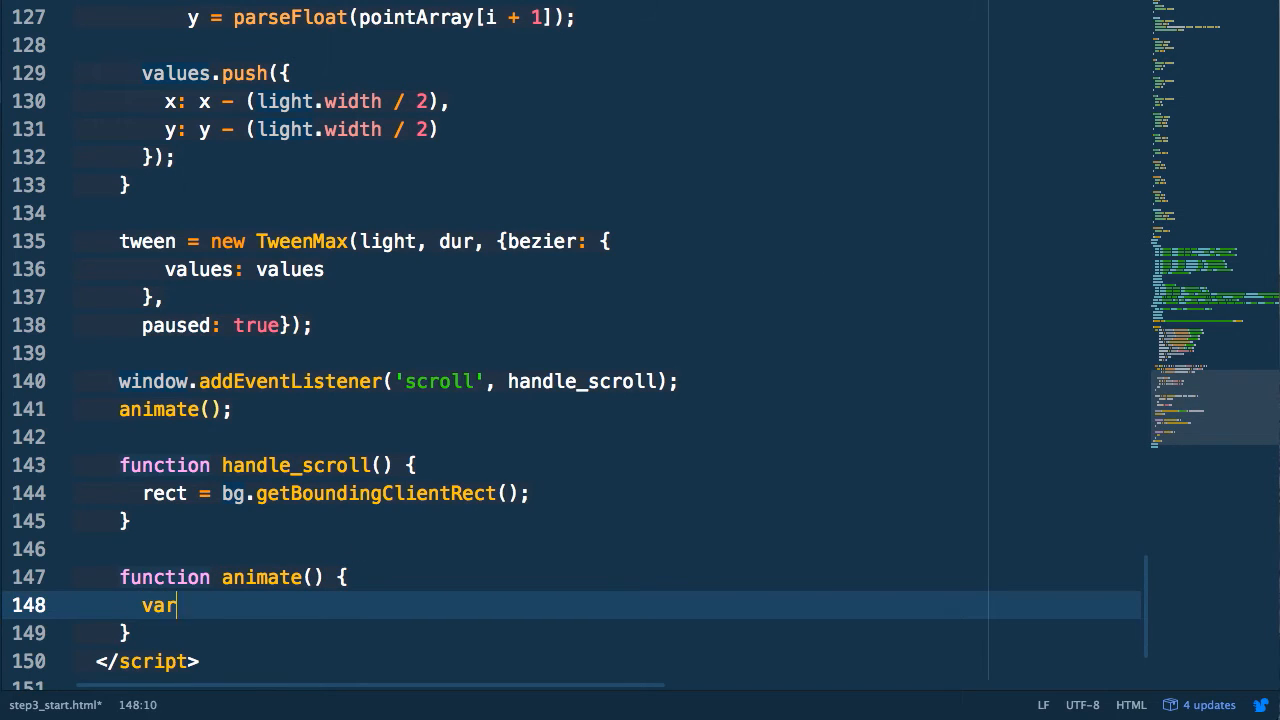
{"action": "type", "text": "elCenter ="}
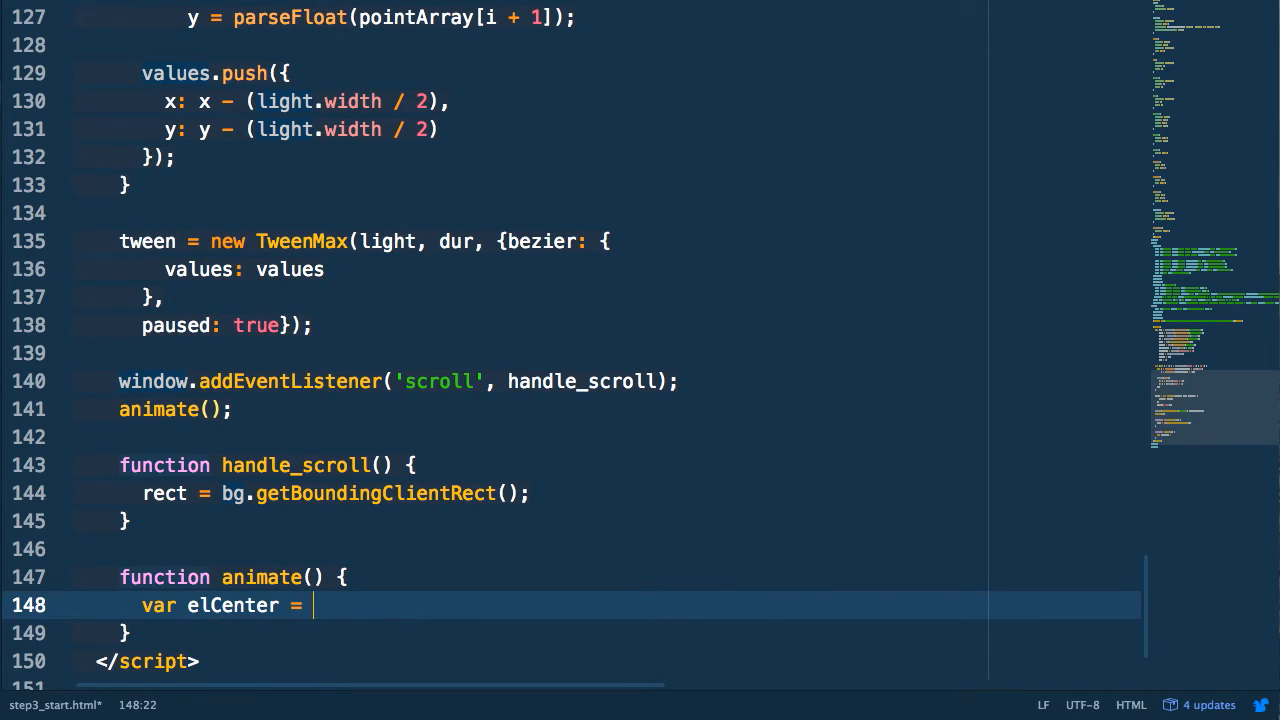
{"action": "type", "text": "rect.top"}
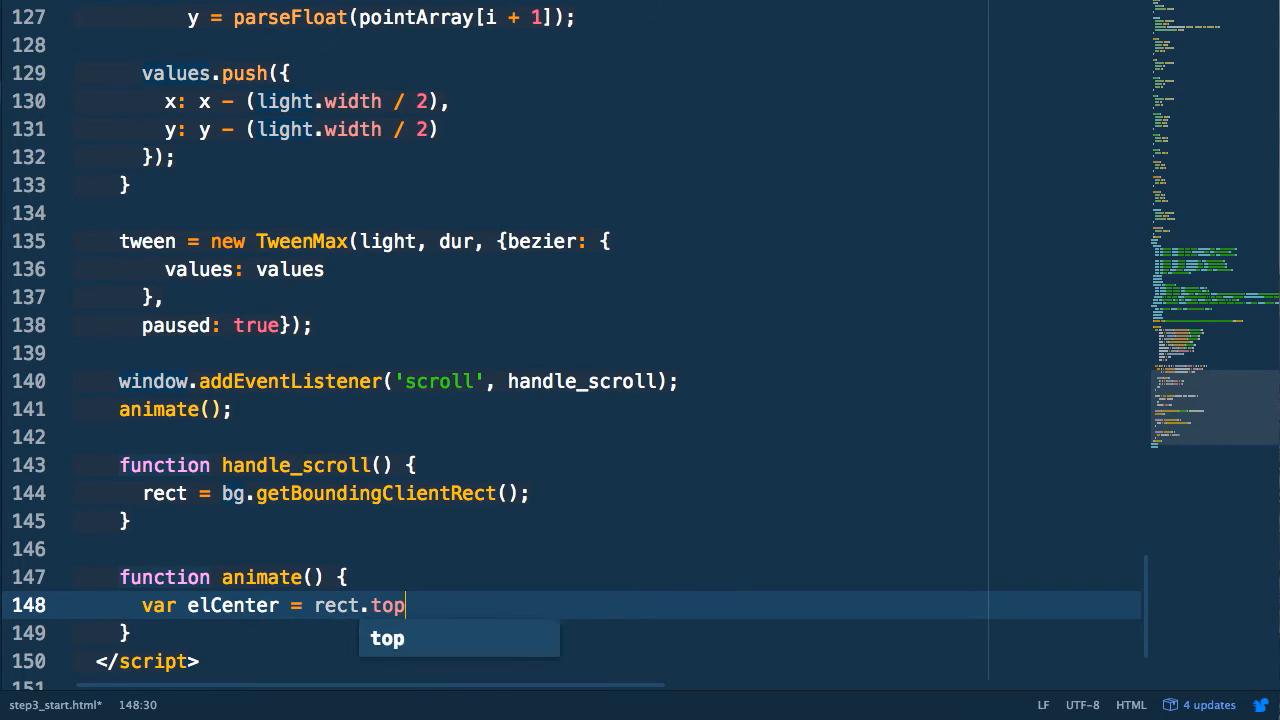
{"action": "type", "text": "+"}
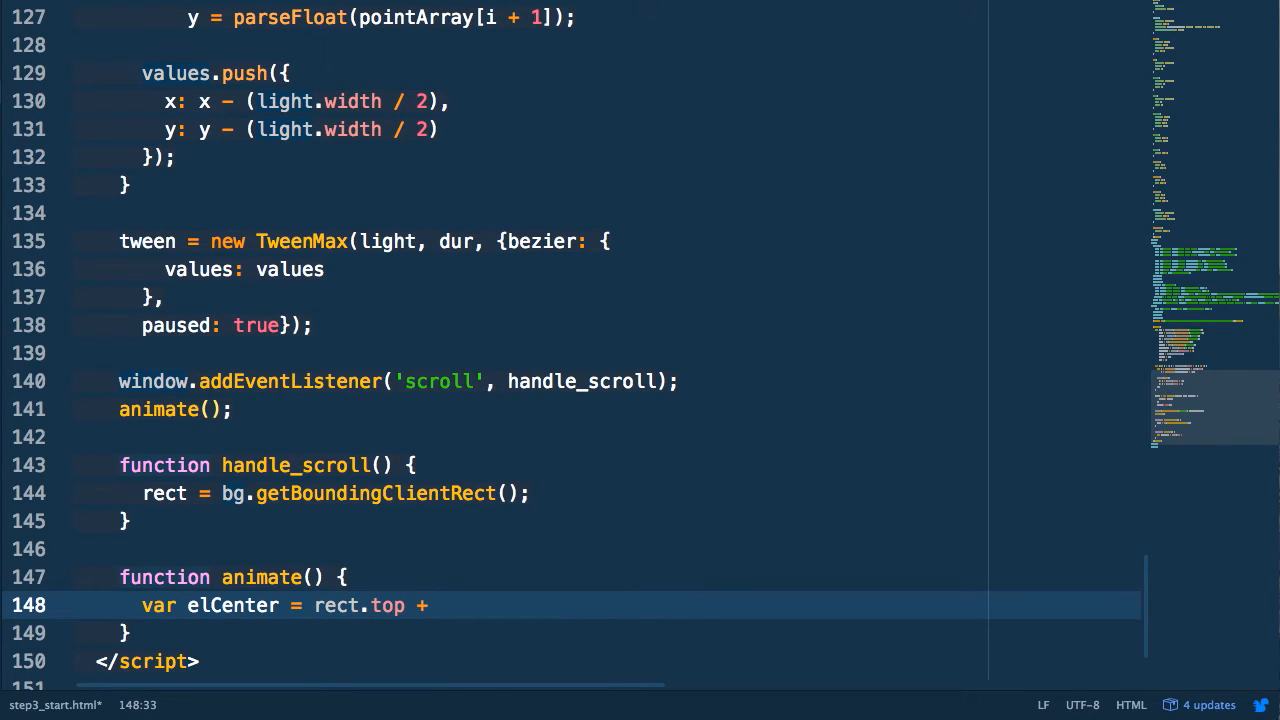
{"action": "type", "text": "(rectH / 2)"}
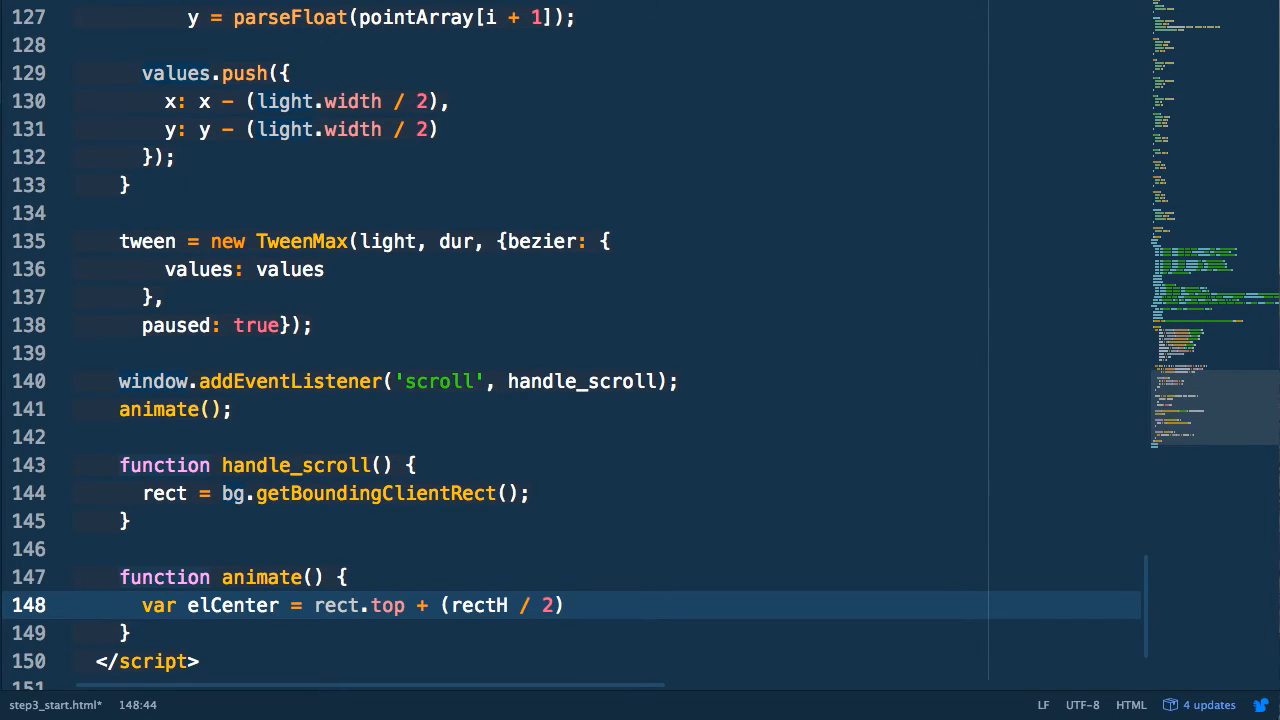
{"action": "type", "text": ";"}
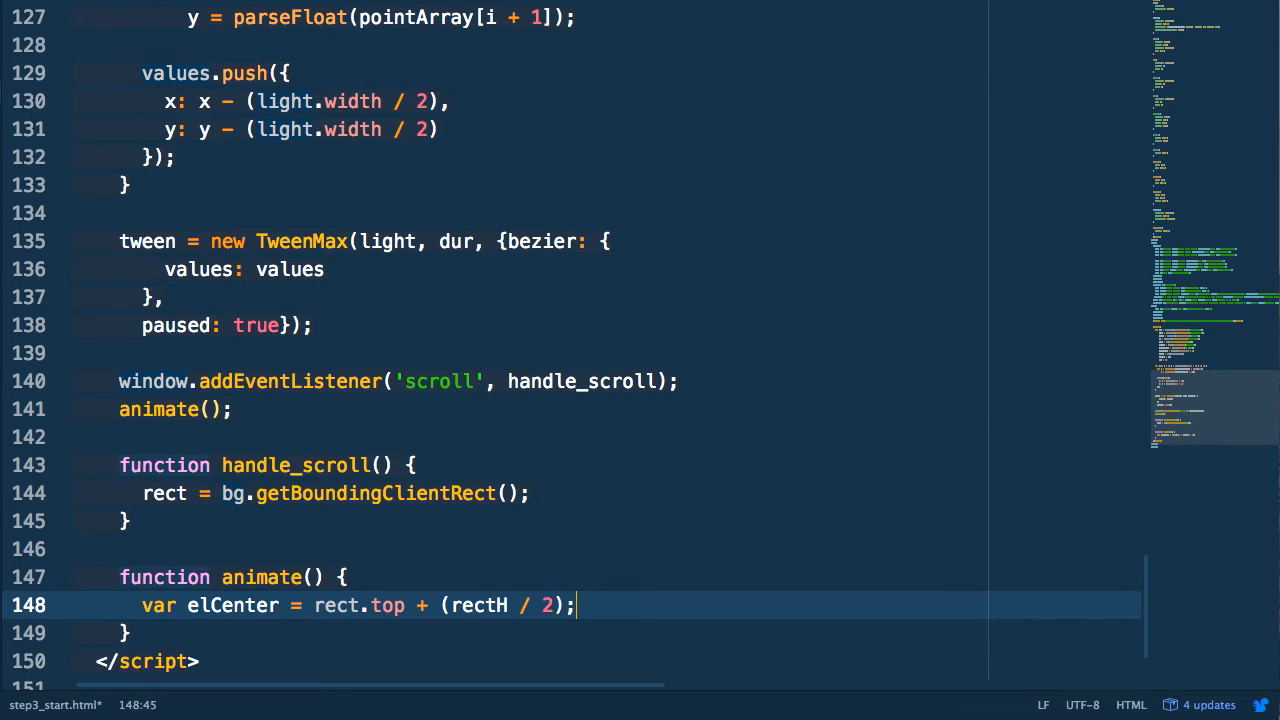
{"action": "type", "text": ","}
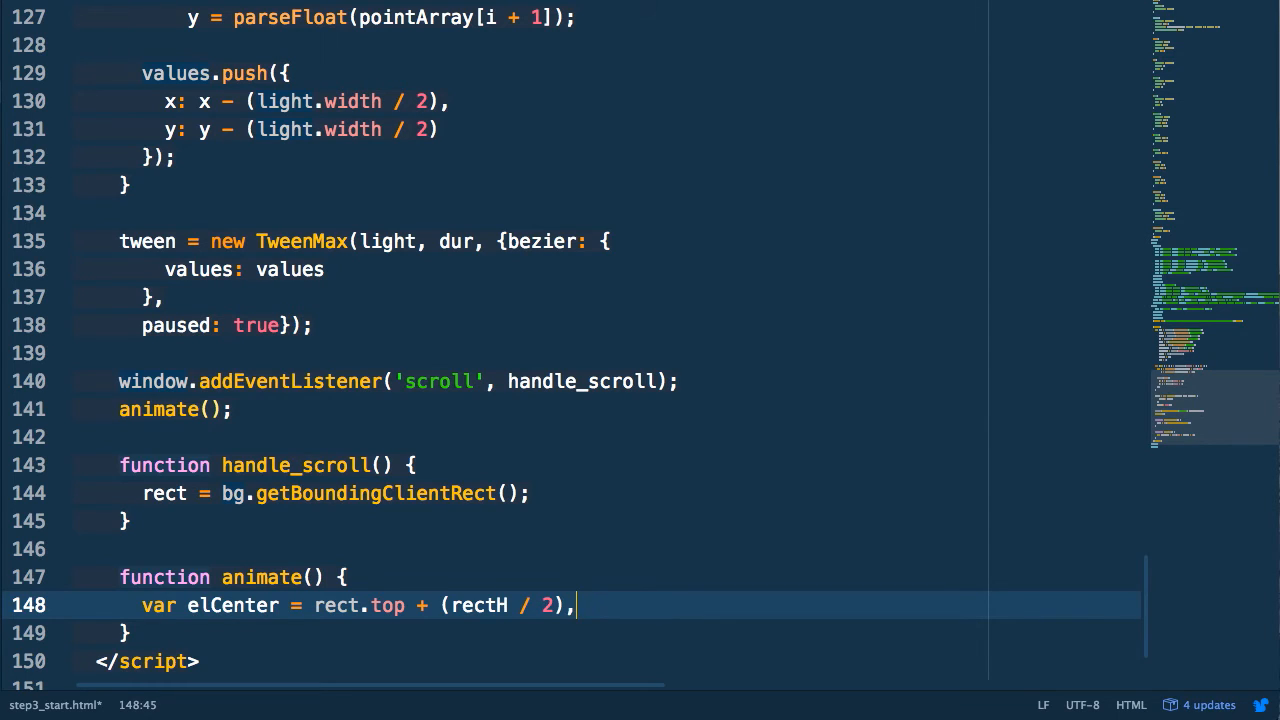
{"action": "type", "text": "distFrom"}
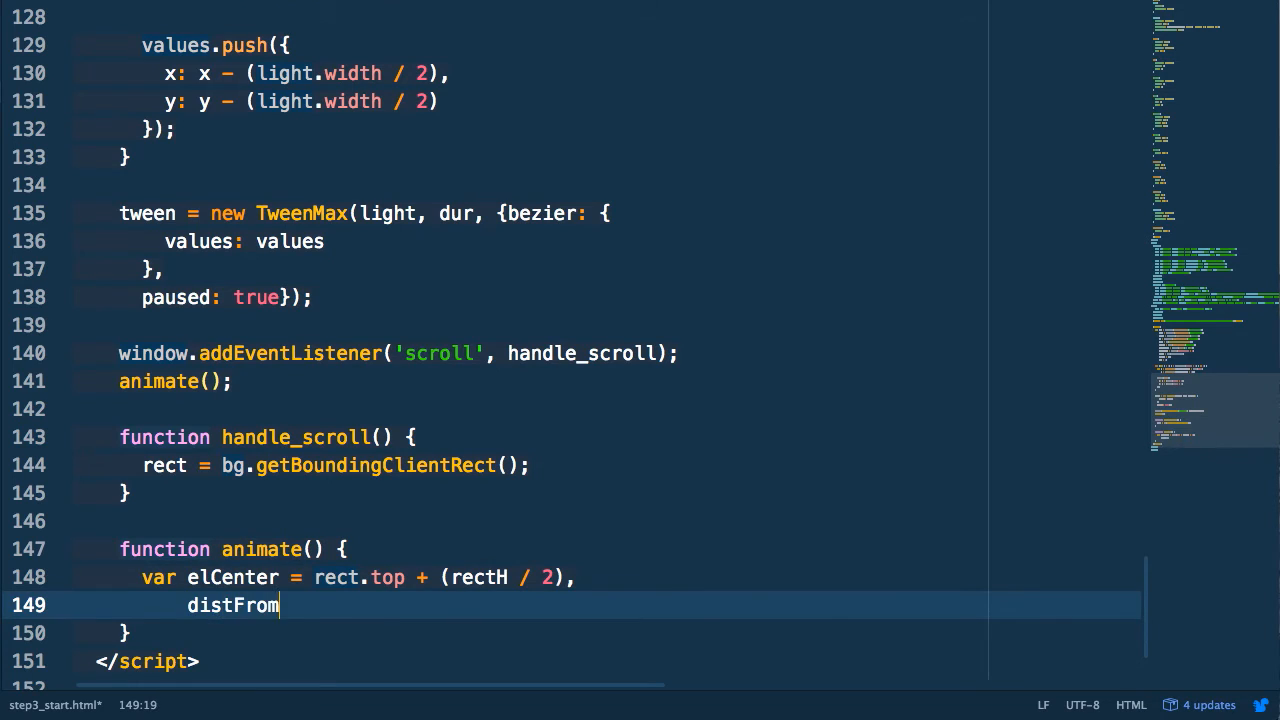
{"action": "type", "text": "Center ="}
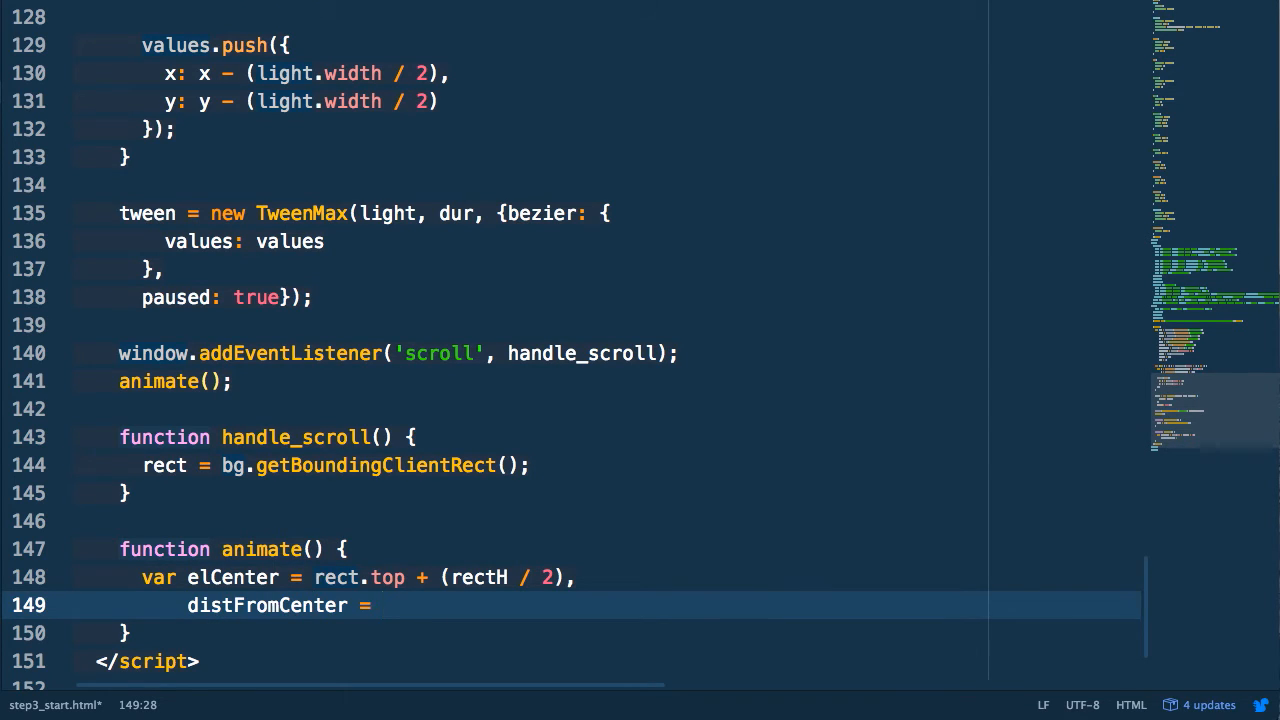
{"action": "type", "text": "-()"}
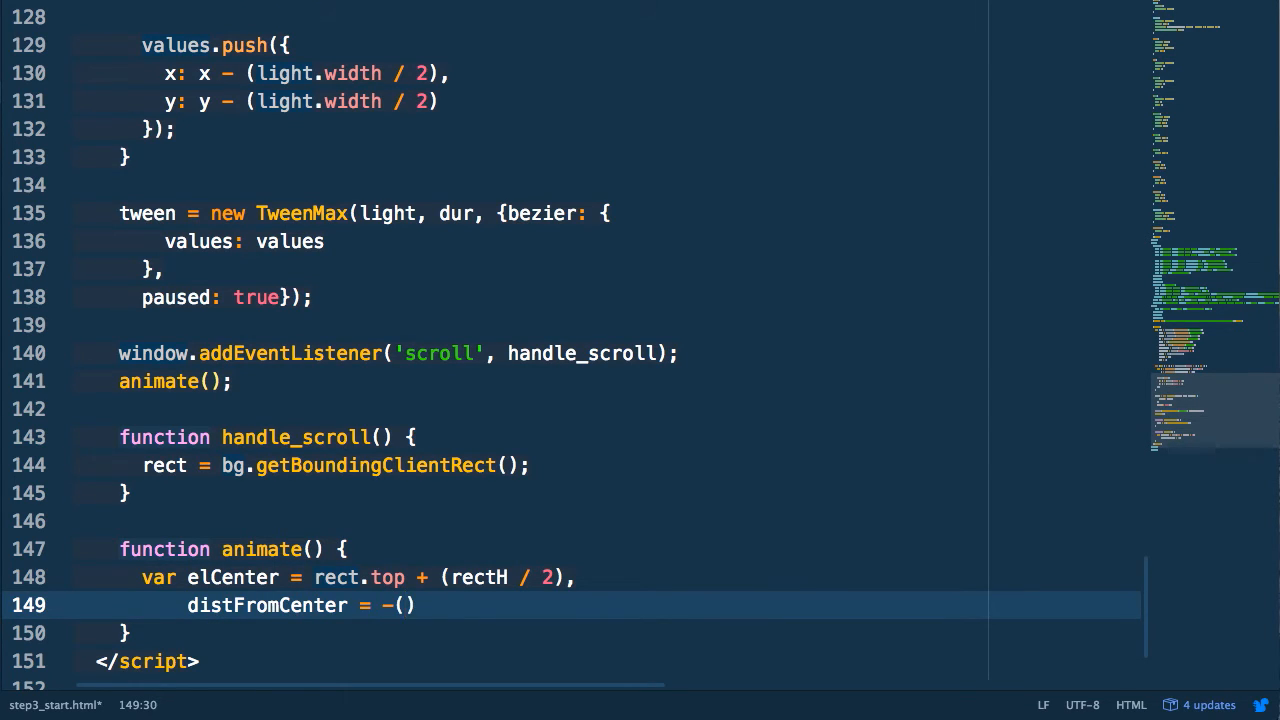
{"action": "type", "text": "elCenter - winCenter"}
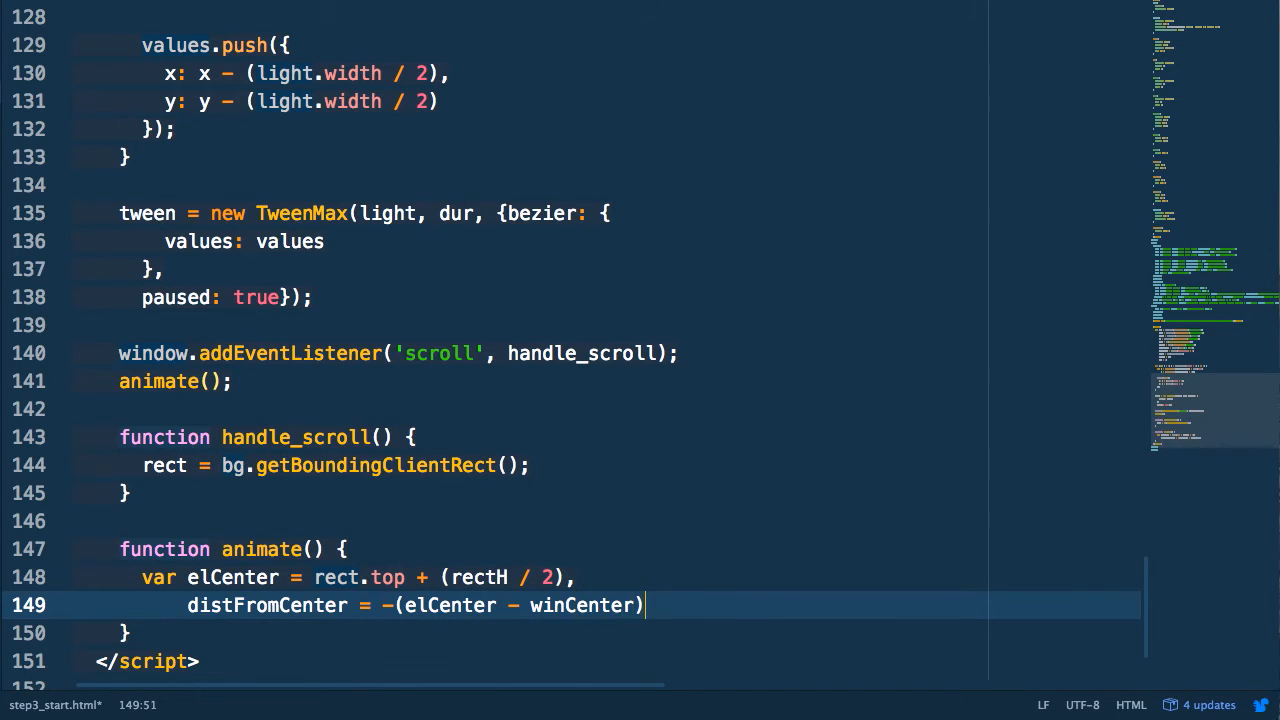
{"action": "type", "text": ";"}
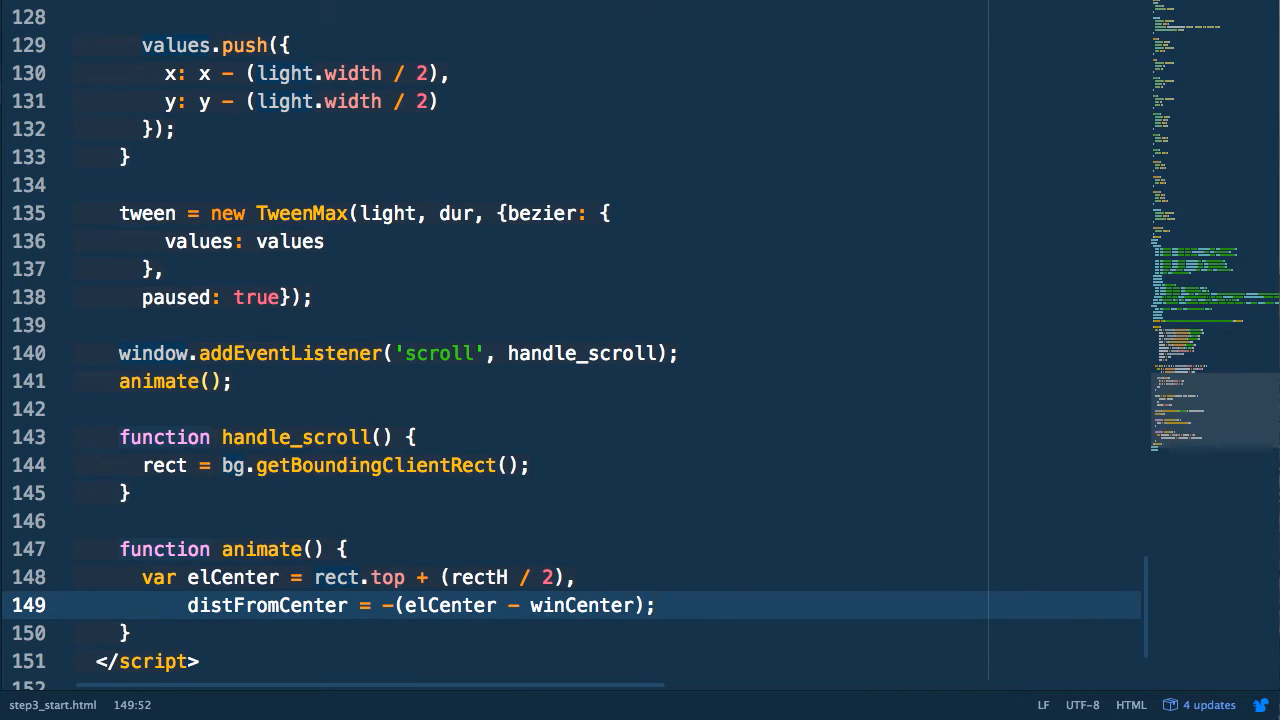
{"action": "key", "text": "enter"}
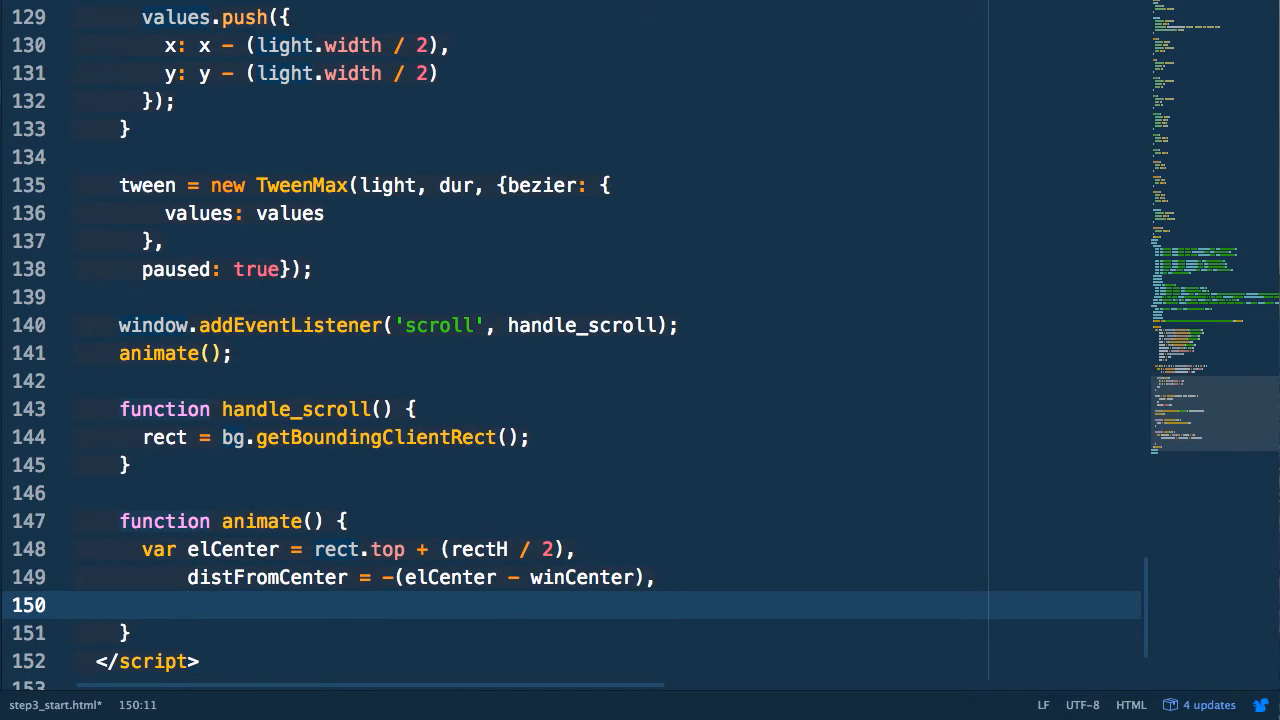
{"action": "type", "text": "time = distFromCenter;"}
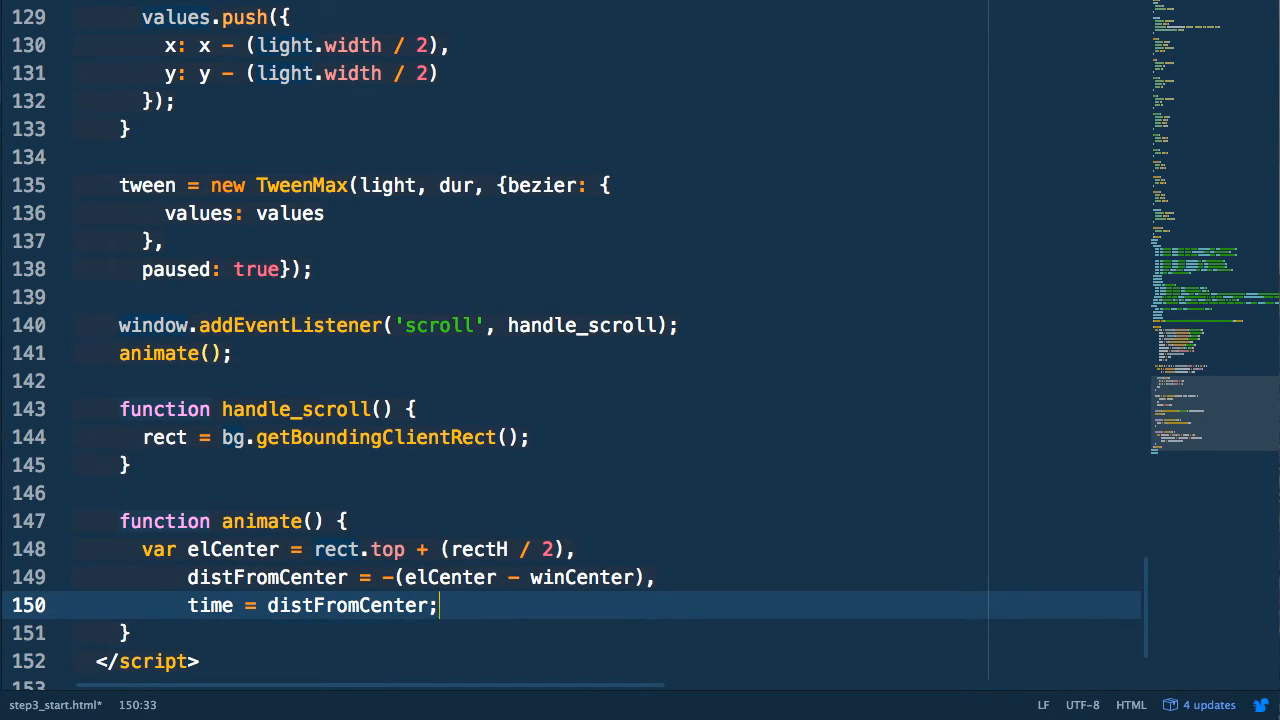
Set tween.time(time) and queue requestAnimationFrame(animate) for the next frame
{"action": "key", "text": "enter"}
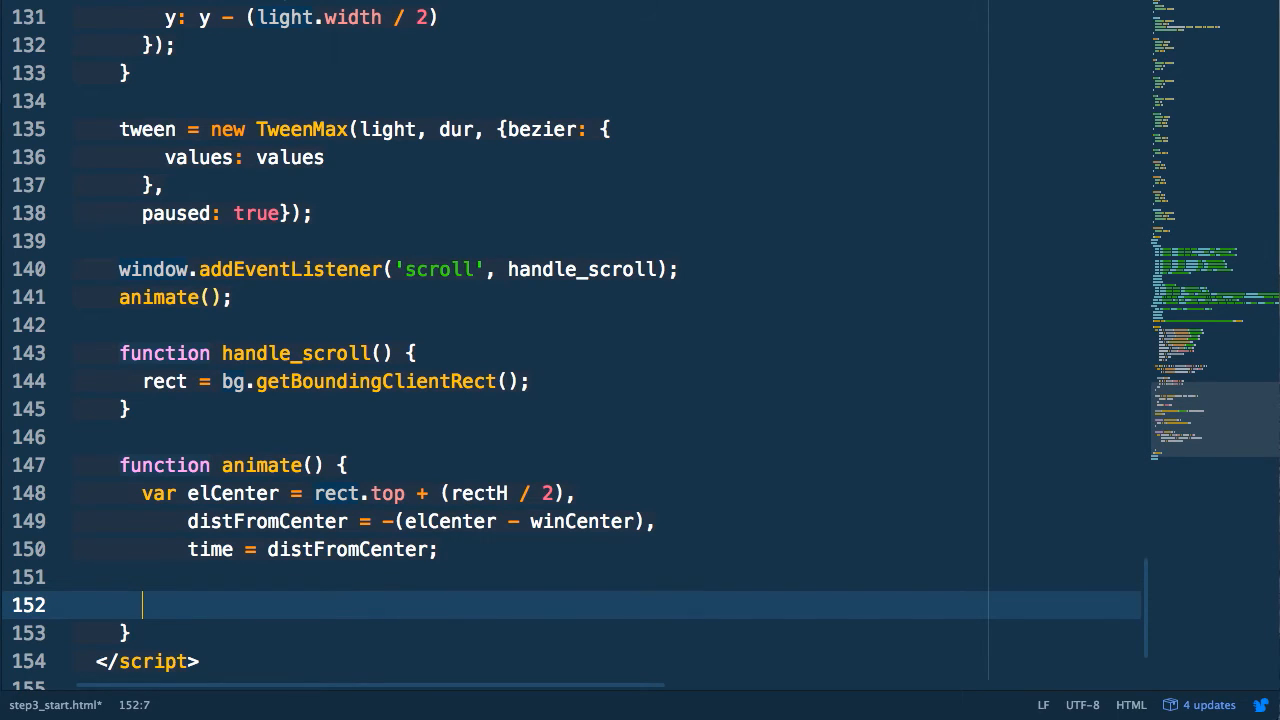
{"action": "type", "text": "tween.ti"}
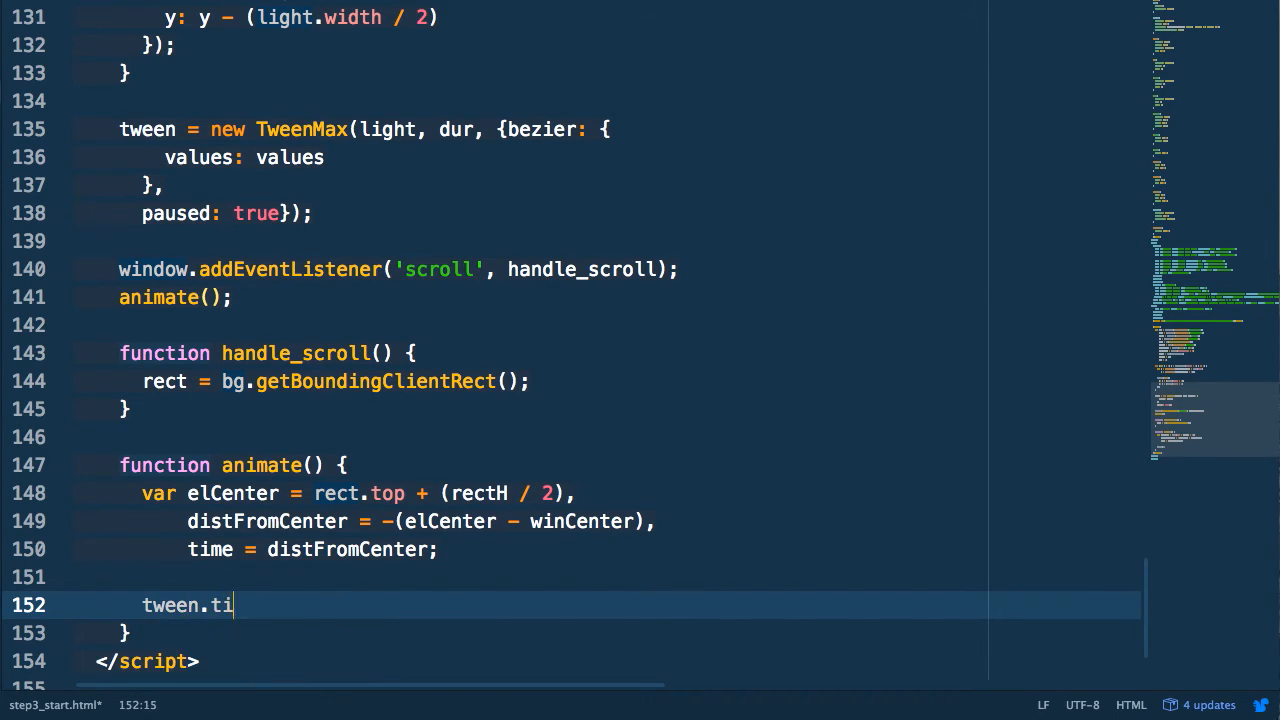
{"action": "type", "text": "me(time);"}
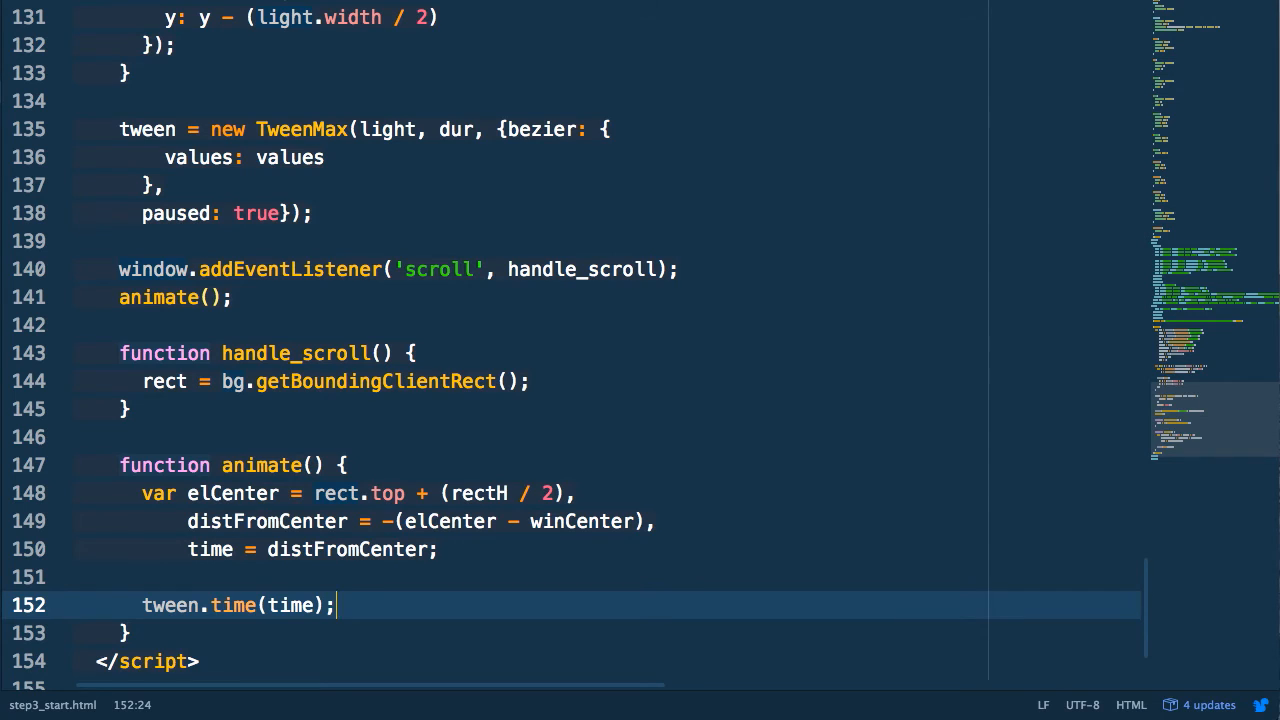
{"action": "key", "text": "enter"}
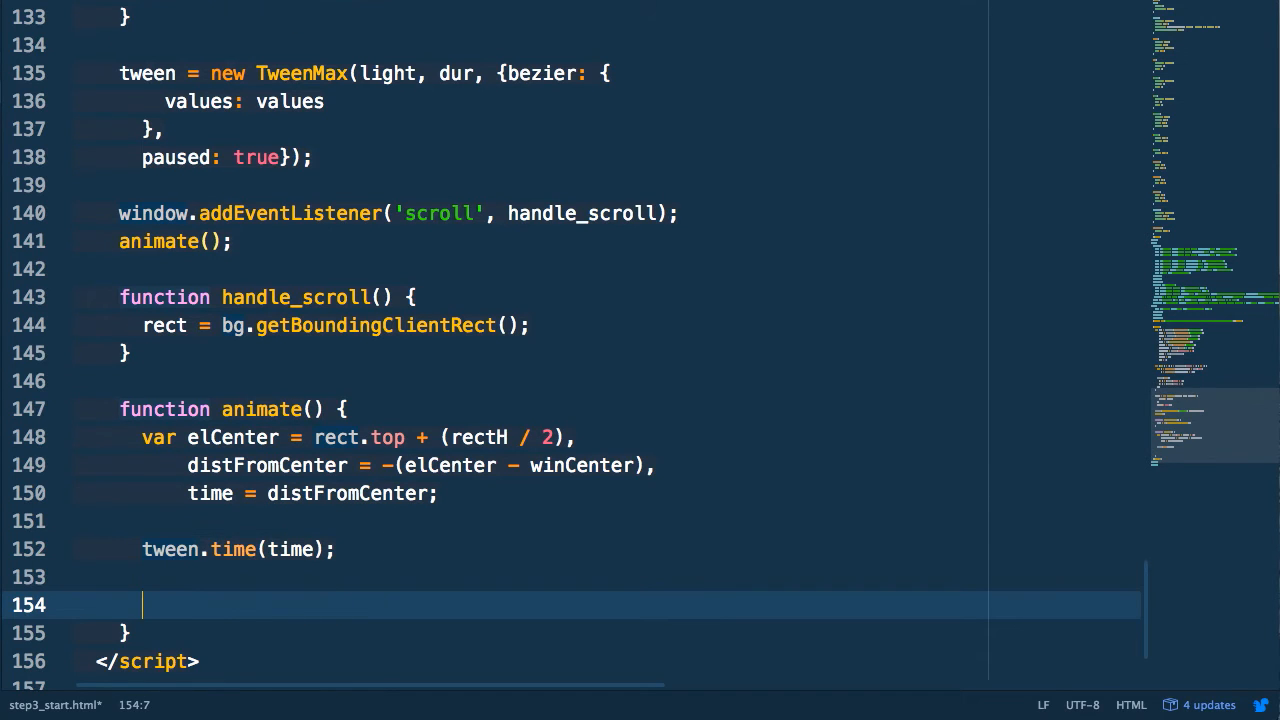
{"action": "type", "text": "requestAnimationFrame(animate"}
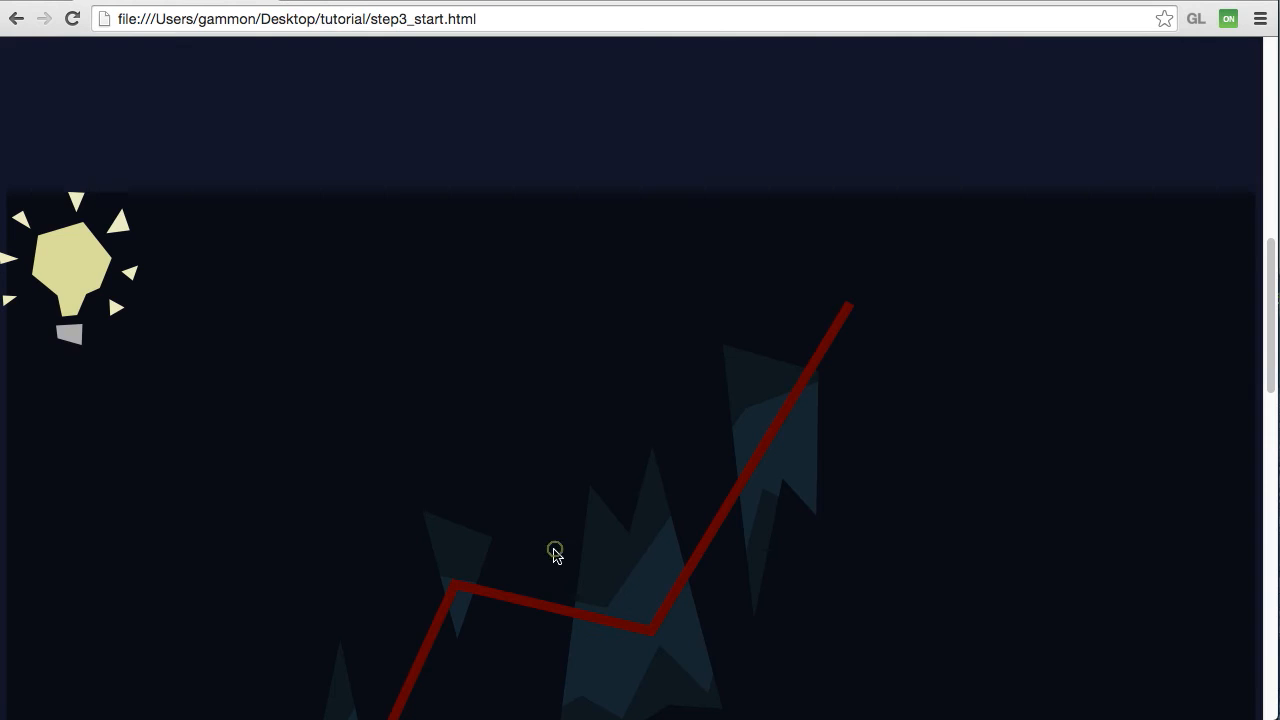
{"action": "scroll", "scroll_direction": "down", "scroll_amount": 3}
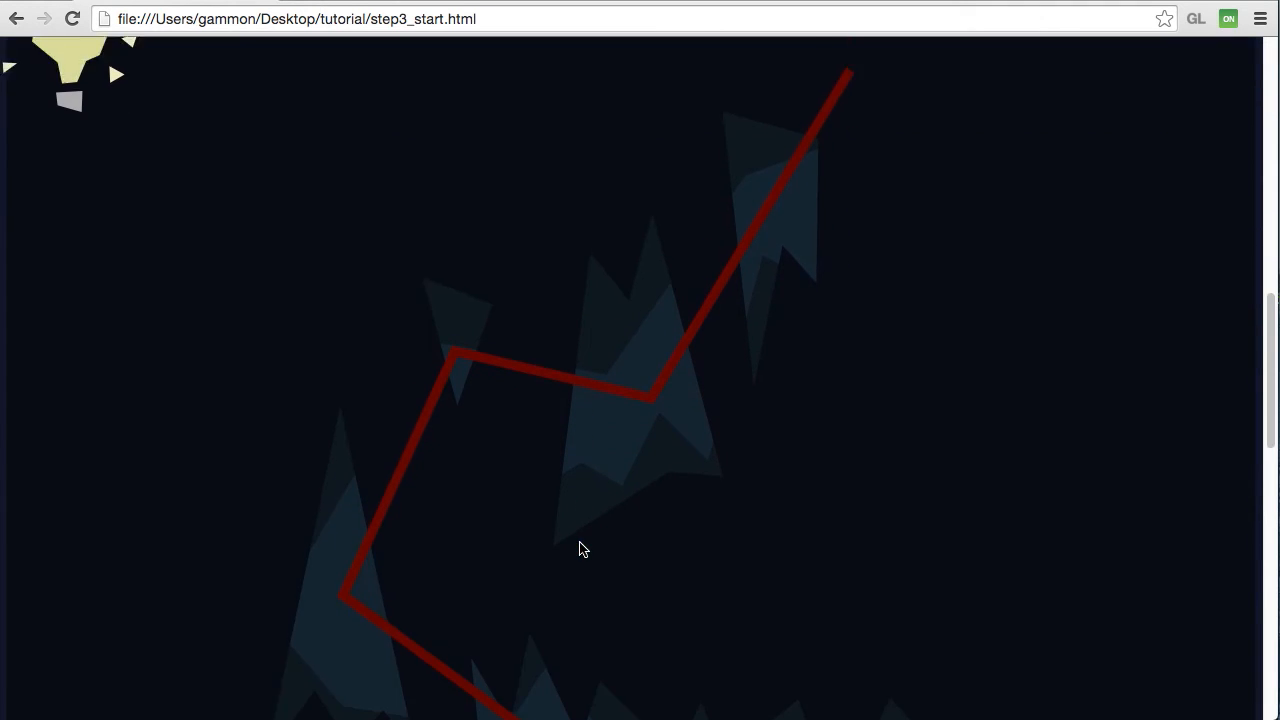
{"action": "scroll", "scroll_direction": "down", "scroll_amount": 3}
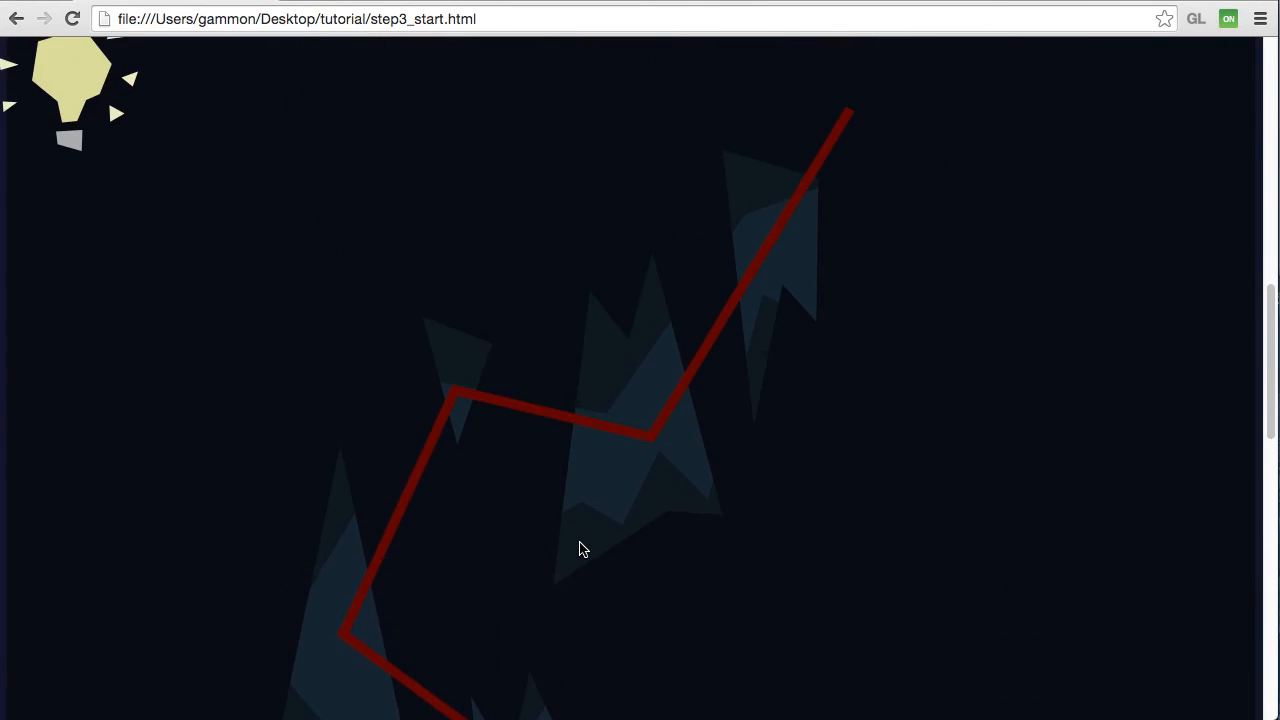
{"action": "scroll", "scroll_direction": "down", "scroll_amount": 3}
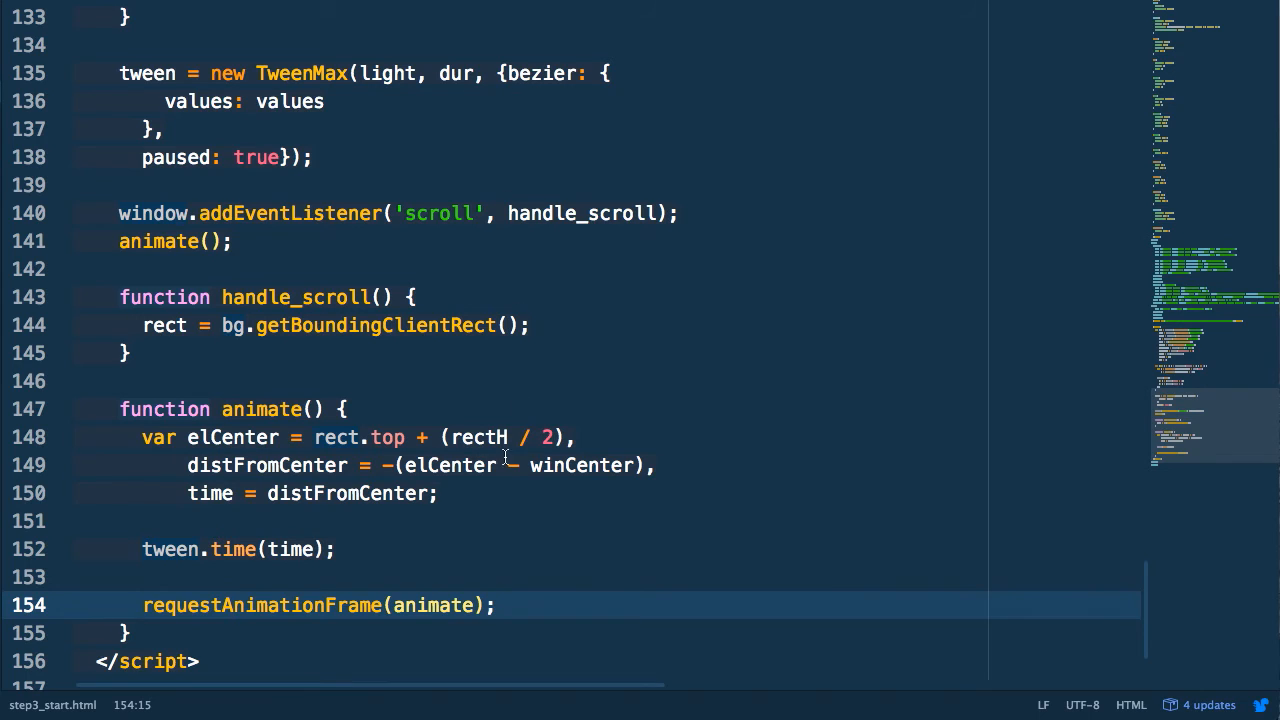
{"action": "mouse_move", "coordinate": [428, 500]}
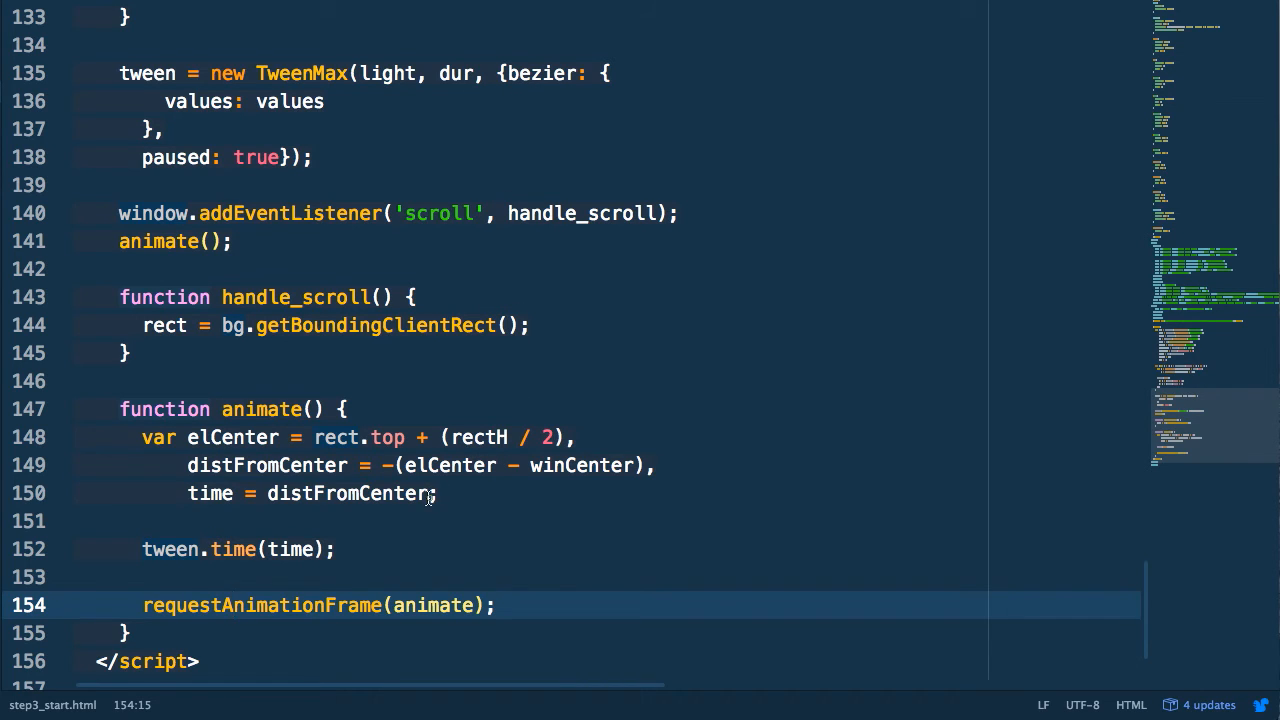
Make time = distFromCenter / 1000 and subtract dur / 2 before setting the tween time
{"action": "left_click", "coordinate": [428, 493]}
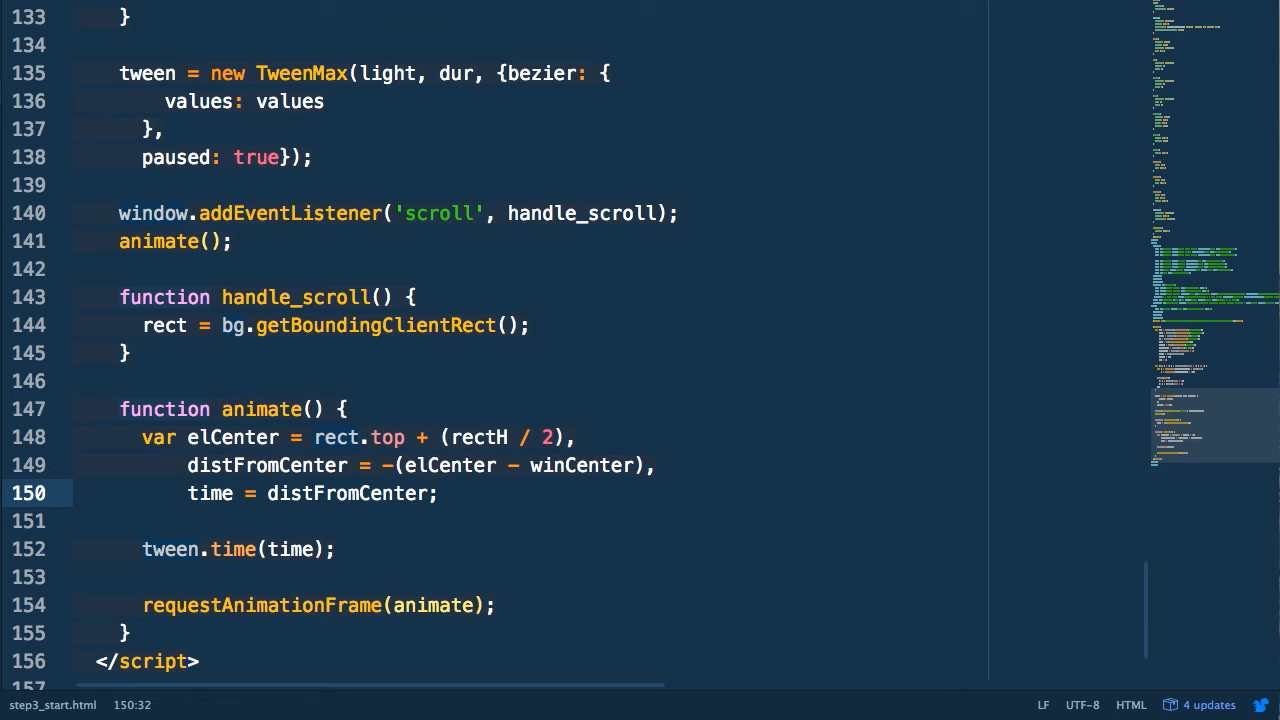
{"action": "mouse_move", "coordinate": [1003, 402]}
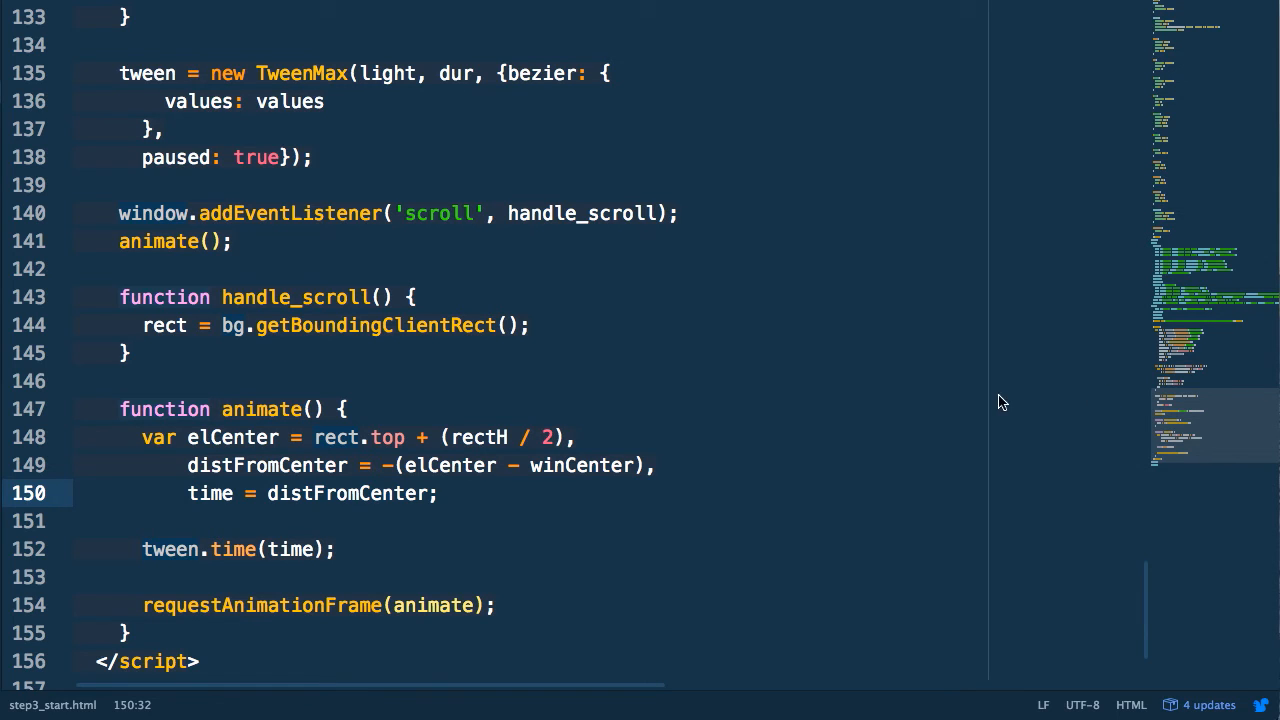
{"action": "mouse_move", "coordinate": [685, 403]}
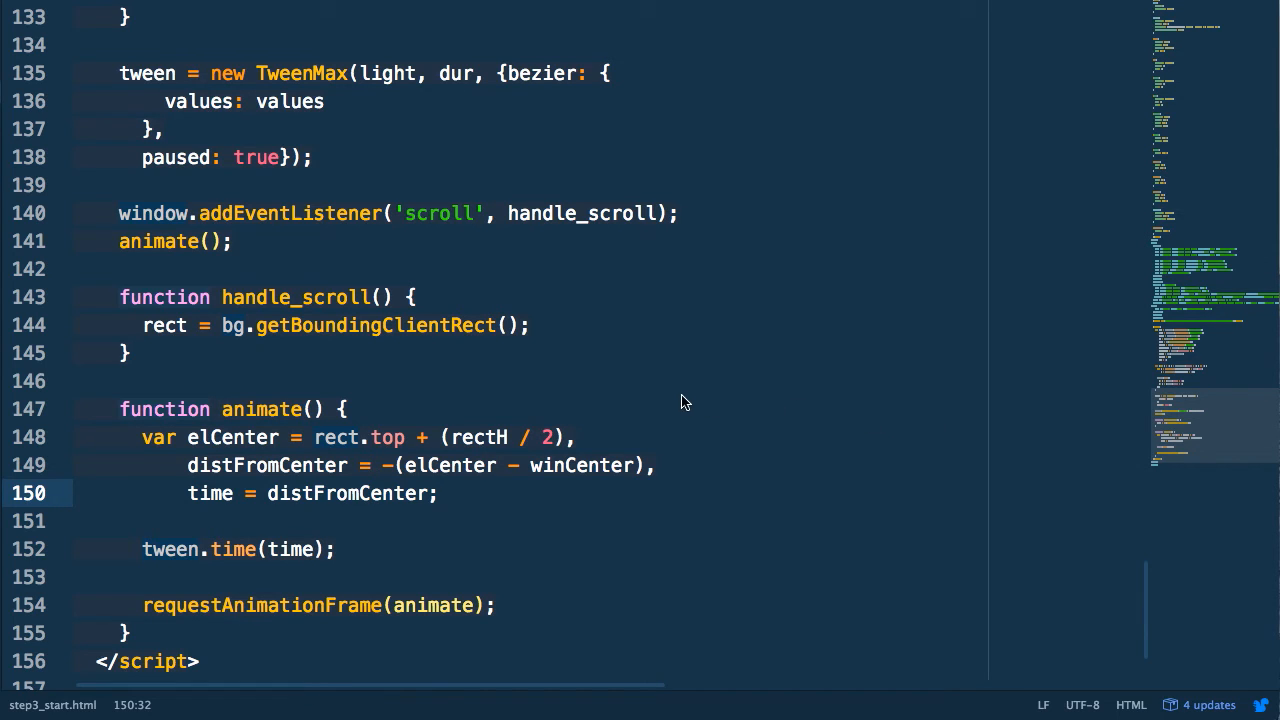
{"action": "left_click", "coordinate": [437, 493]}
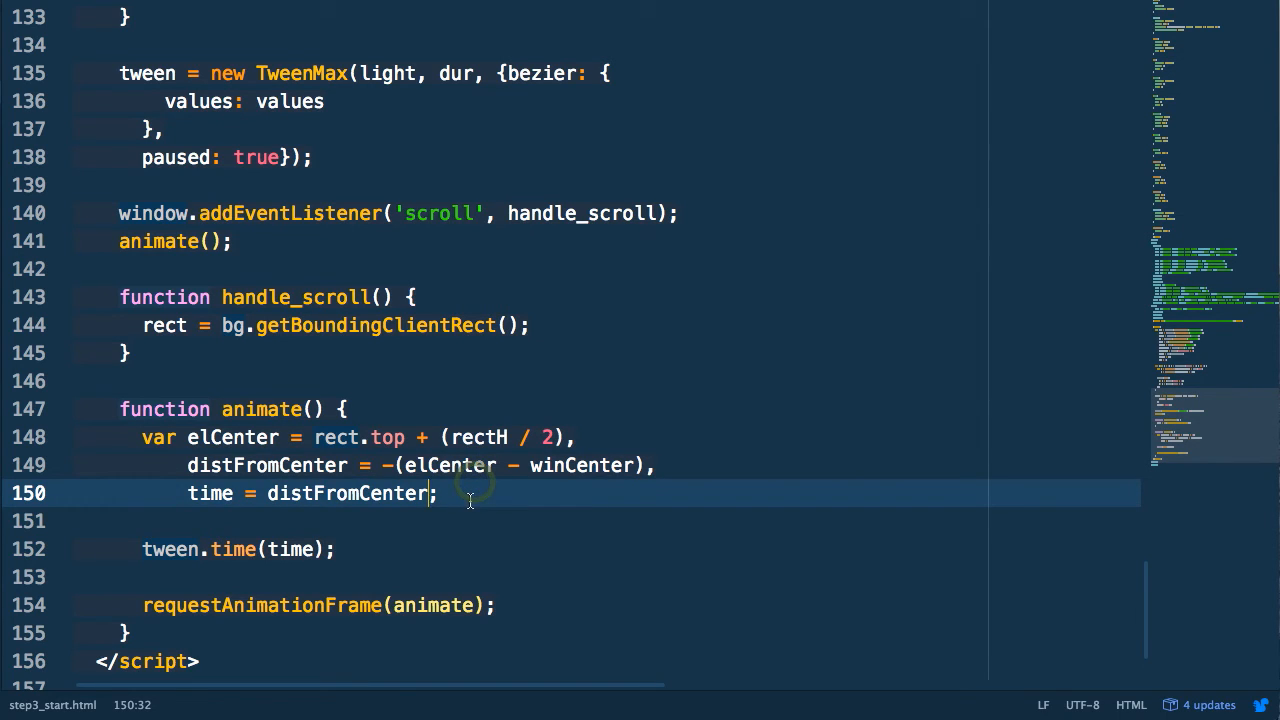
{"action": "type", "text": "/ 100"}
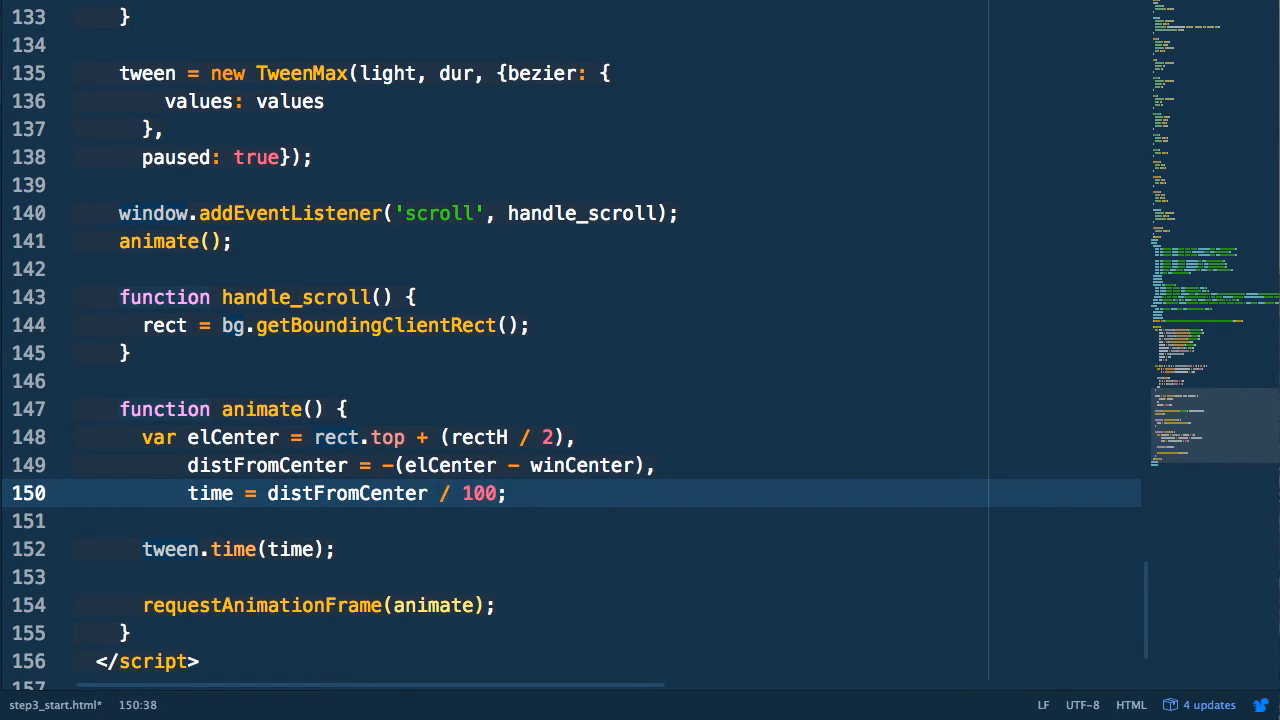
{"action": "type", "text": "0"}
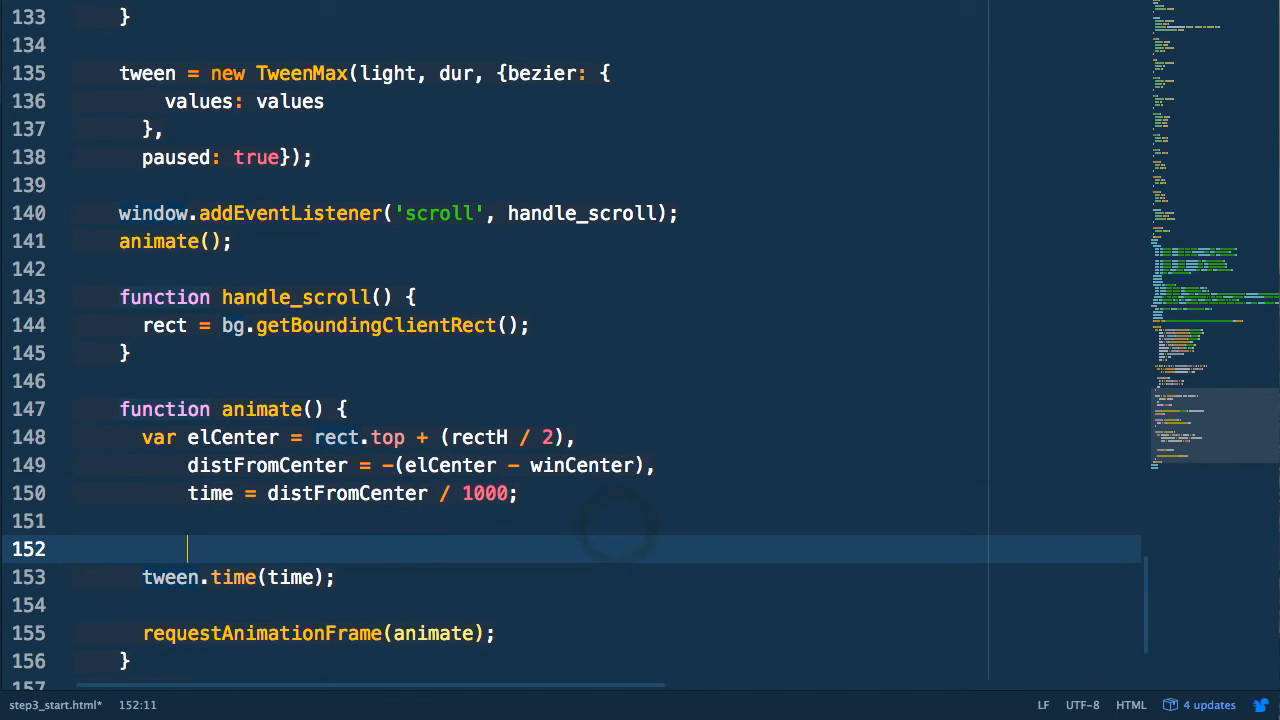
{"action": "type", "text": "time -="}
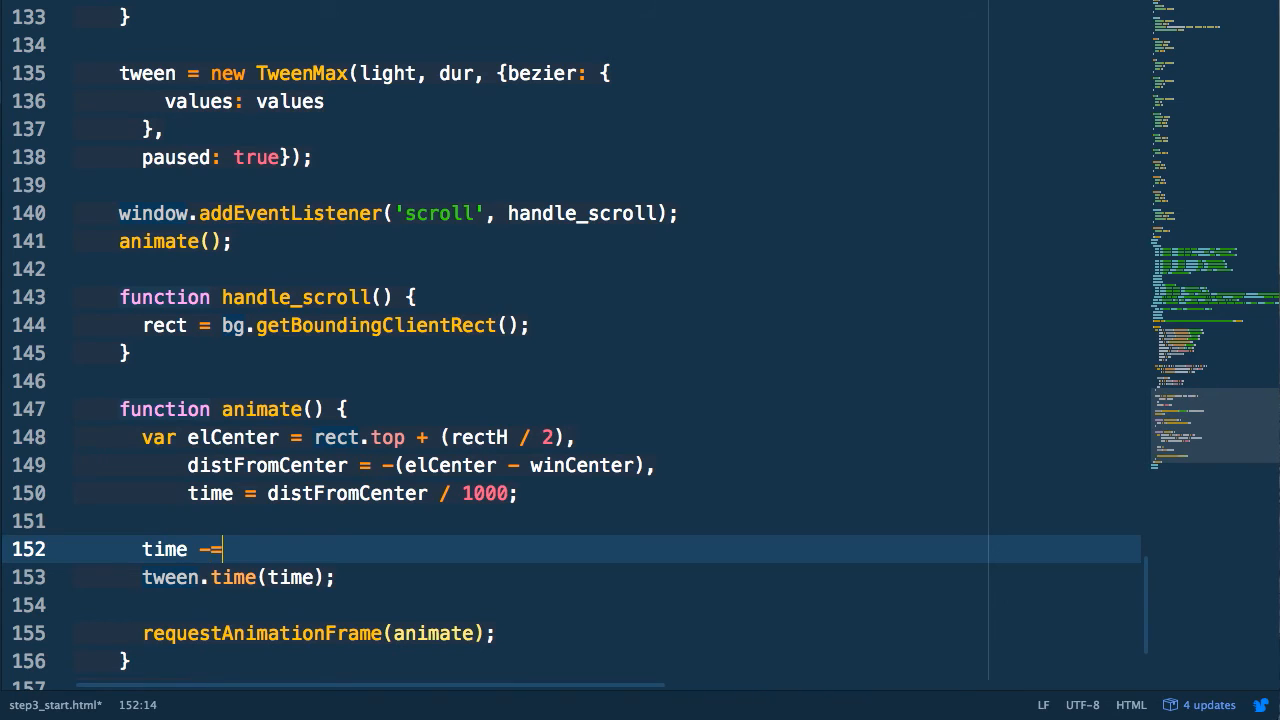
{"action": "type", "text": "dur / 2;"}
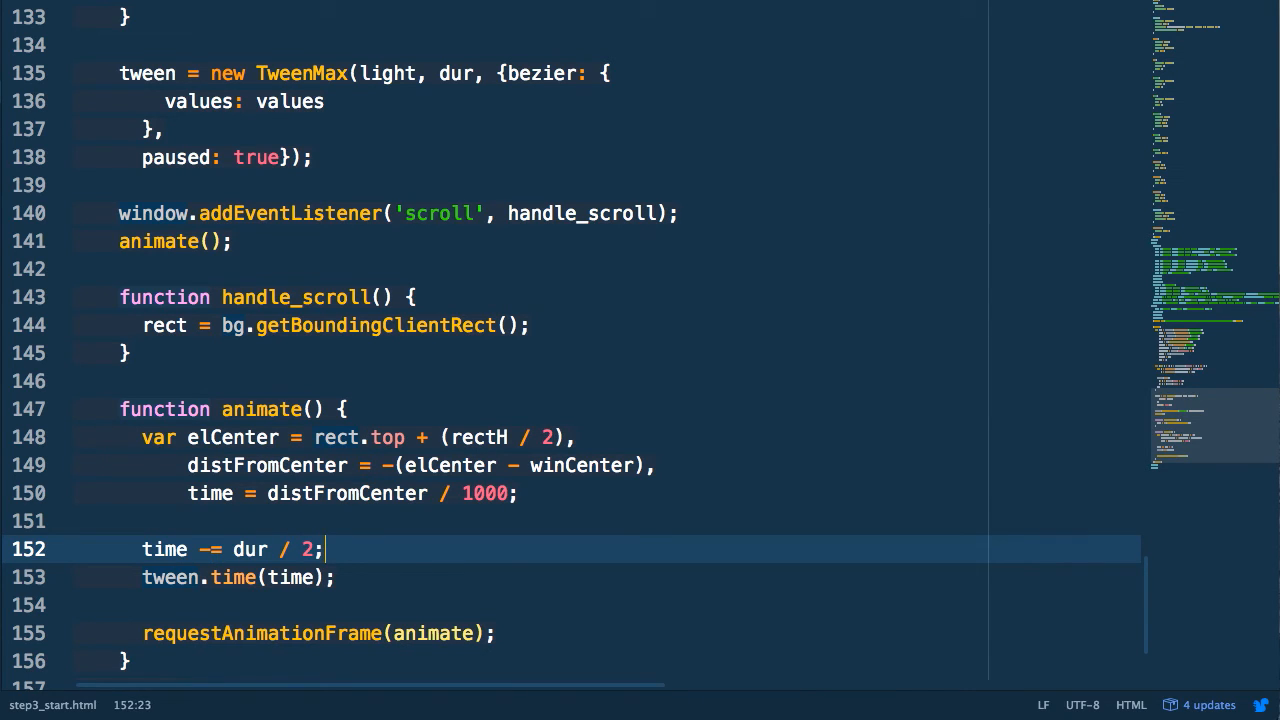
{"action": "mouse_move", "coordinate": [650, 532]}
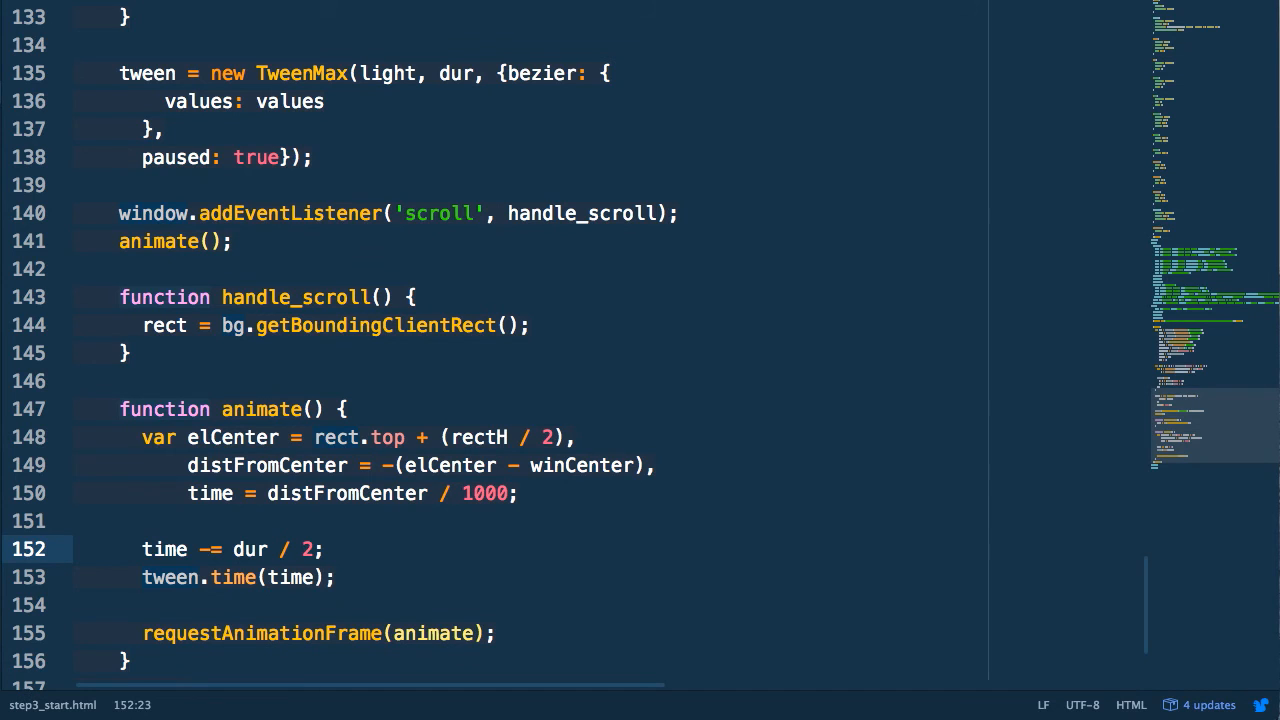
Add curviness: 0 to the bezier options after the values entry
{"action": "scroll", "scroll_direction": "up", "scroll_amount": 3}
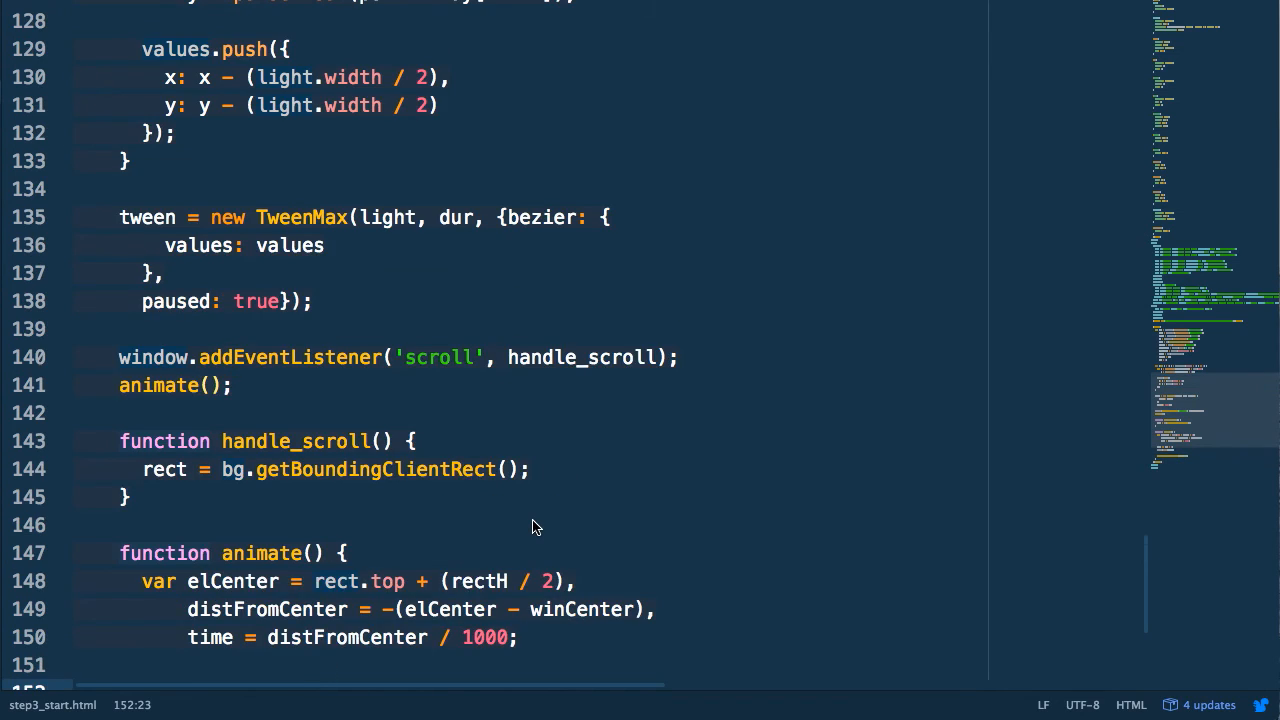
{"action": "scroll", "scroll_direction": "up", "scroll_amount": 3}
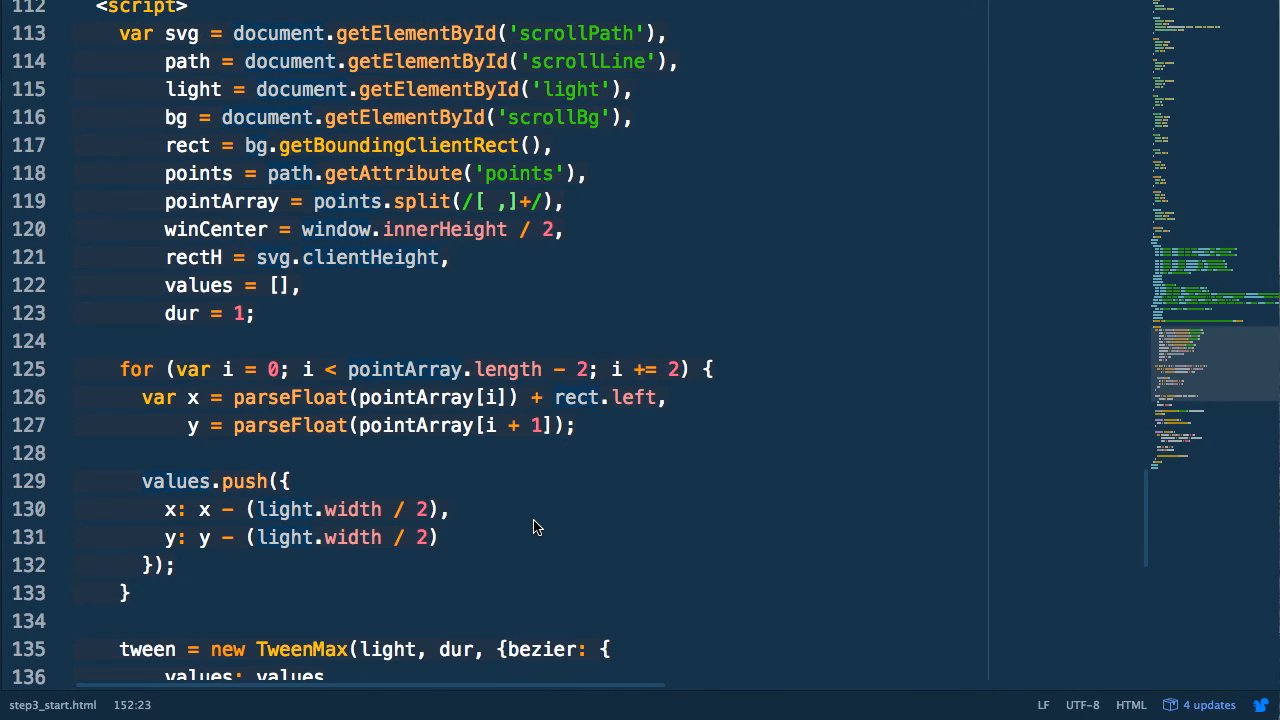
{"action": "scroll", "scroll_direction": "down", "scroll_amount": 3}
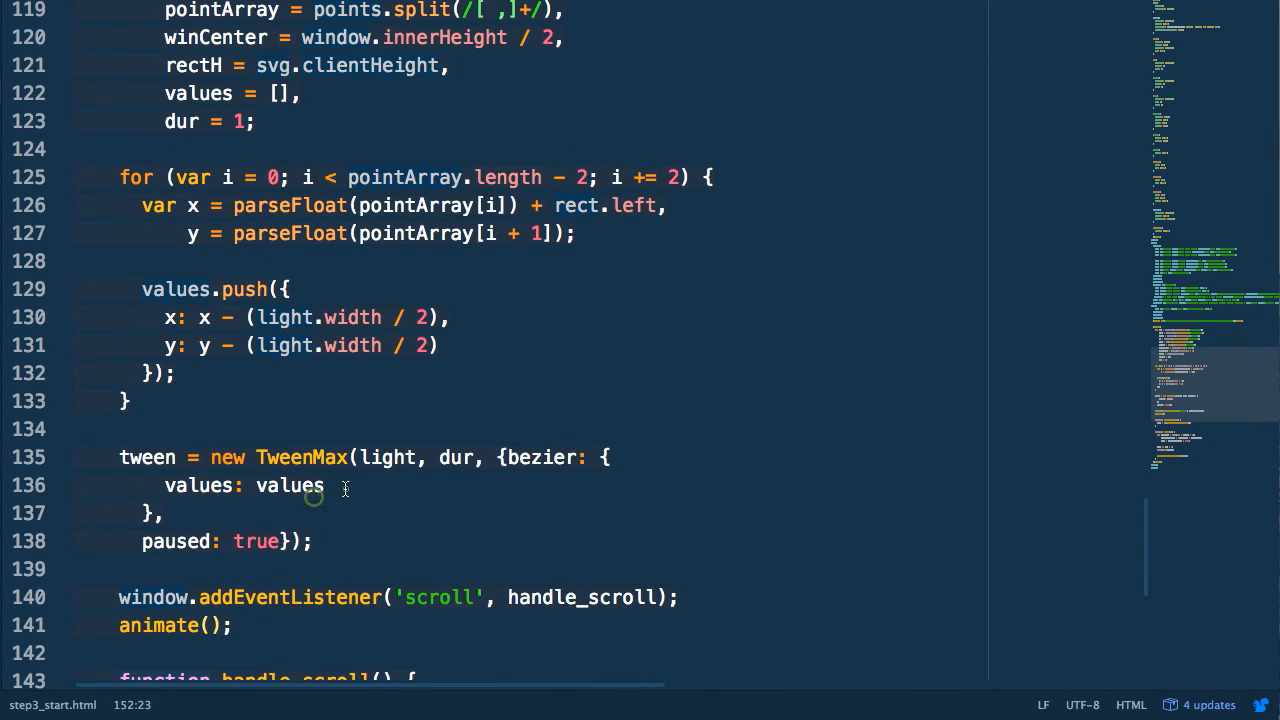
{"action": "type", "text": ","}
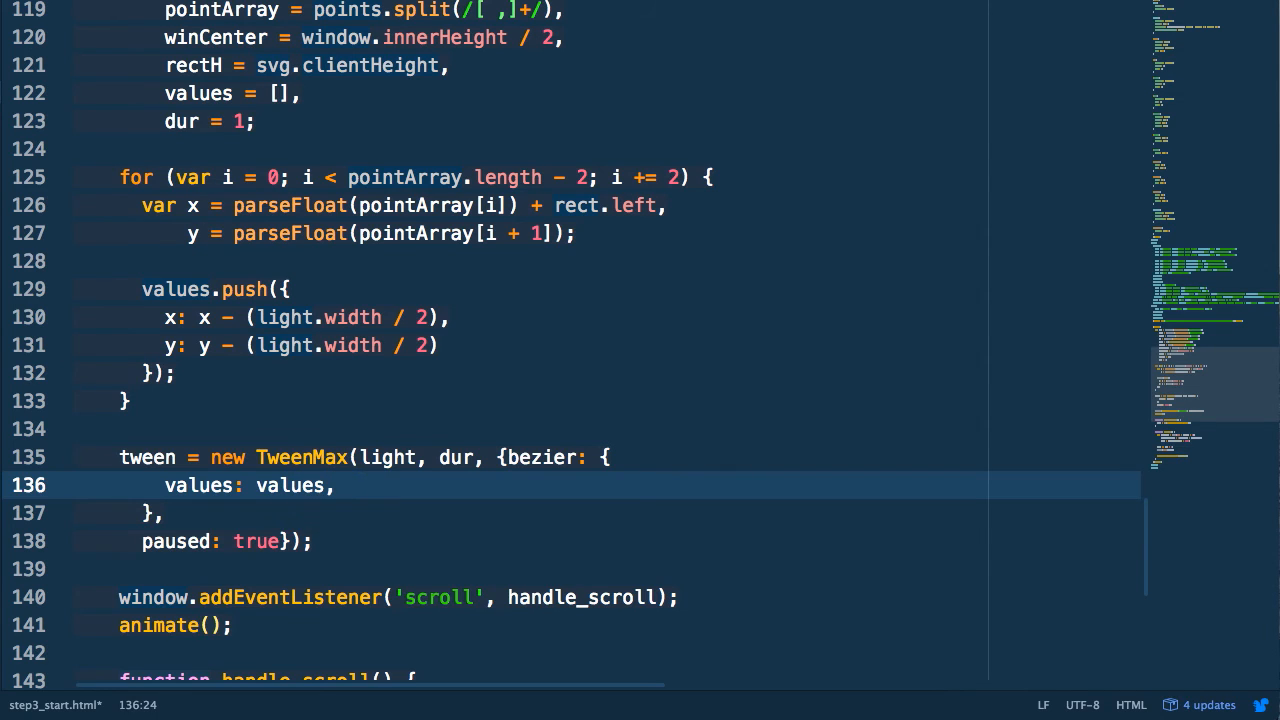
{"action": "type", "text": "curviness: 0"}
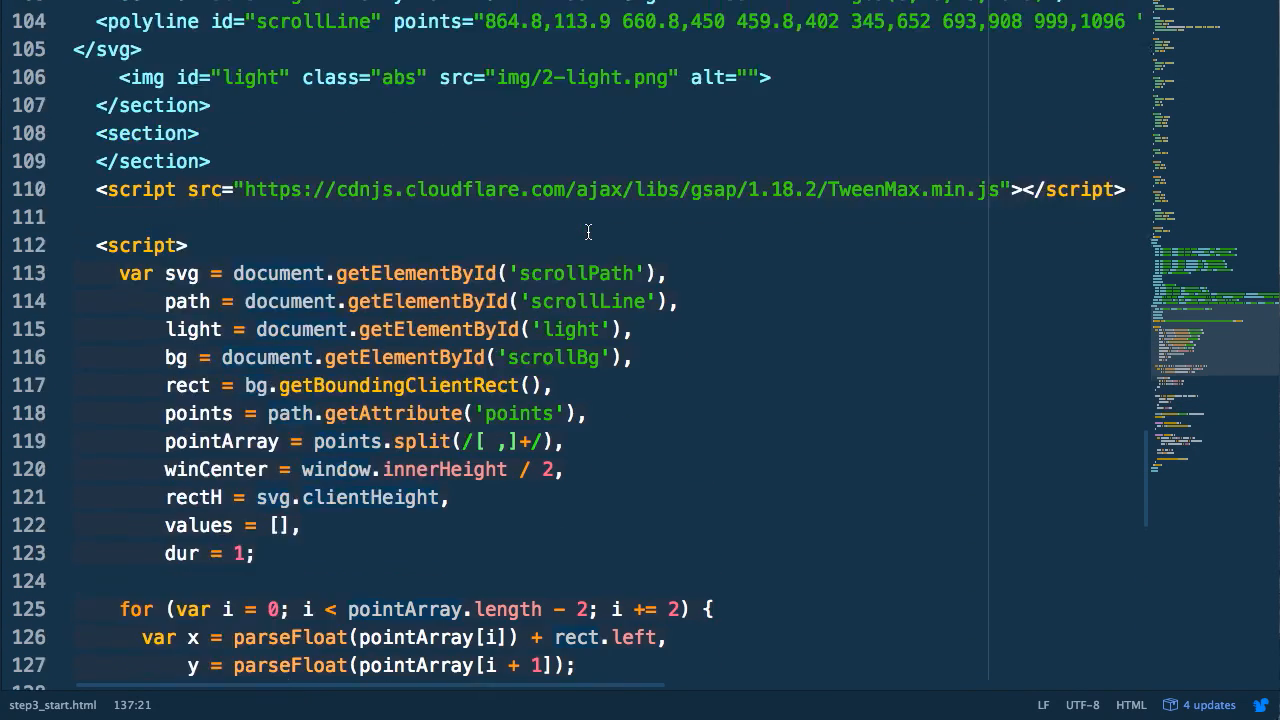
Relocate the img#light line above the mask and give the scrollPath svg style="opacity: 0;"
{"action": "left_click", "coordinate": [375, 273]}
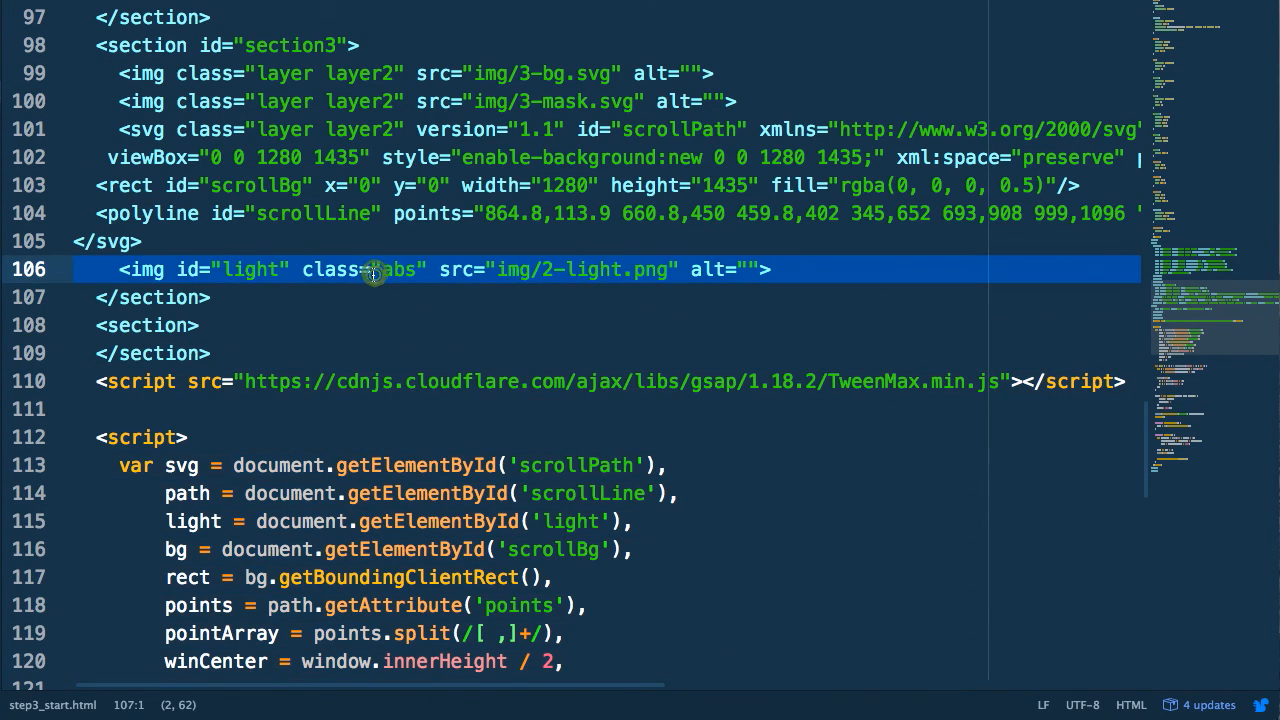
{"action": "mouse_move", "coordinate": [428, 246]}
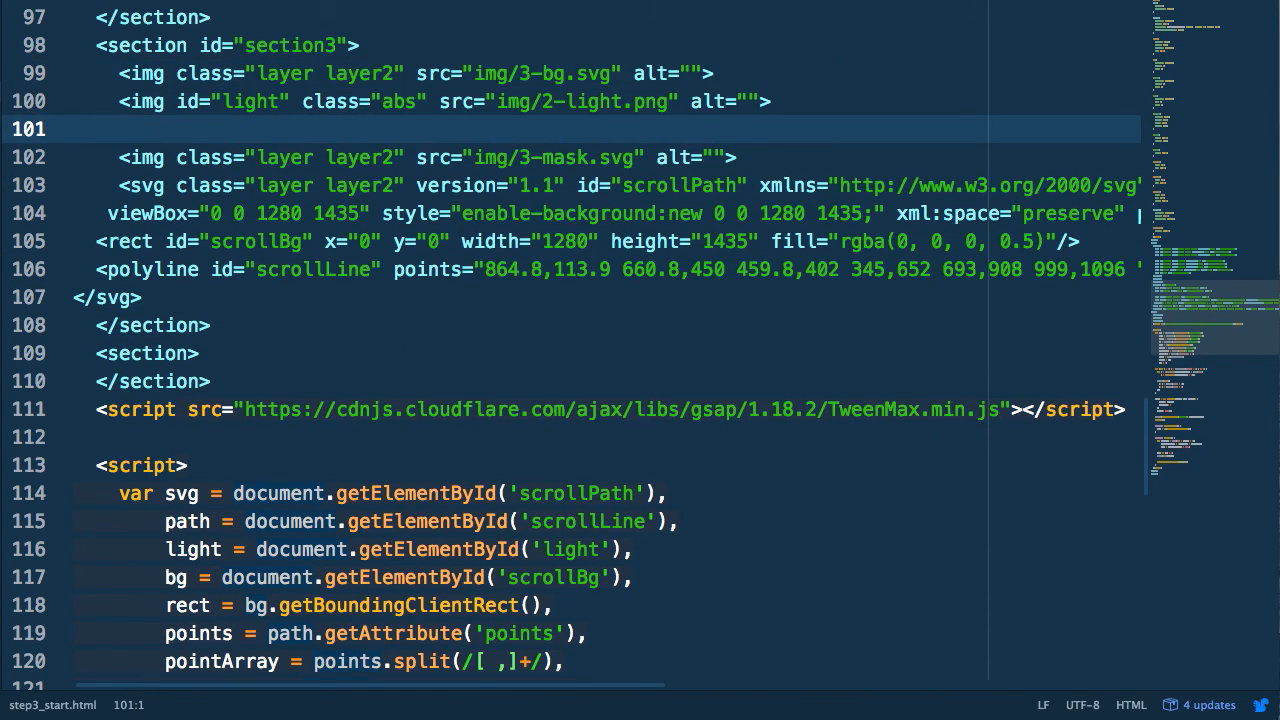
{"action": "type", "text": "style=\""}
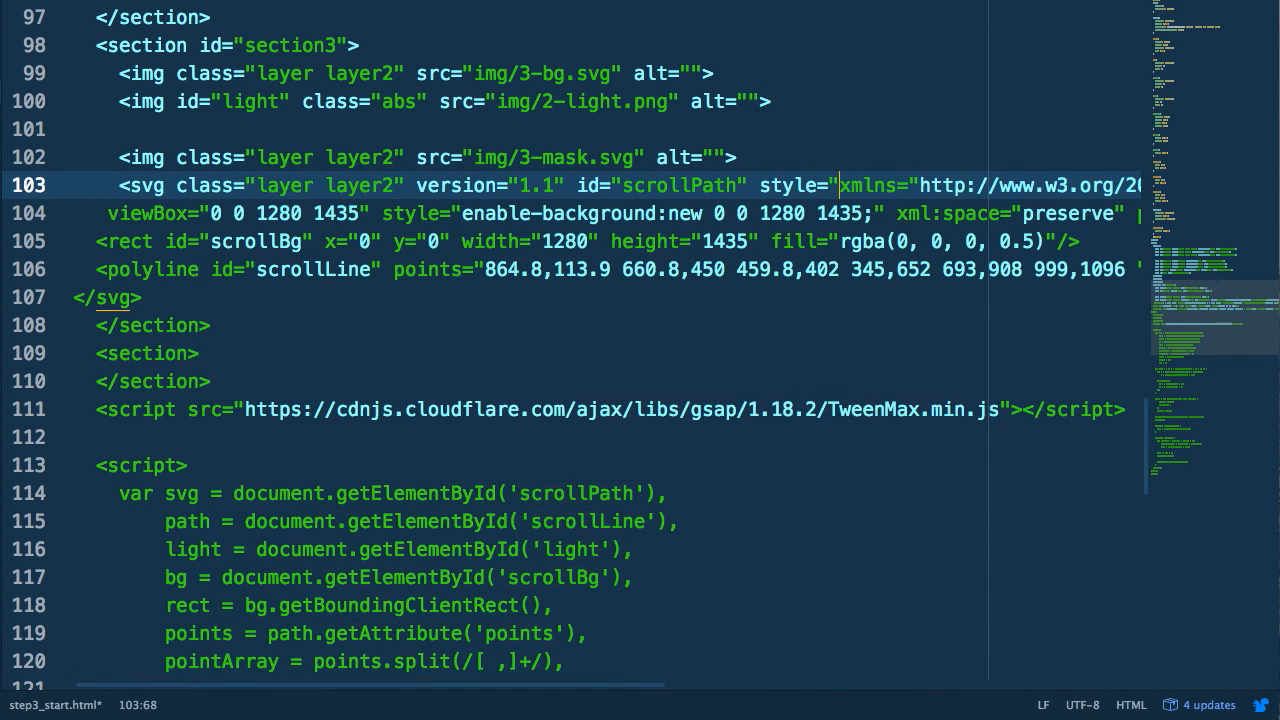
{"action": "type", "text": "opacity: 0;"}
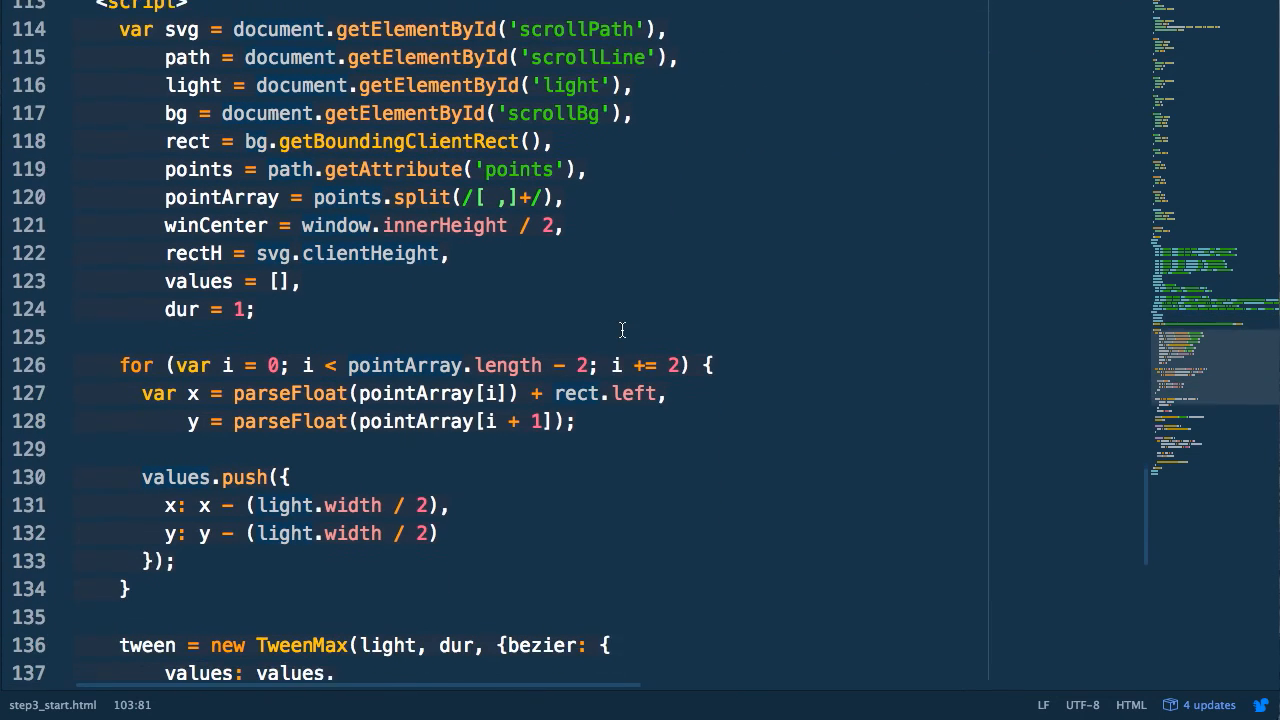
Add TweenMax.set(light, {x: values[0].x, y: values[0].y}); above the tween line
{"action": "scroll", "scroll_direction": "down", "scroll_amount": 3}
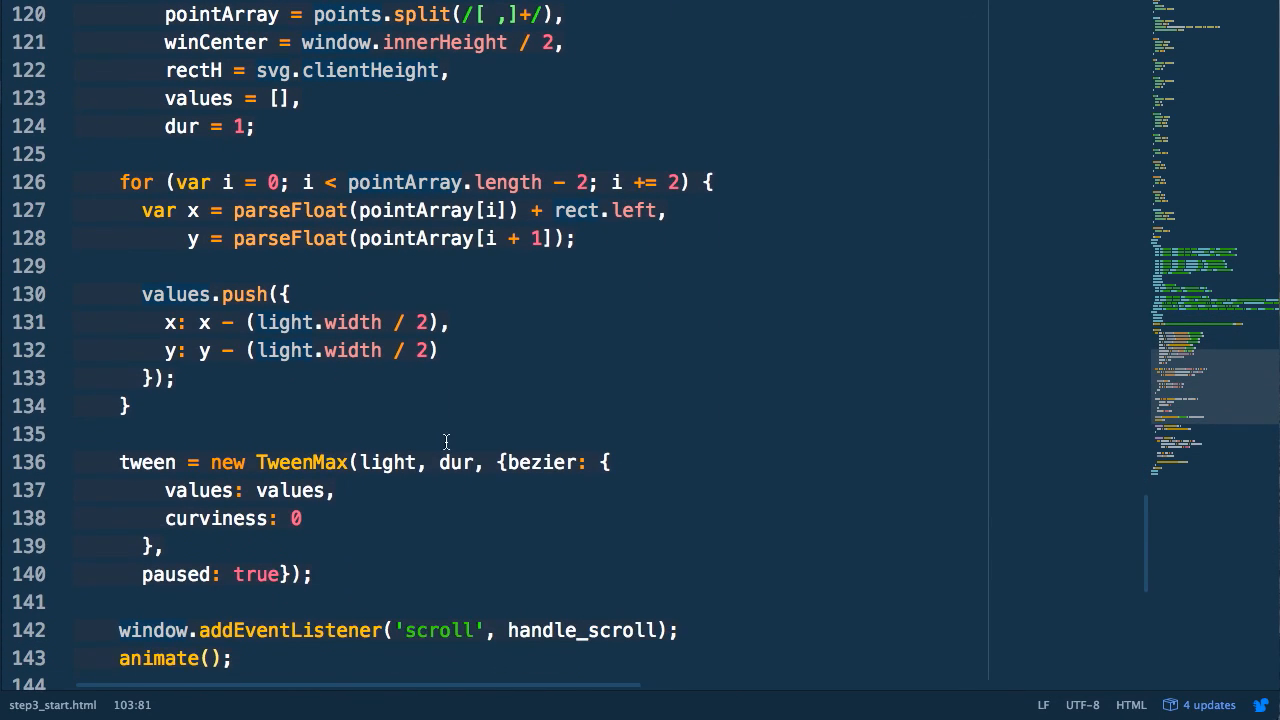
{"action": "type", "text": "TweenMax.set()"}
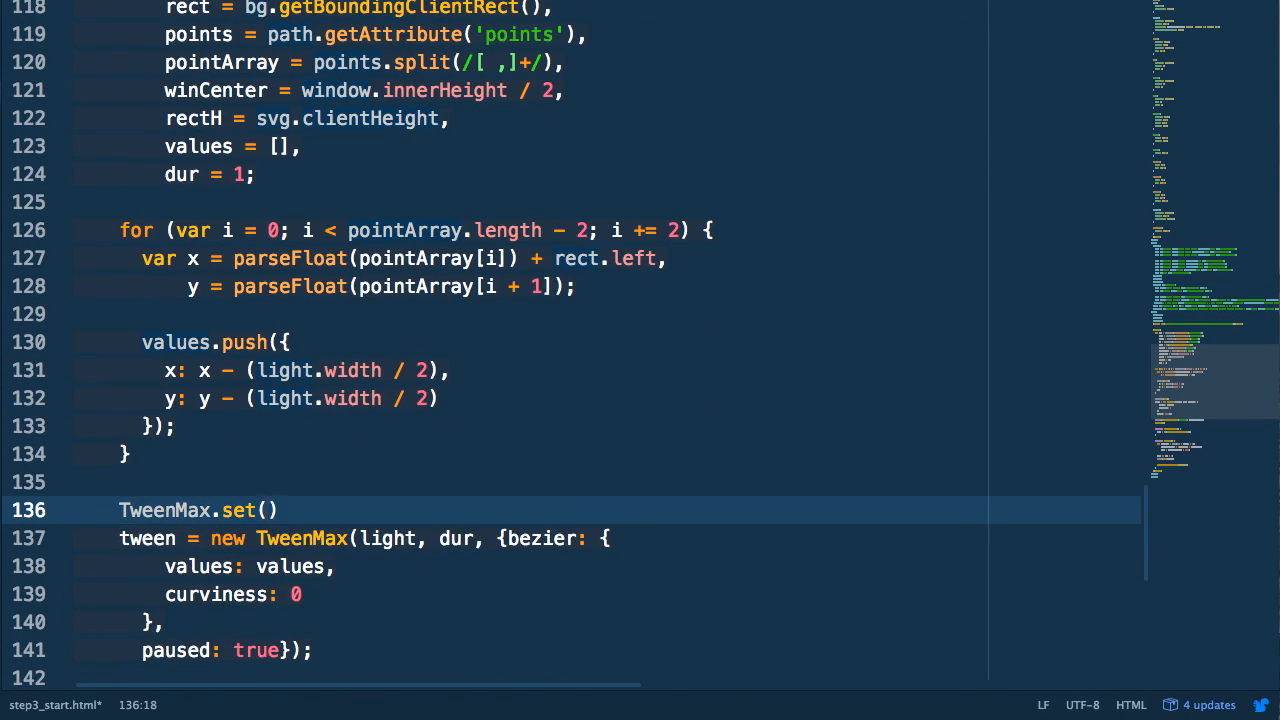
{"action": "type", "text": "light, {x: }"}
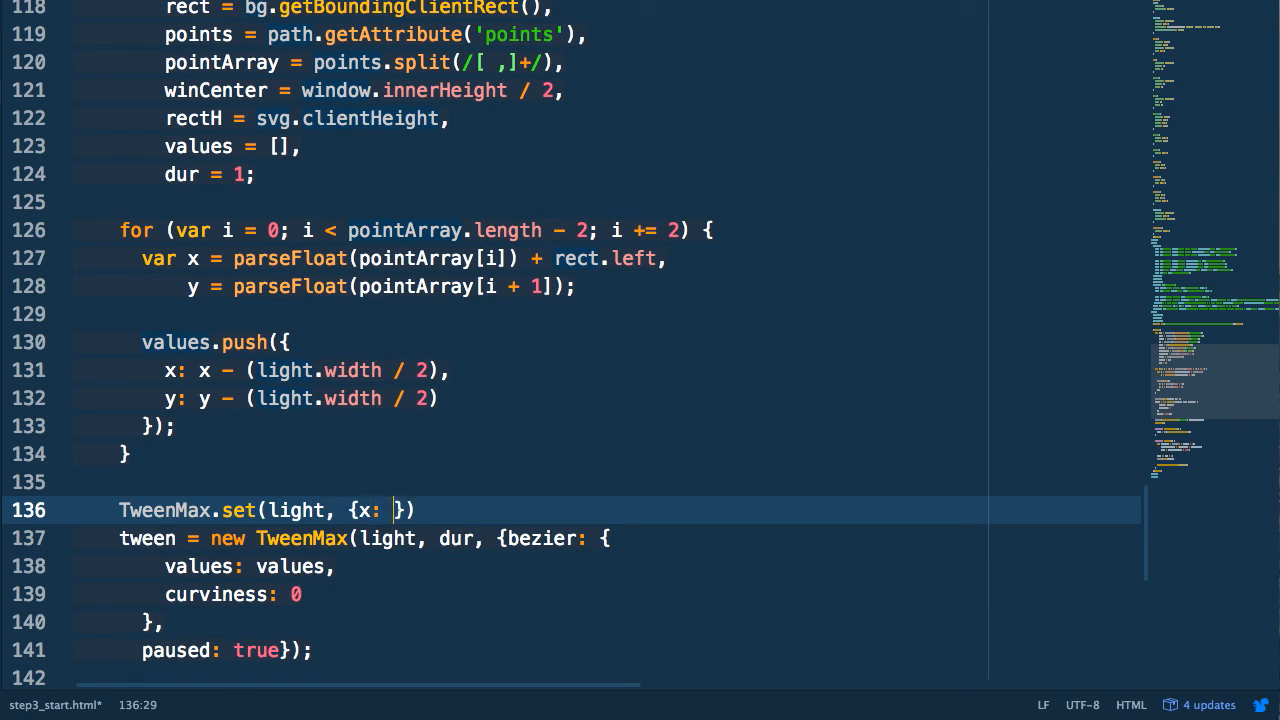
{"action": "type", "text": "values[0].x, y: values[0].y"}
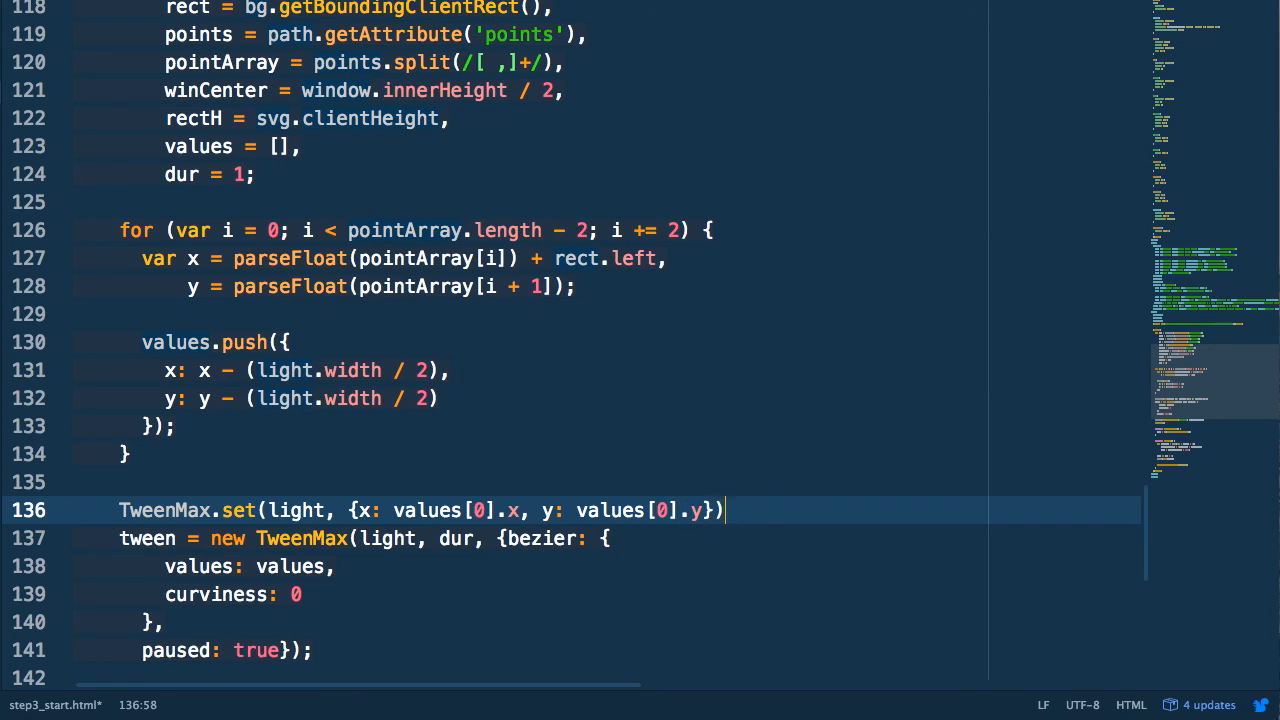
{"action": "type", "text": ";"}
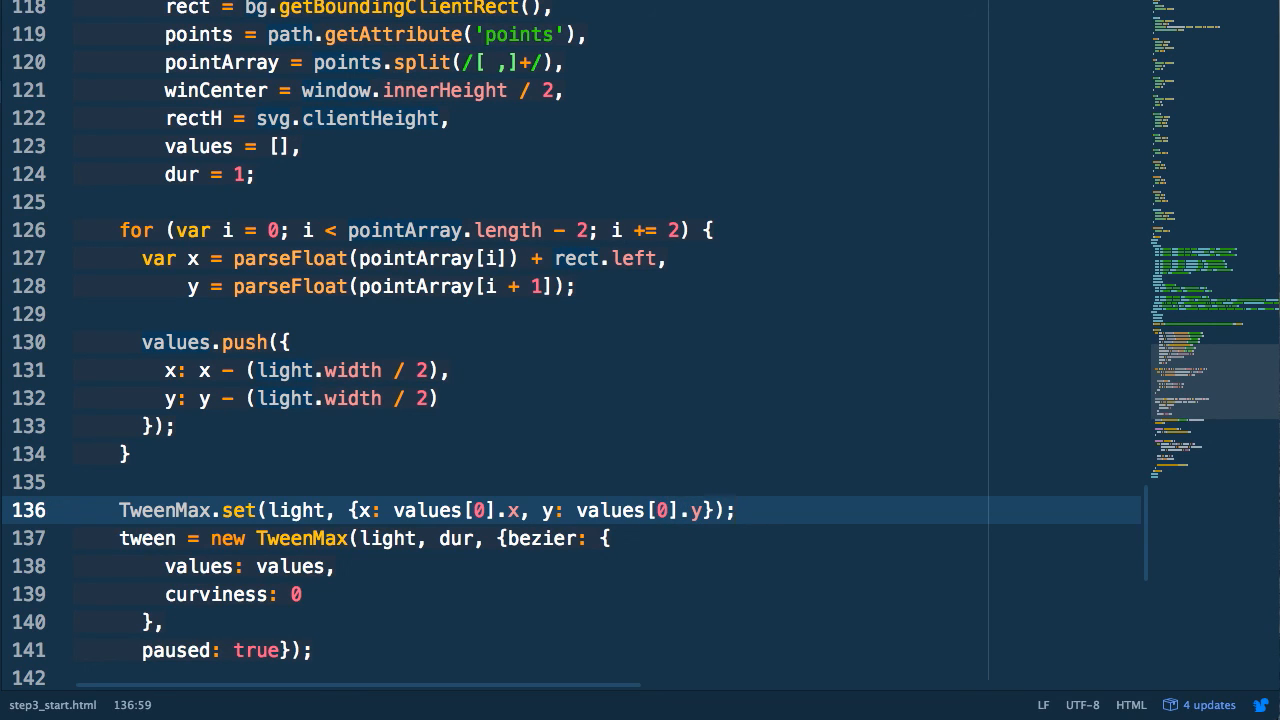